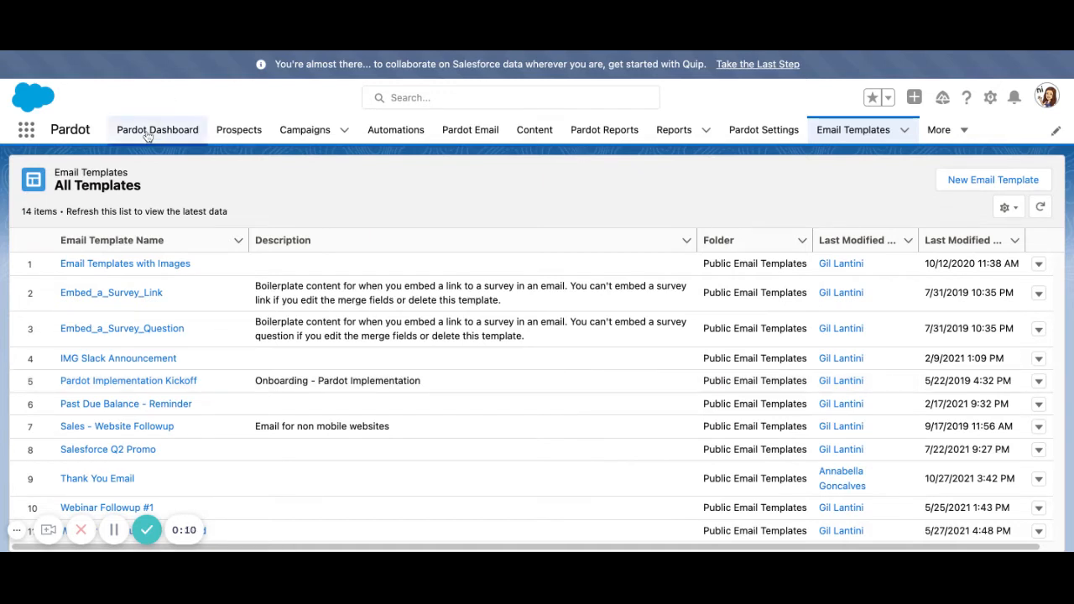
{"action": "mouse_move", "coordinate": [843, 159]}
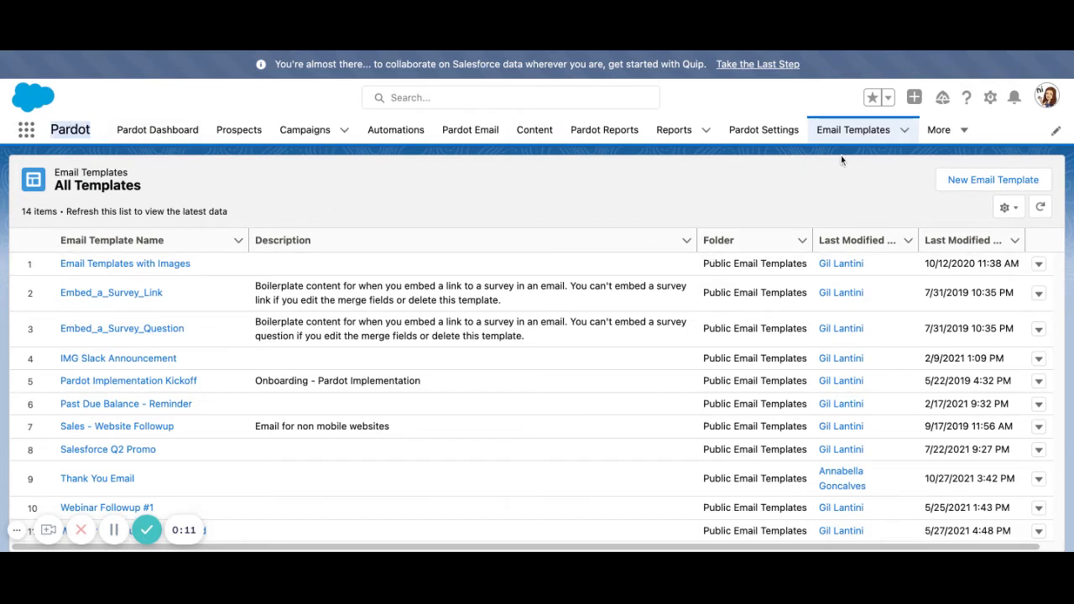
- Navigate through the app pages menu to the Email Templates list
{"action": "left_click", "coordinate": [940, 129]}
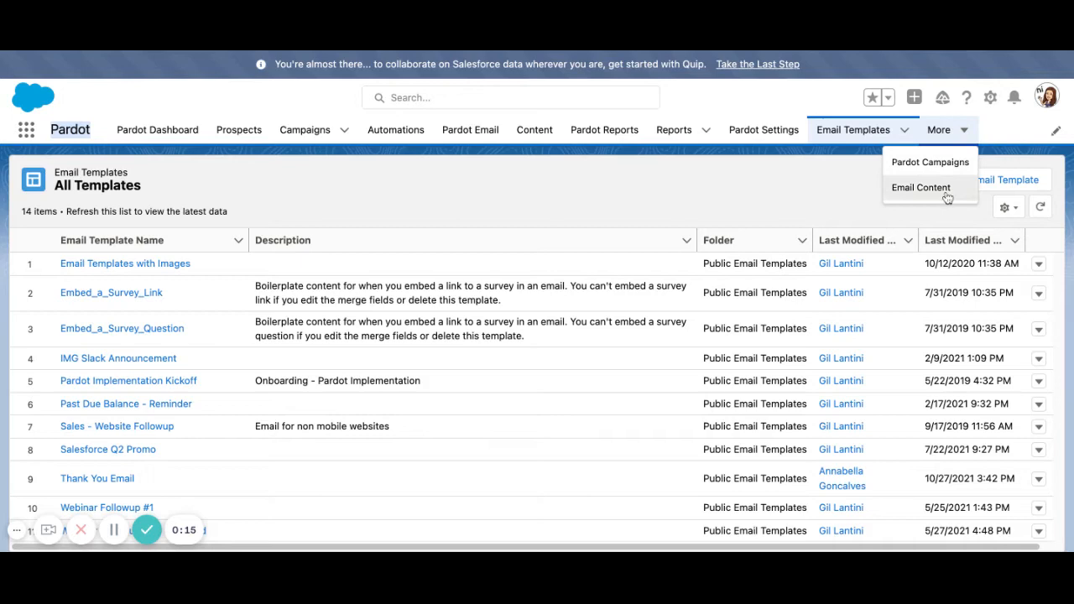
{"action": "left_click", "coordinate": [920, 188]}
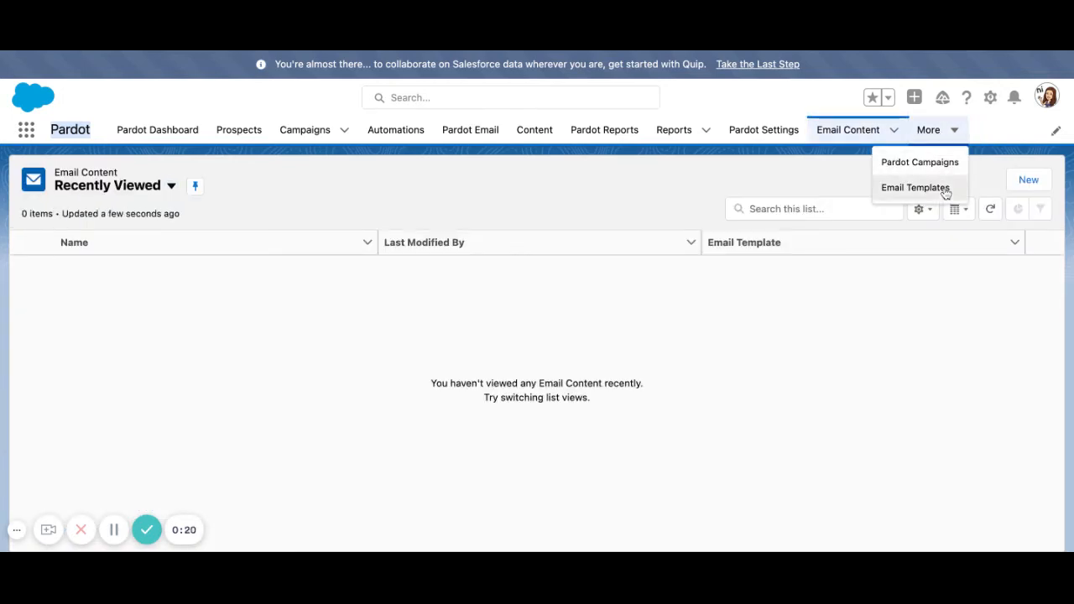
{"action": "left_click", "coordinate": [915, 188]}
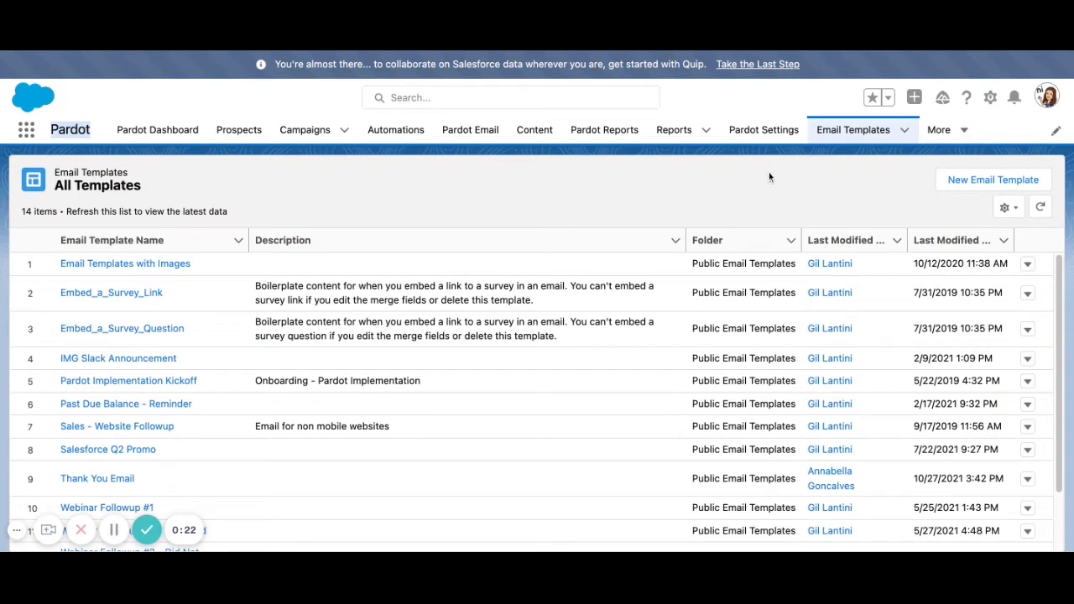
{"action": "mouse_move", "coordinate": [833, 147]}
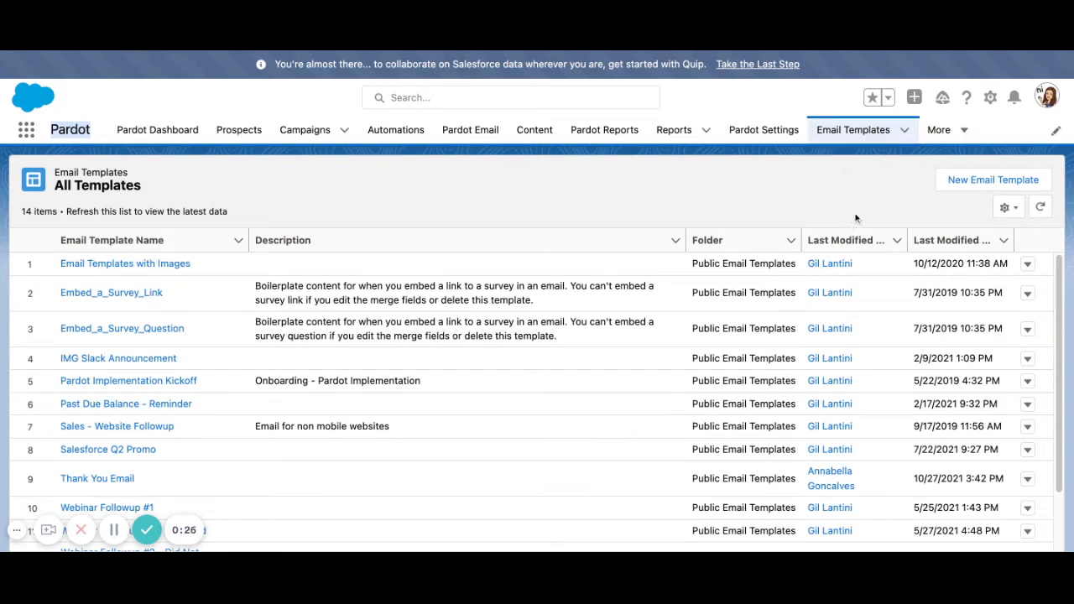
- Create and save template 'Pardot Example' in Public Email Templates with subject 'Subject'
{"action": "left_click", "coordinate": [993, 179]}
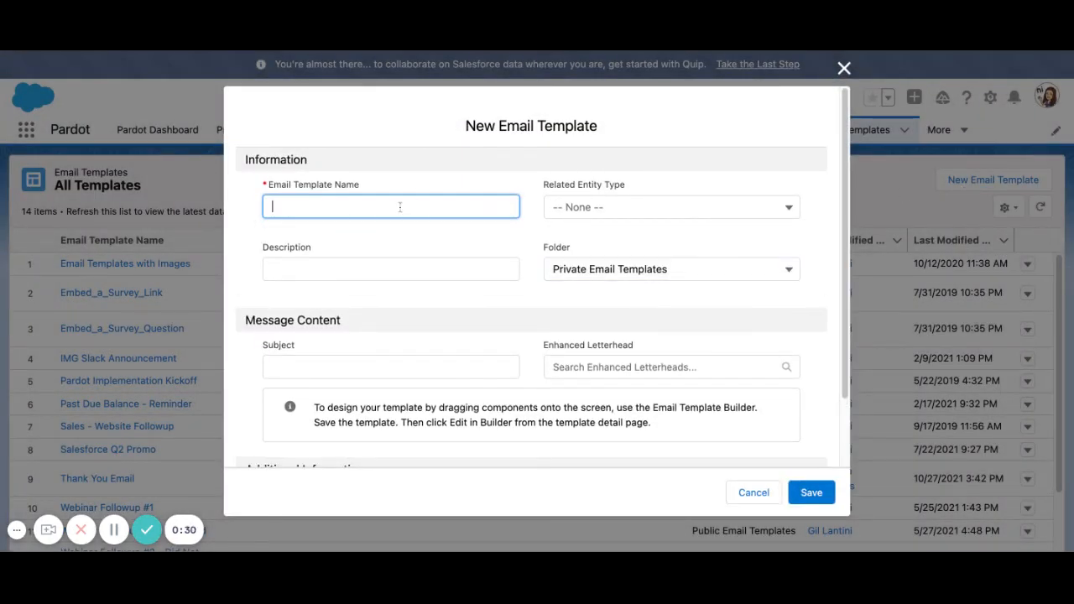
{"action": "type", "text": "Pardot"}
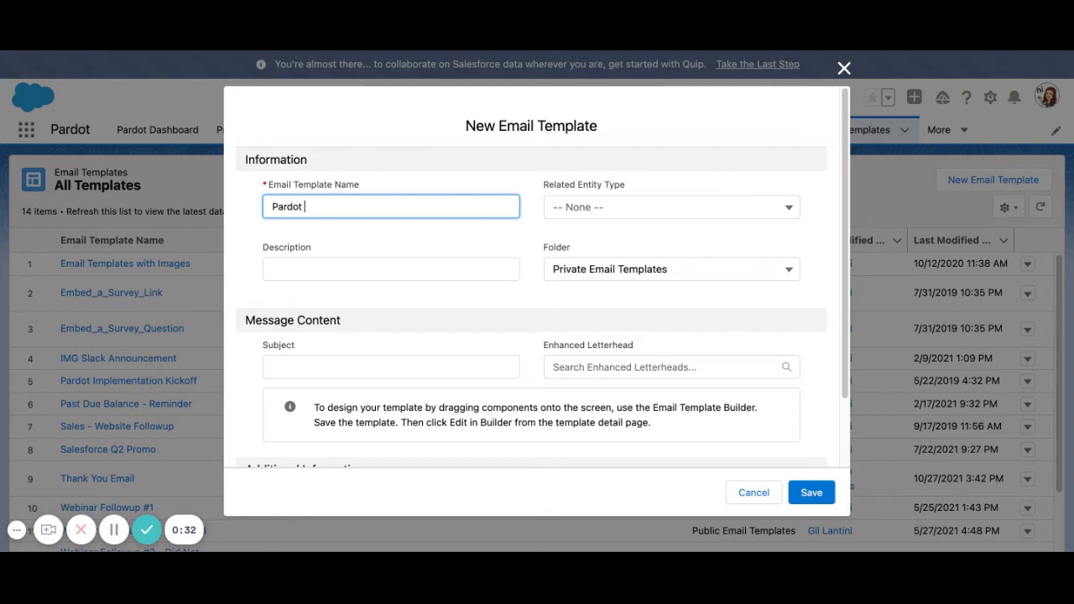
{"action": "type", "text": "Example"}
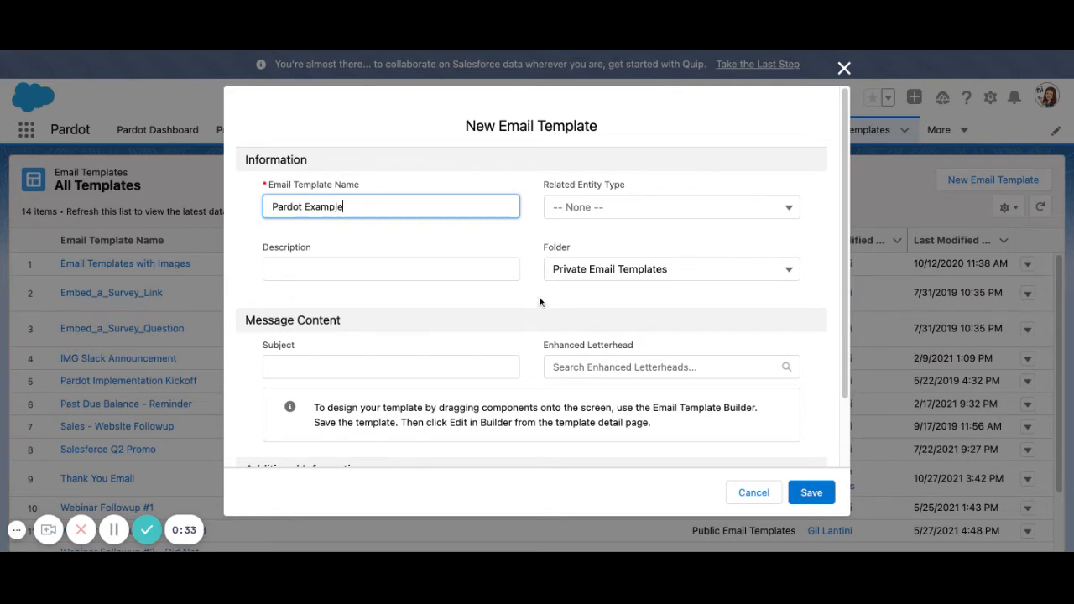
{"action": "left_click", "coordinate": [671, 268]}
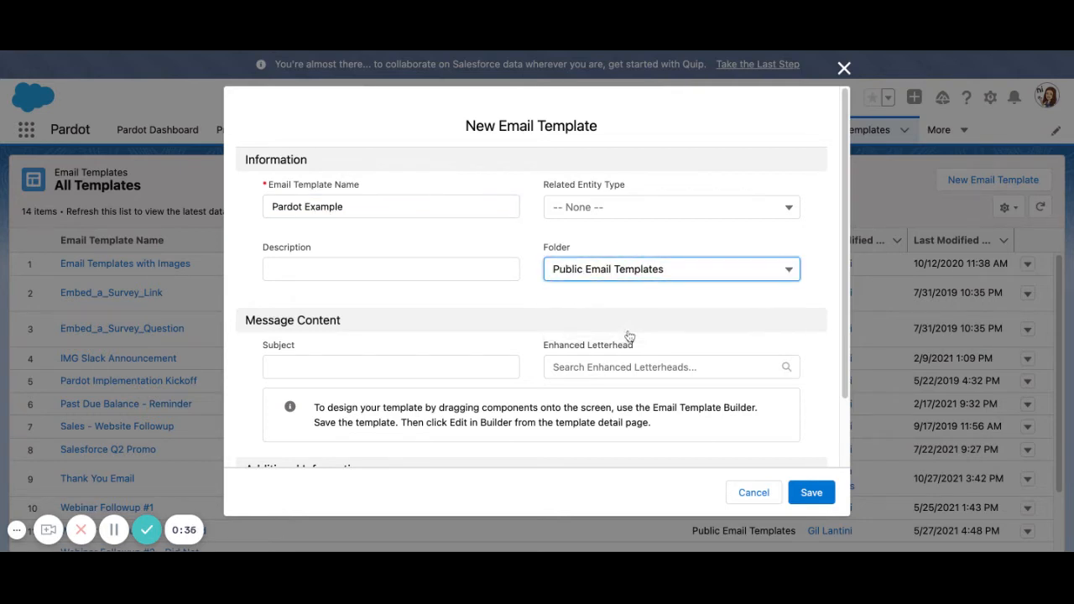
{"action": "left_click", "coordinate": [389, 366]}
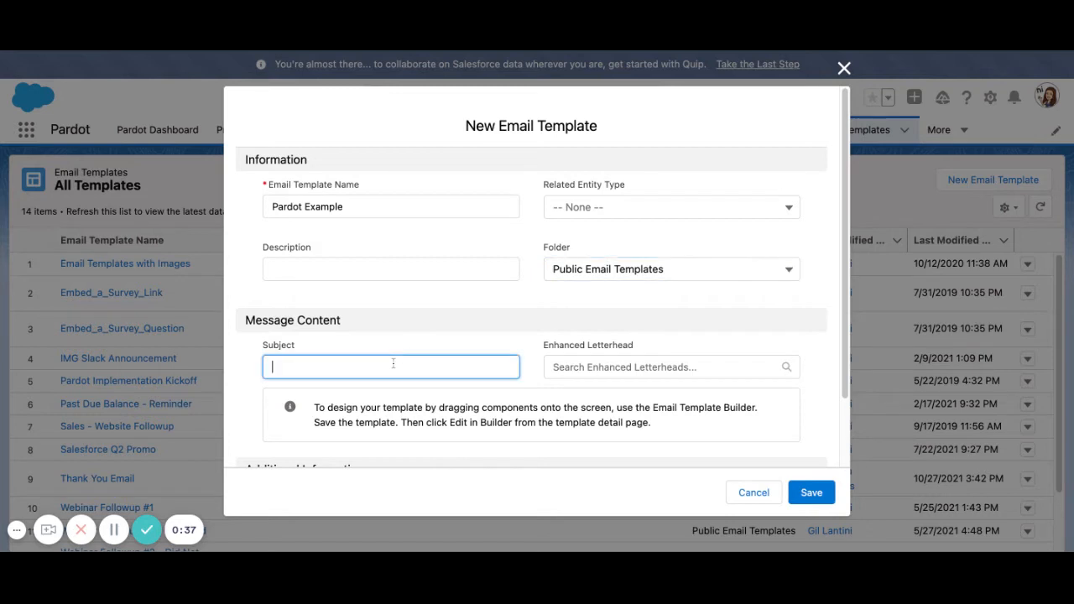
{"action": "type", "text": "Subject"}
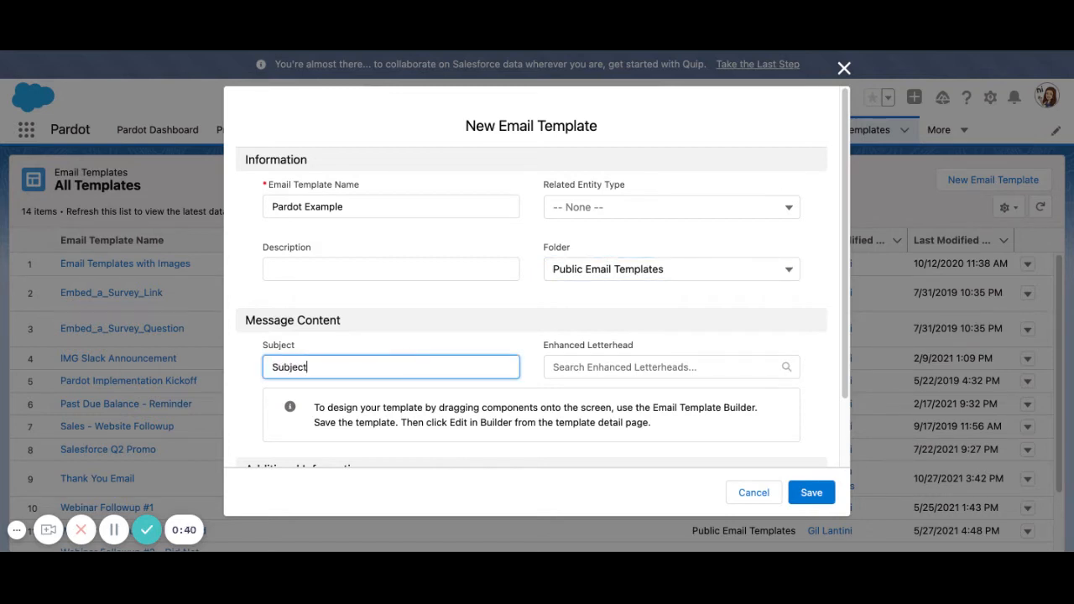
{"action": "mouse_move", "coordinate": [812, 423]}
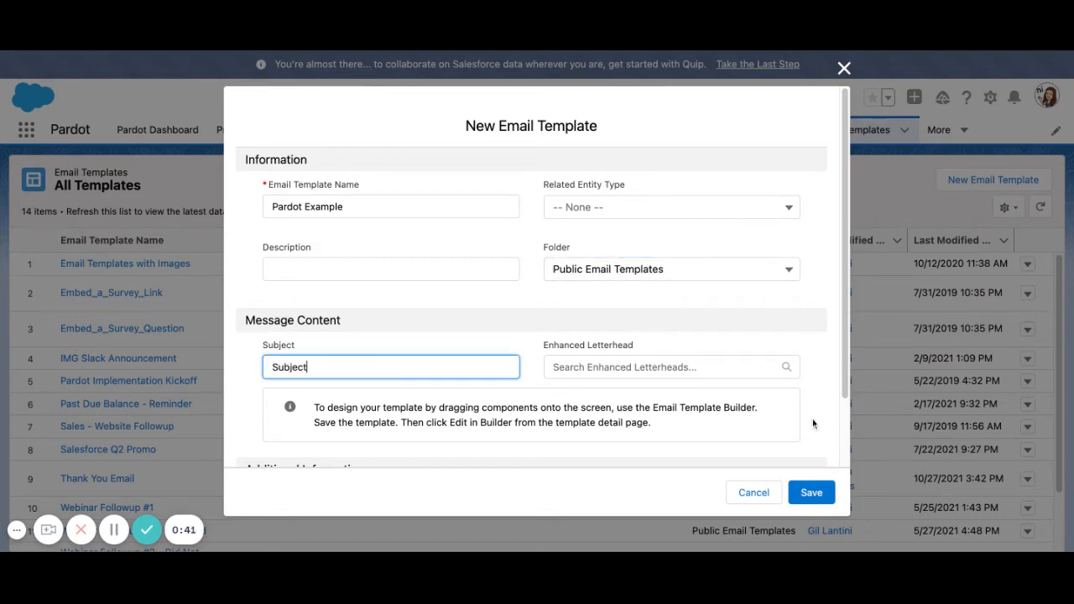
{"action": "left_click", "coordinate": [810, 494]}
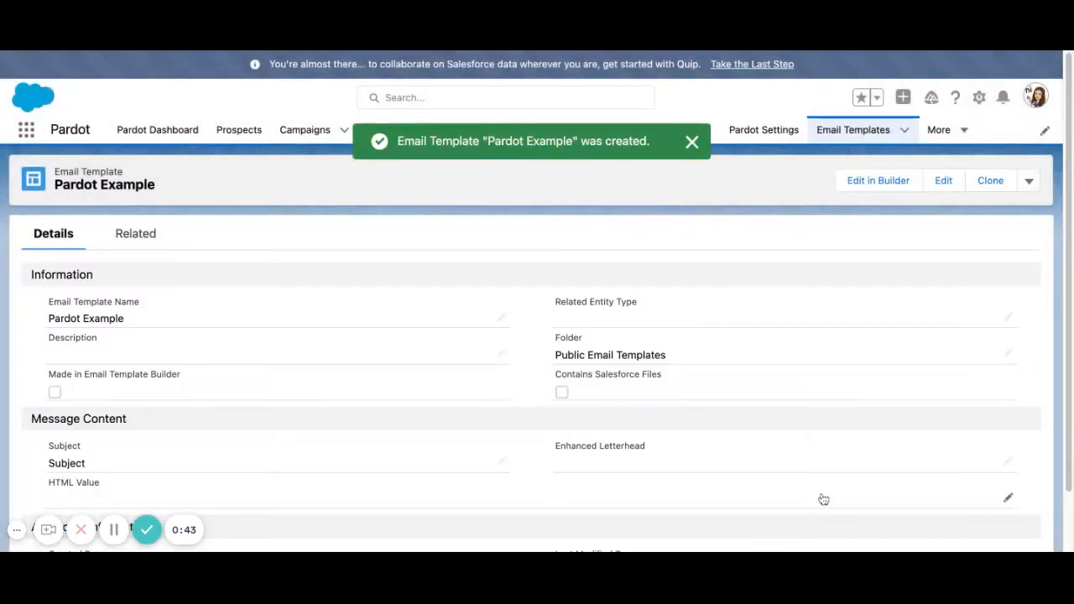
{"action": "mouse_move", "coordinate": [869, 233]}
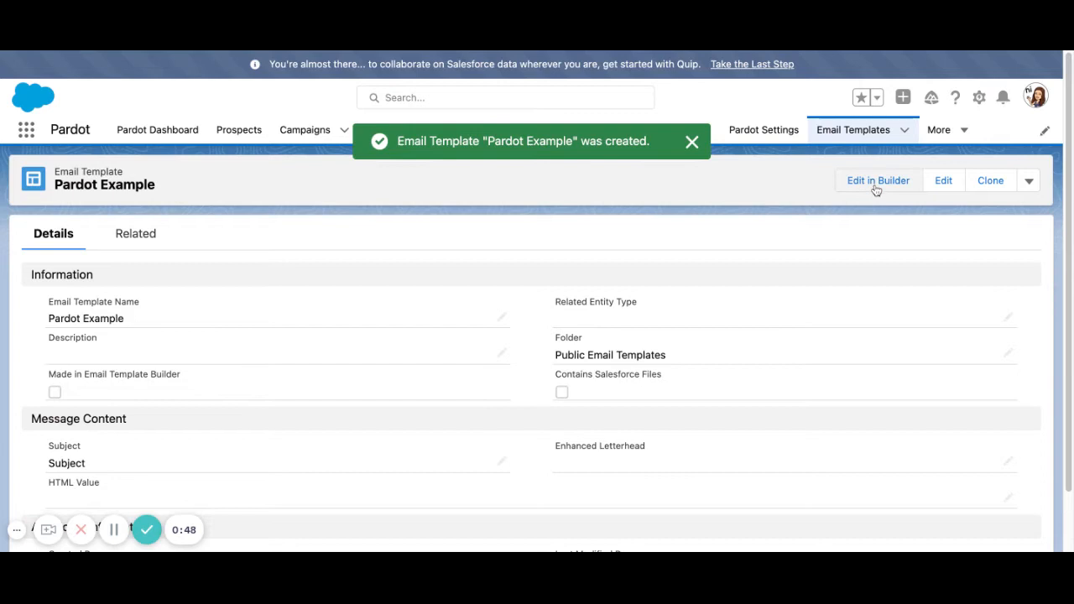
- Open the template in the builder and drop an image into the two-column row's left column
{"action": "left_click", "coordinate": [878, 182]}
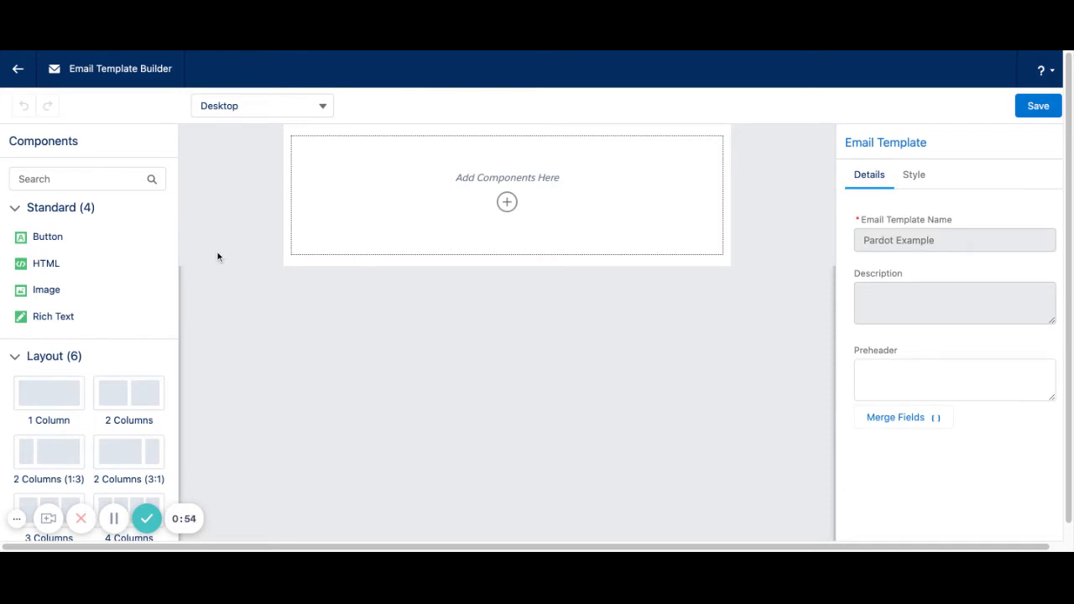
{"action": "mouse_move", "coordinate": [57, 315]}
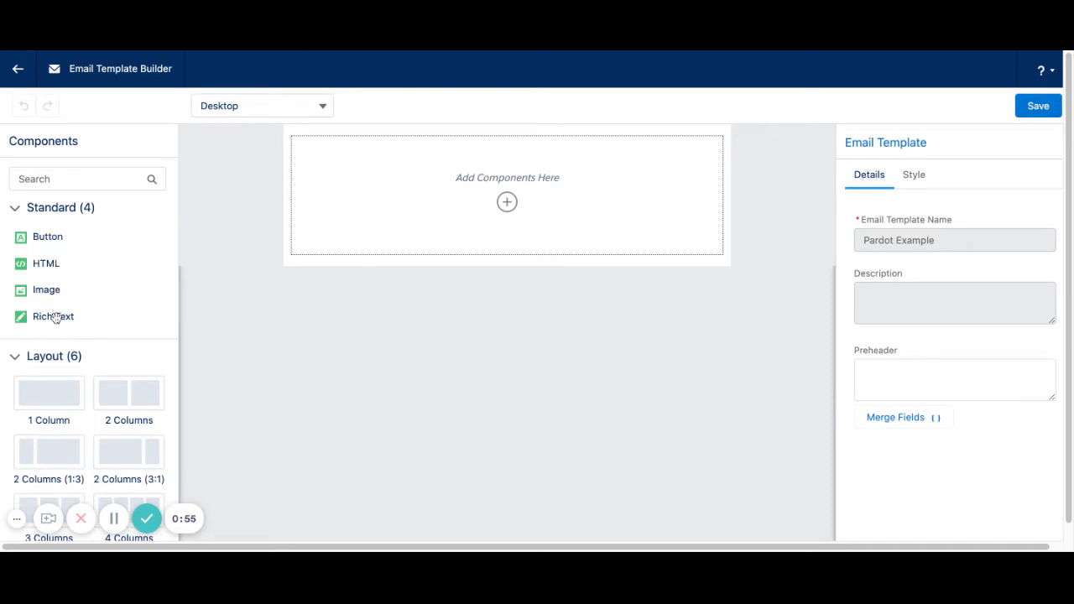
{"action": "mouse_move", "coordinate": [56, 265]}
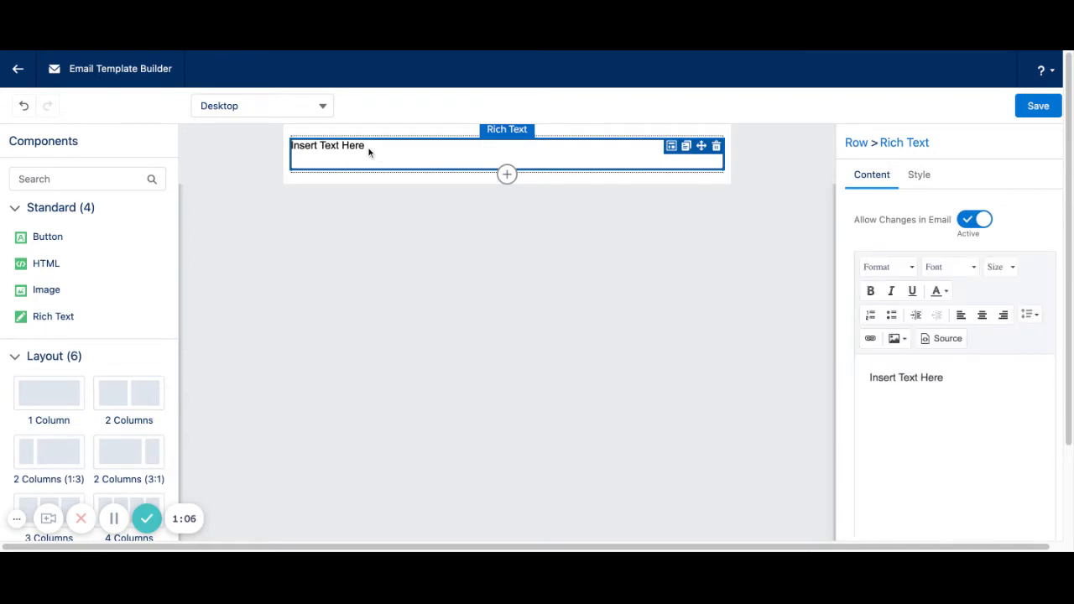
{"action": "mouse_move", "coordinate": [61, 286]}
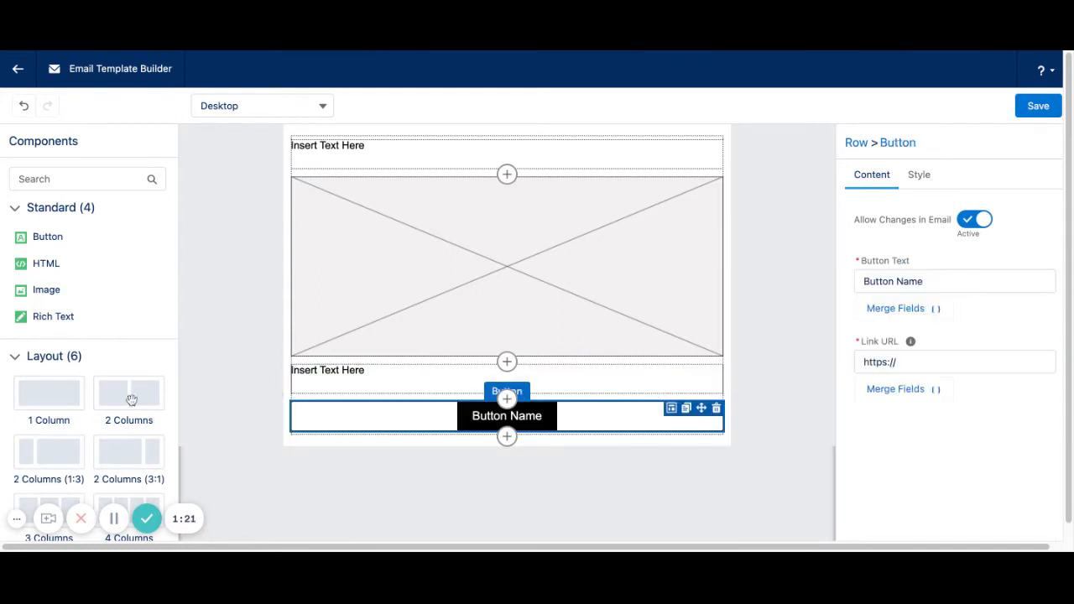
{"action": "mouse_move", "coordinate": [102, 464]}
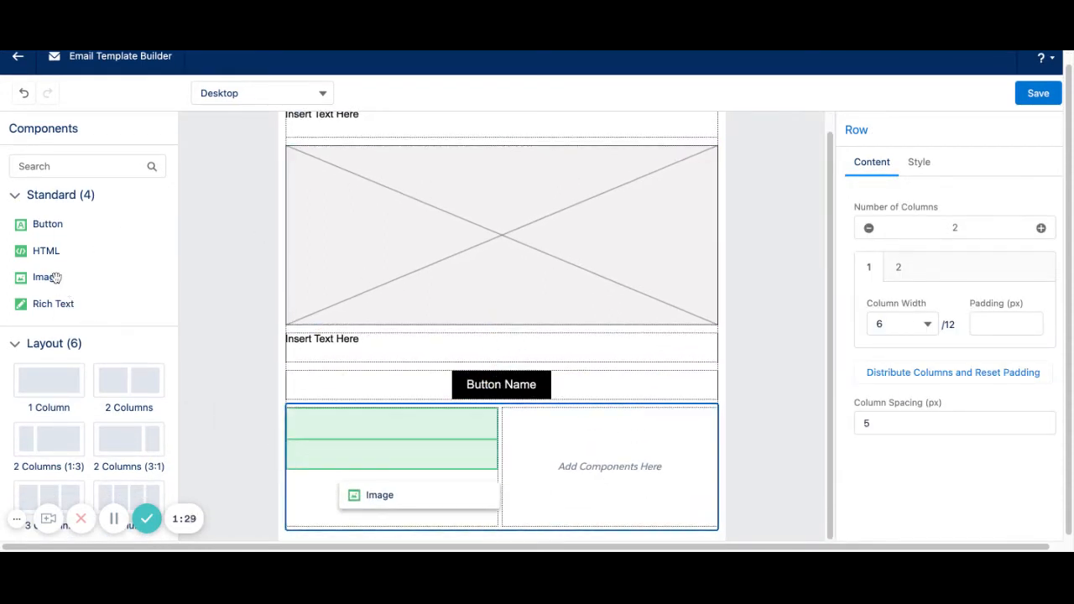
{"action": "left_click", "coordinate": [393, 436]}
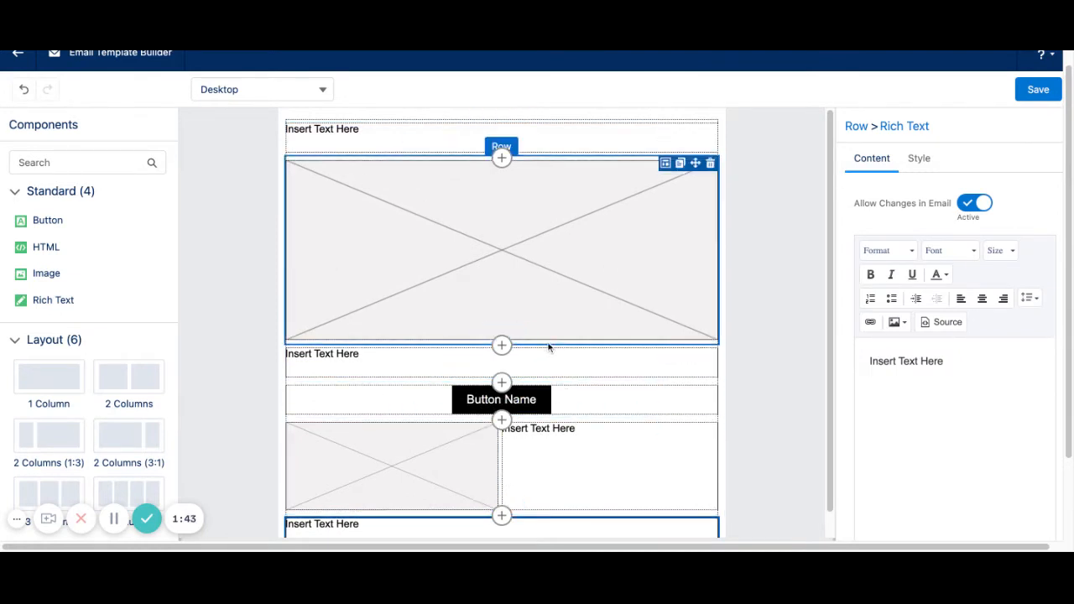
- Replace the top text block's placeholder with 'View in Browser'
{"action": "left_click", "coordinate": [322, 129]}
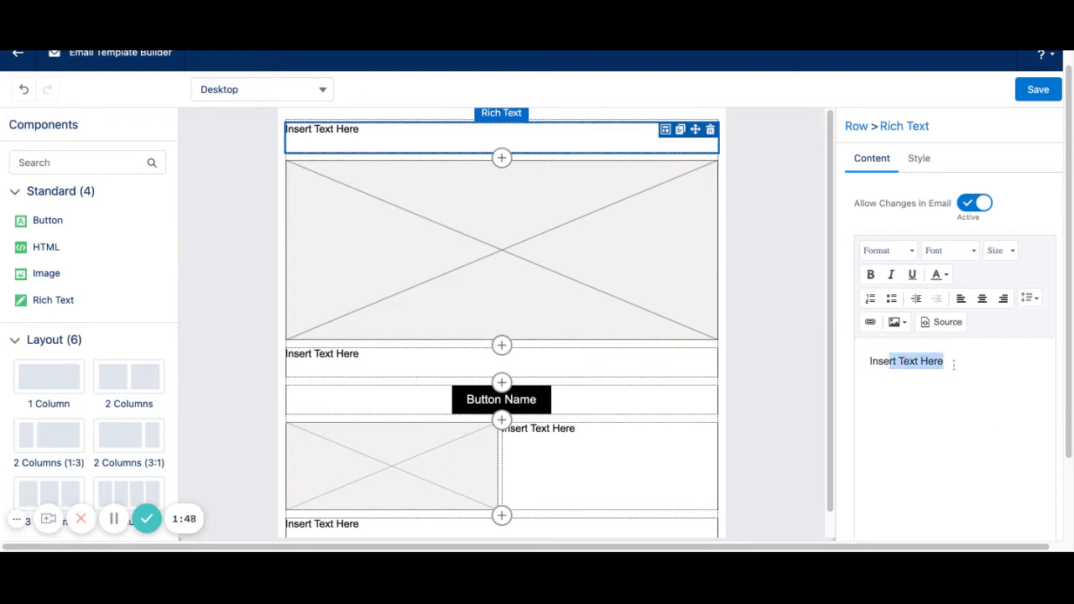
{"action": "type", "text": "V"}
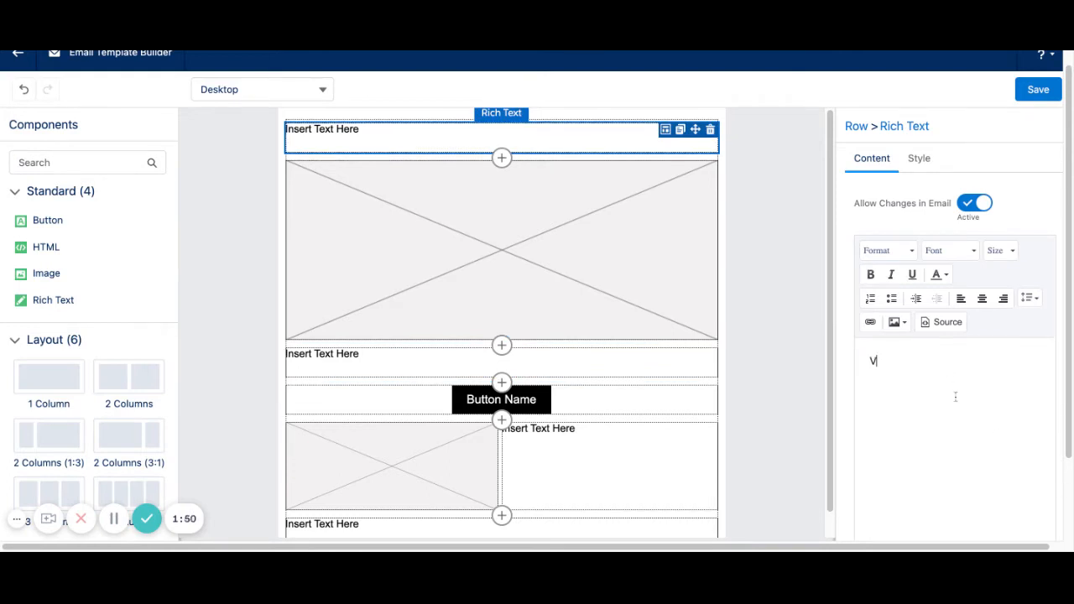
{"action": "type", "text": "iew in Browser"}
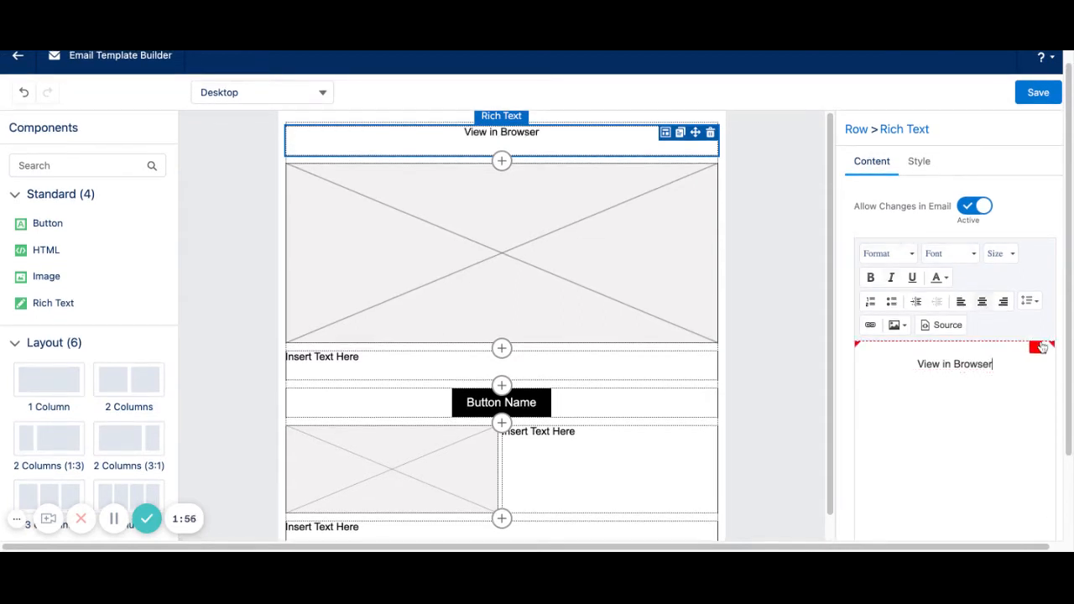
{"action": "scroll", "scroll_direction": "down", "scroll_amount": 3}
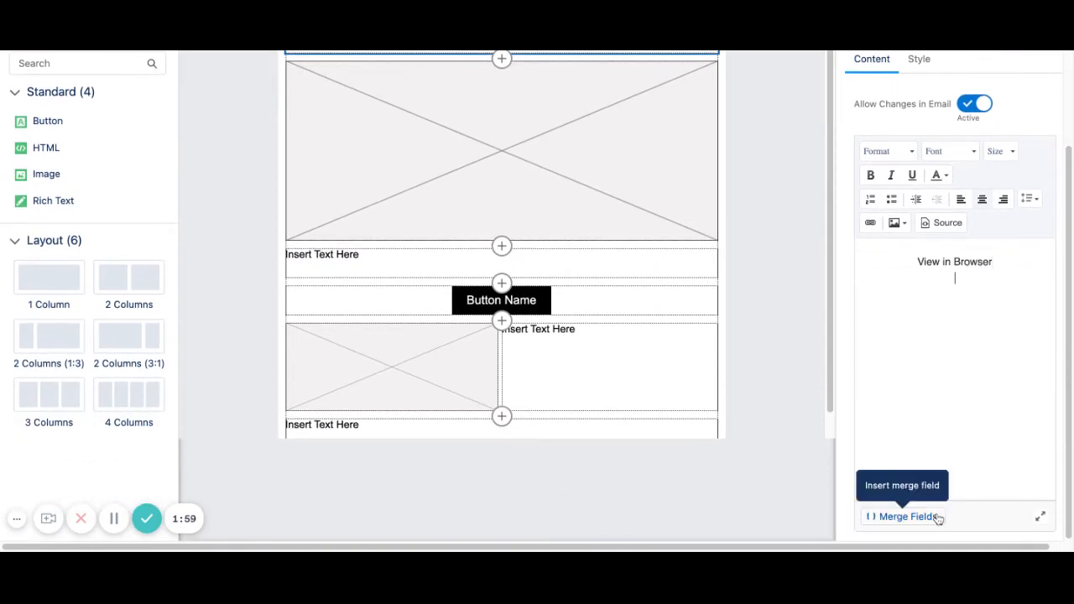
- Insert the View Online merge field from the Other category beneath 'View in Browser'
{"action": "left_click", "coordinate": [900, 517]}
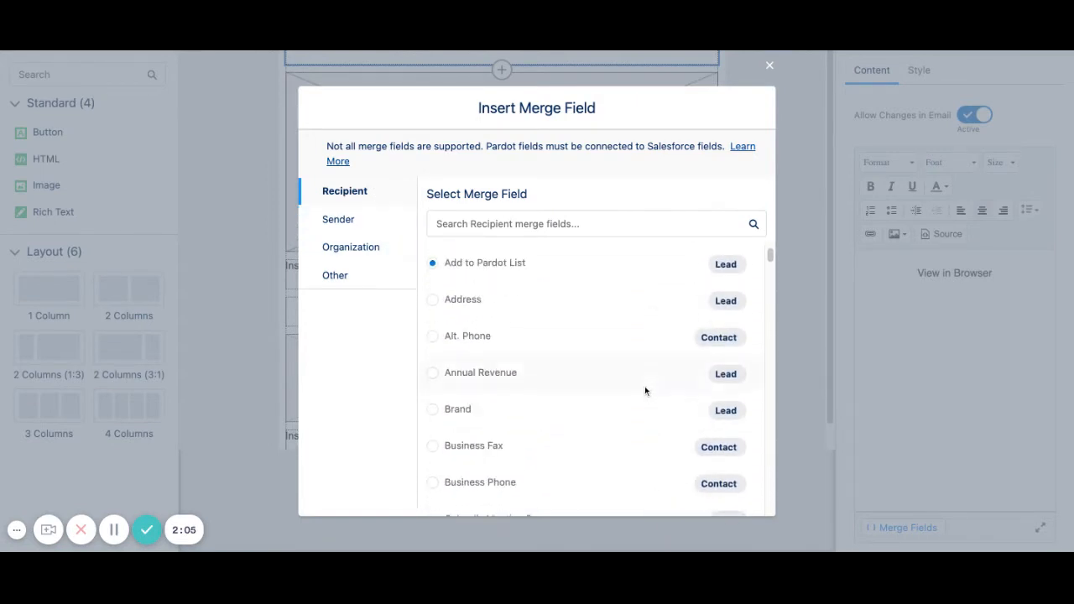
{"action": "left_click", "coordinate": [336, 276]}
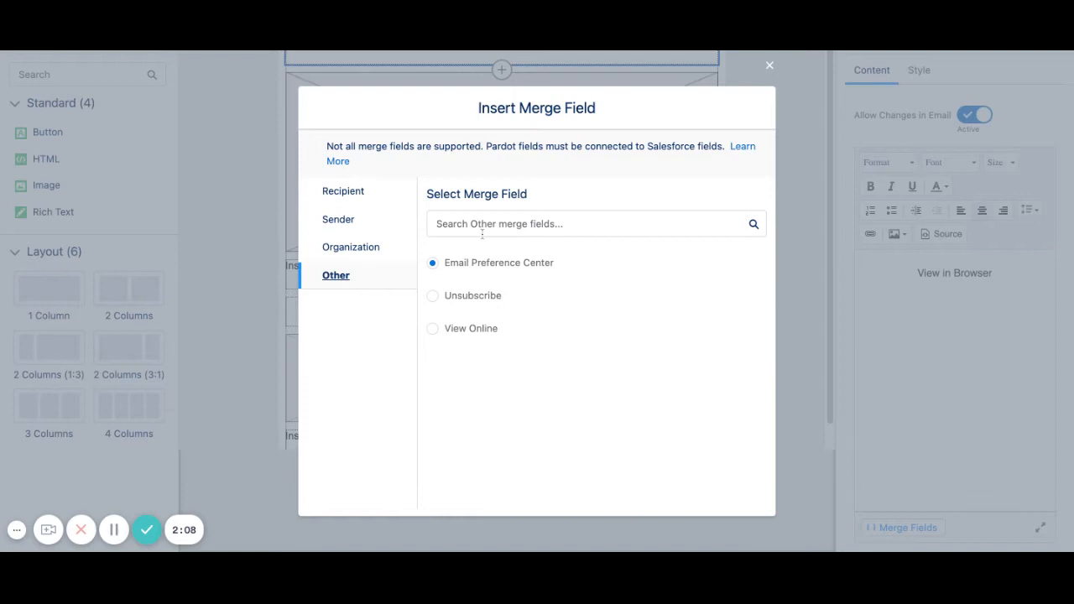
{"action": "left_click", "coordinate": [433, 327]}
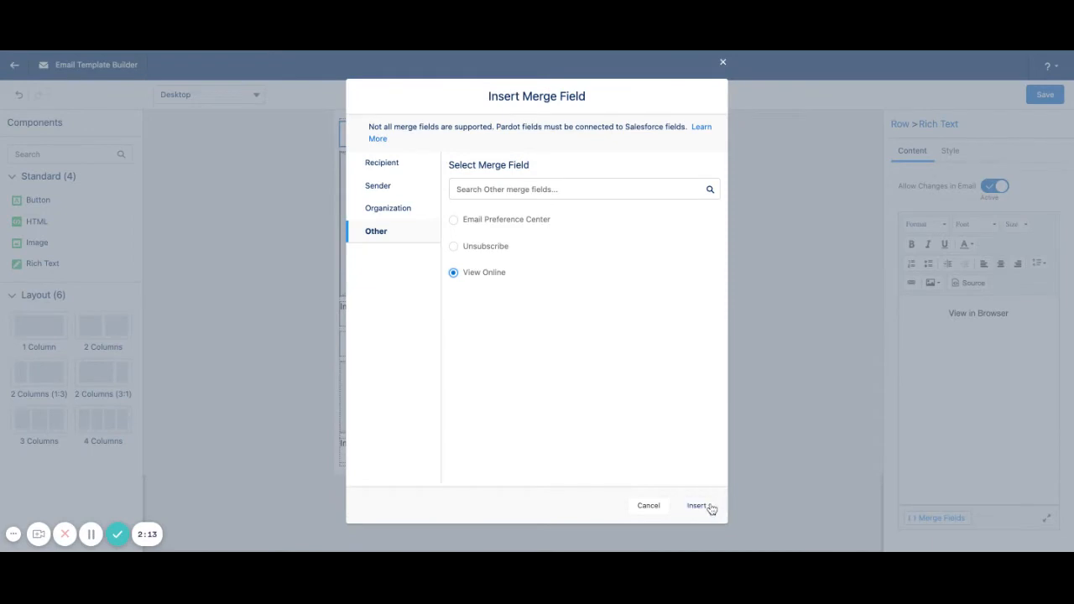
{"action": "left_click", "coordinate": [698, 505]}
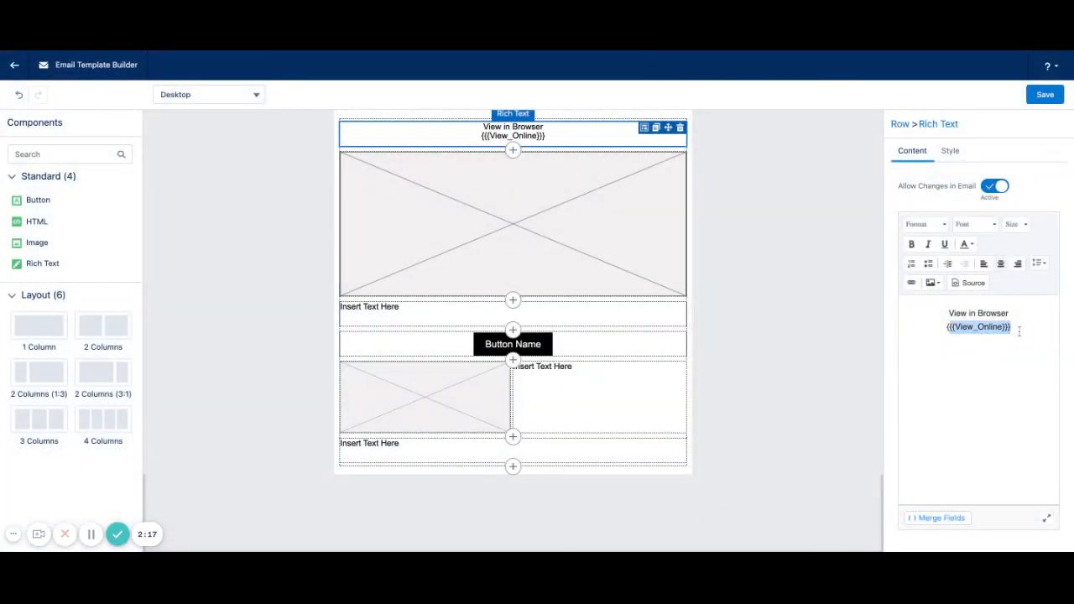
- Link the words 'View in Browser' to the {{View_Online}} URL
{"action": "double_click", "coordinate": [979, 325]}
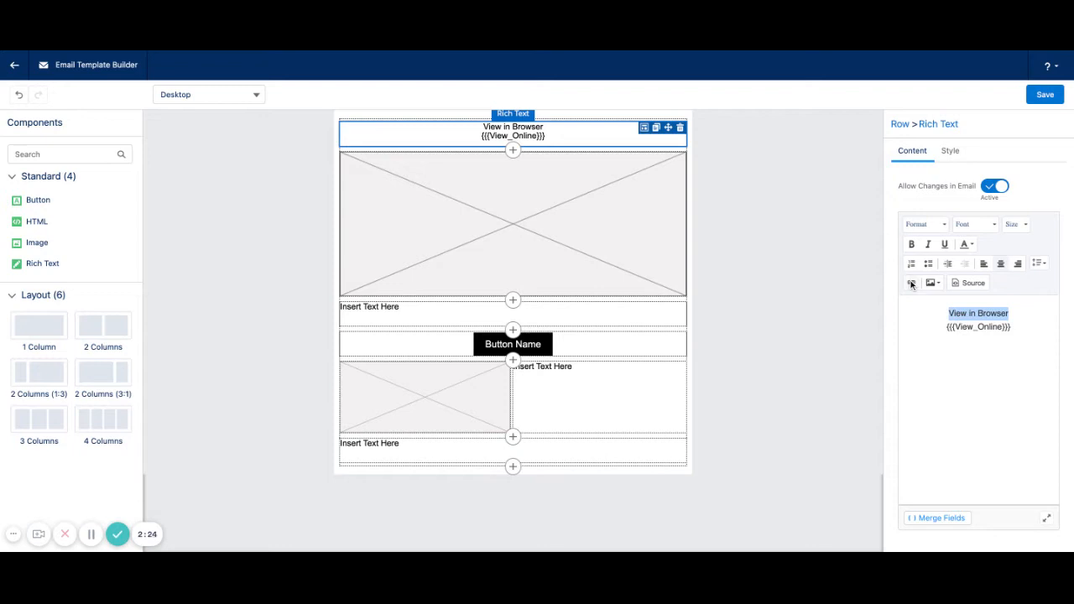
{"action": "left_click", "coordinate": [911, 282]}
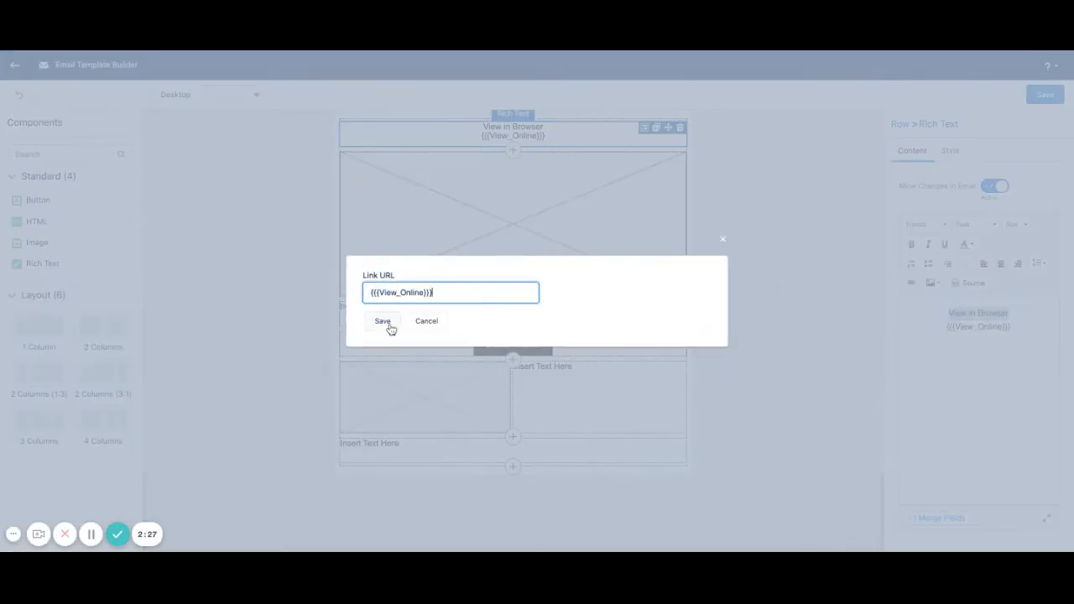
{"action": "left_click", "coordinate": [382, 322]}
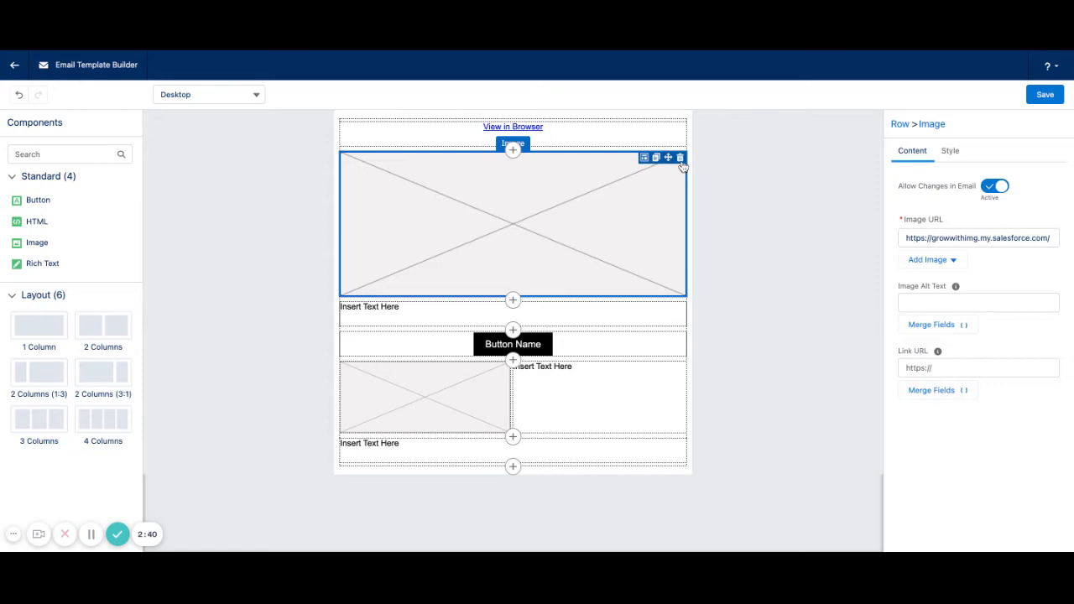
{"action": "mouse_move", "coordinate": [772, 308]}
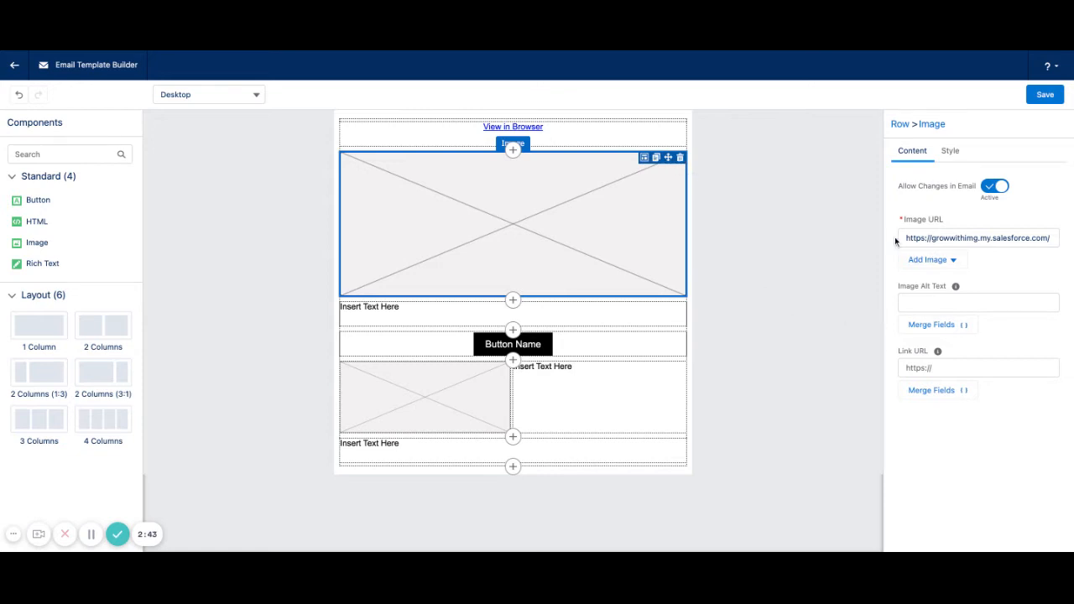
- Upload the Integrated Media Group logo as new Salesforce CMS content and place it in the top image block
{"action": "left_click", "coordinate": [933, 258]}
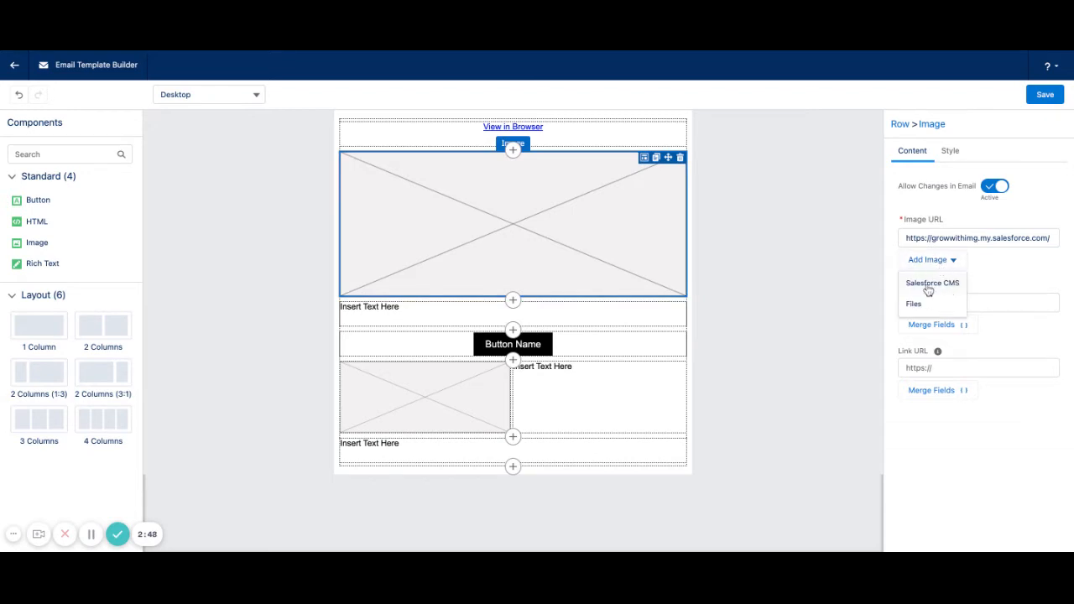
{"action": "left_click", "coordinate": [933, 282]}
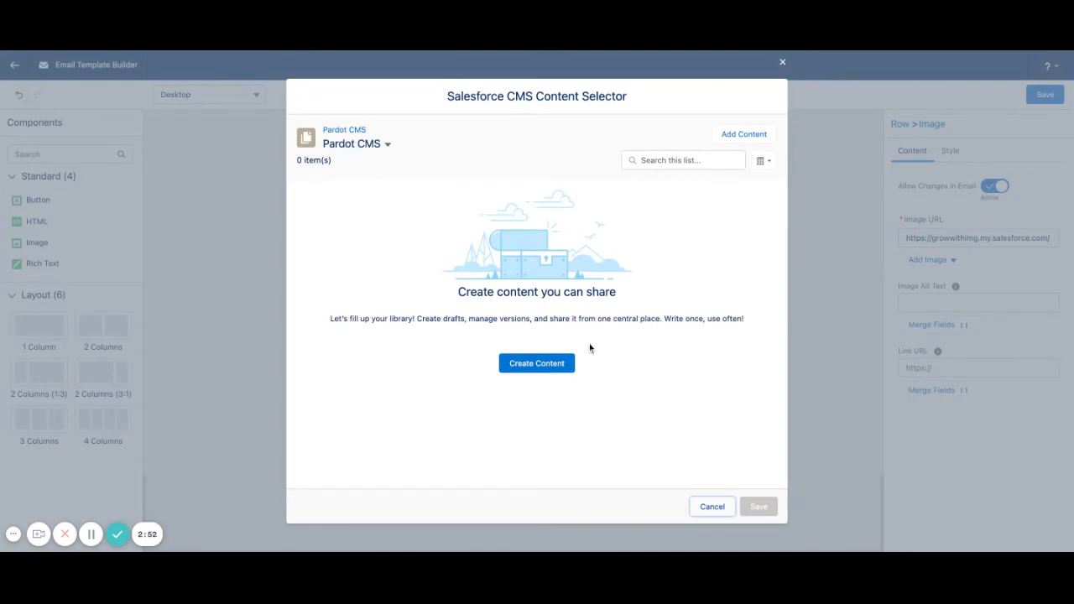
{"action": "left_click", "coordinate": [538, 363]}
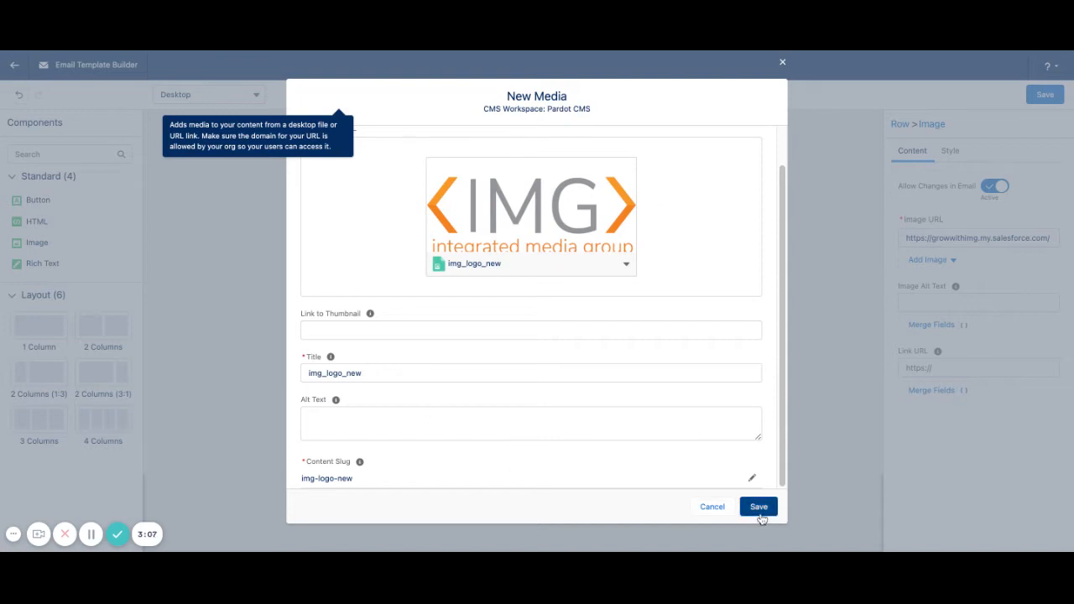
{"action": "left_click", "coordinate": [759, 507]}
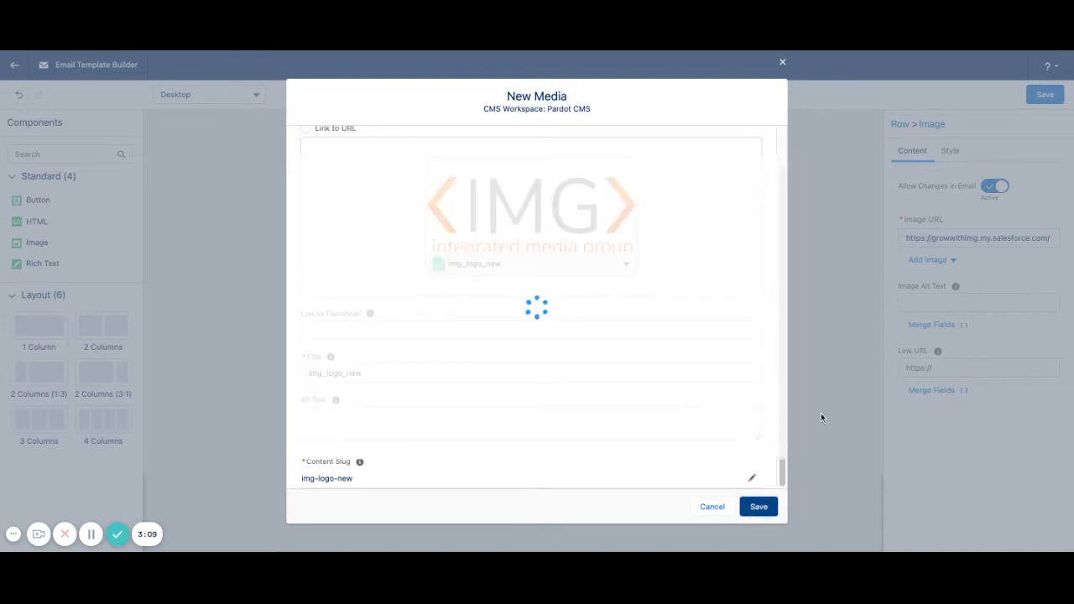
{"action": "left_click", "coordinate": [757, 507]}
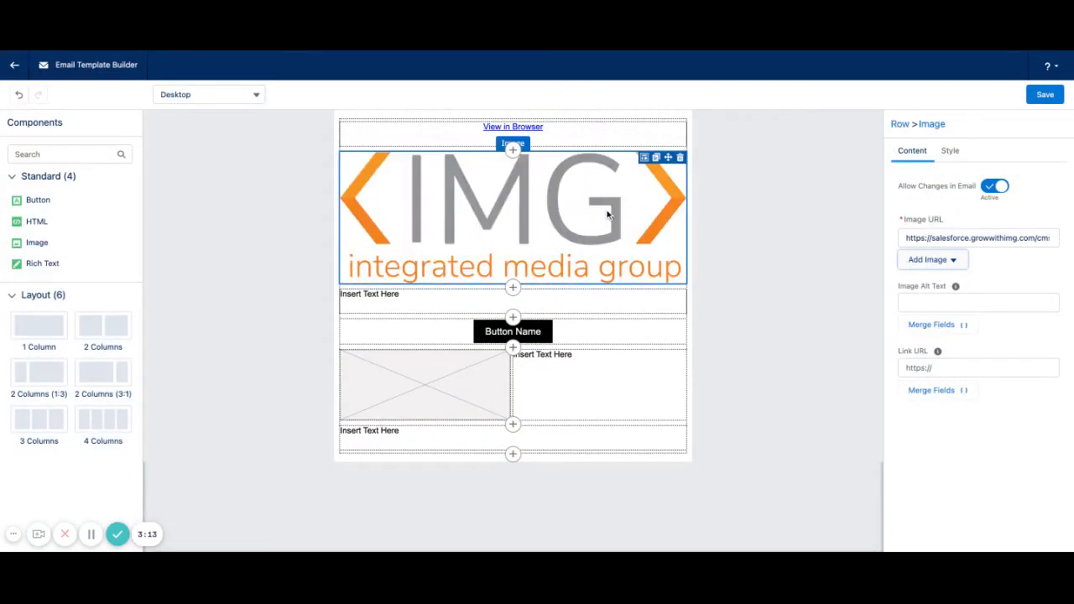
{"action": "mouse_move", "coordinate": [787, 297]}
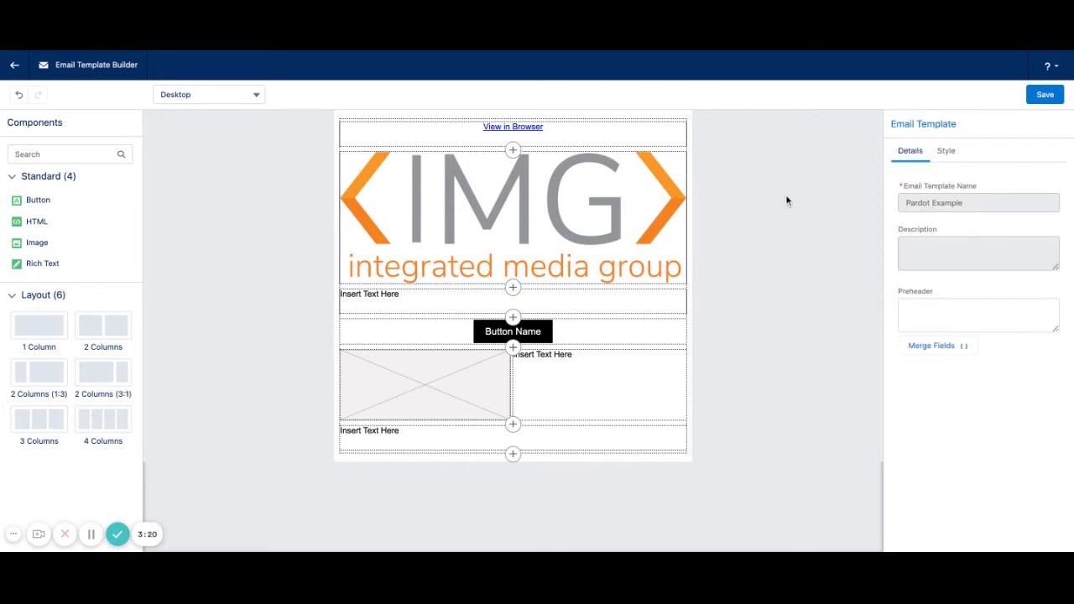
{"action": "mouse_move", "coordinate": [947, 154]}
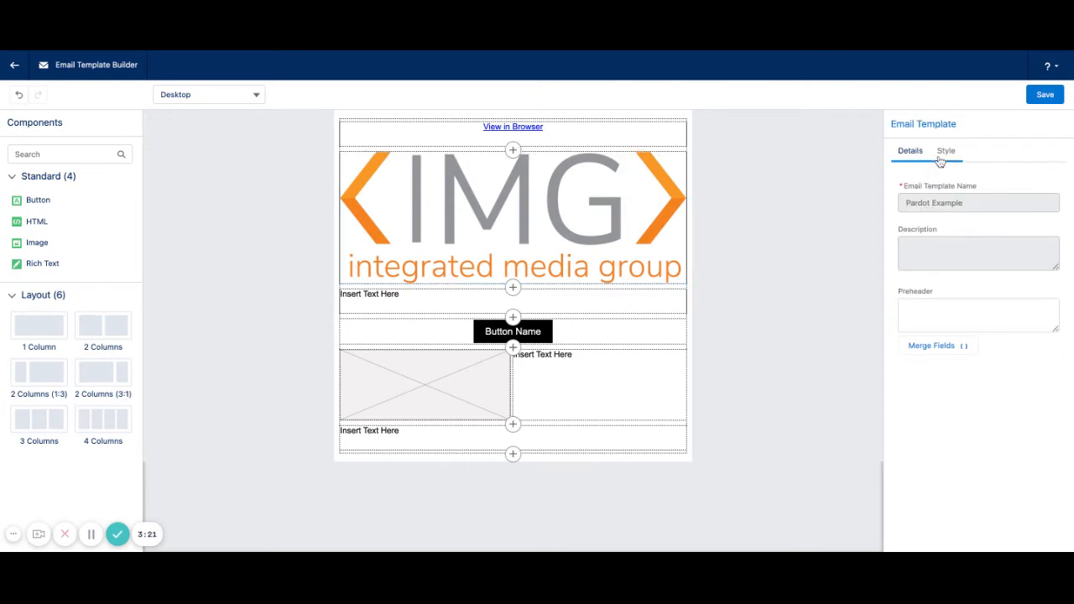
- Set the template's background colour to orange #FF9B48 in the Style settings
{"action": "left_click", "coordinate": [947, 151]}
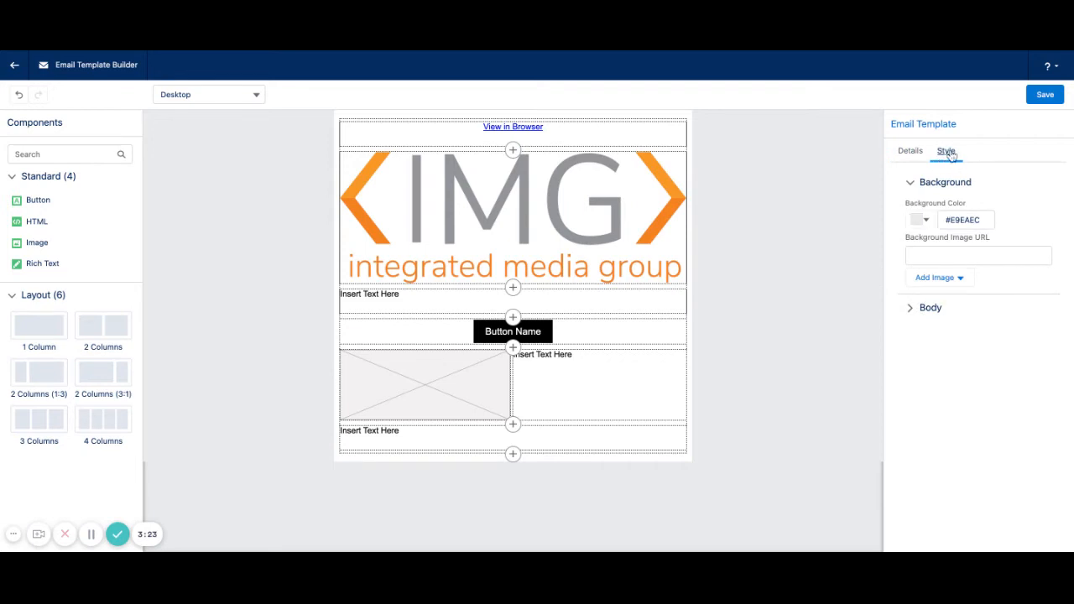
{"action": "left_click", "coordinate": [920, 218]}
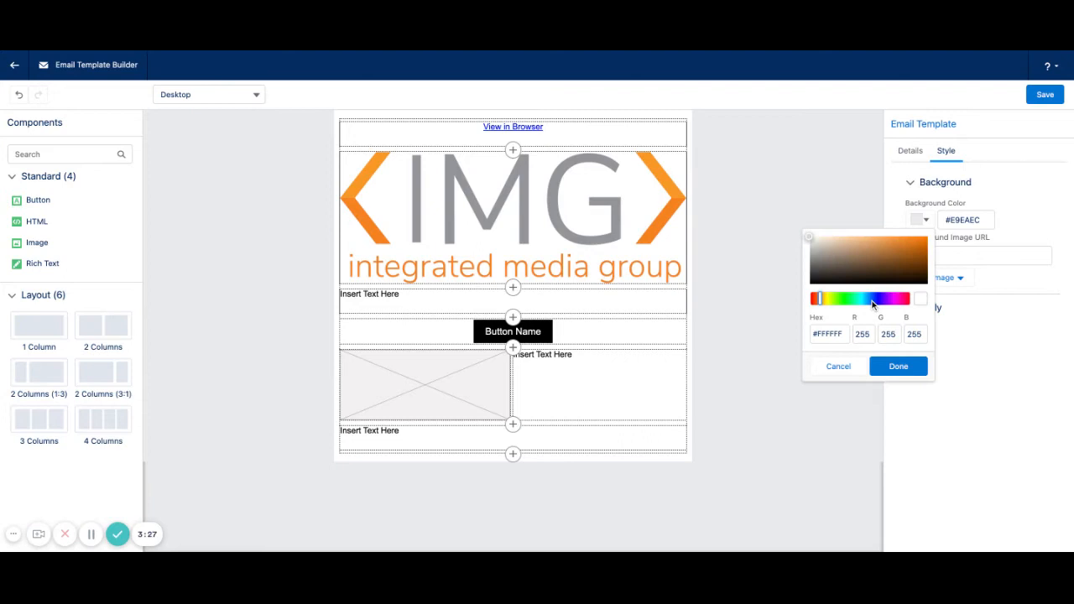
{"action": "left_click", "coordinate": [898, 366]}
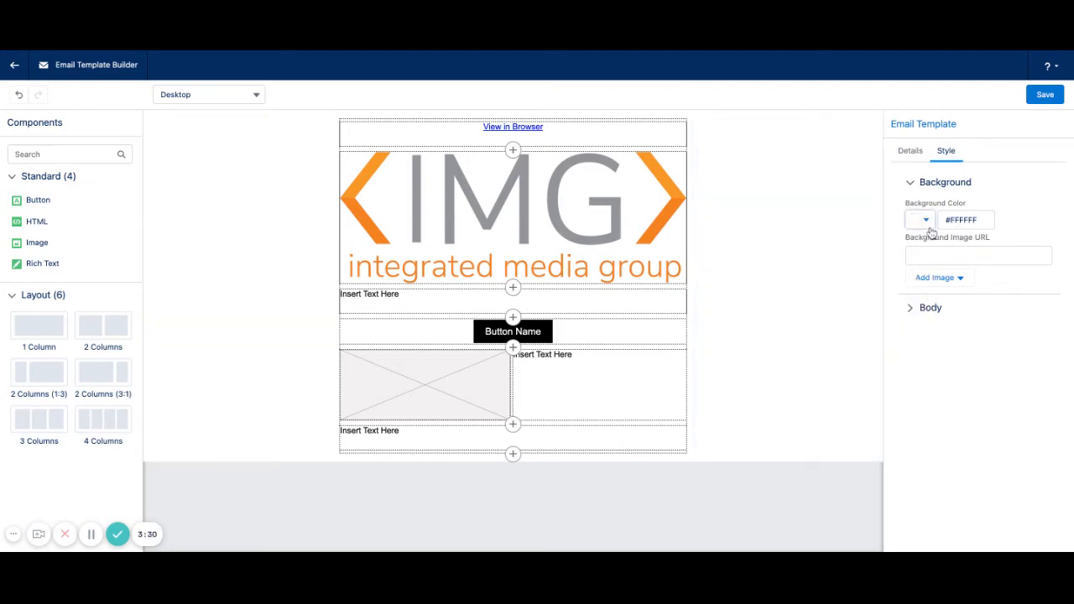
{"action": "left_click", "coordinate": [923, 218]}
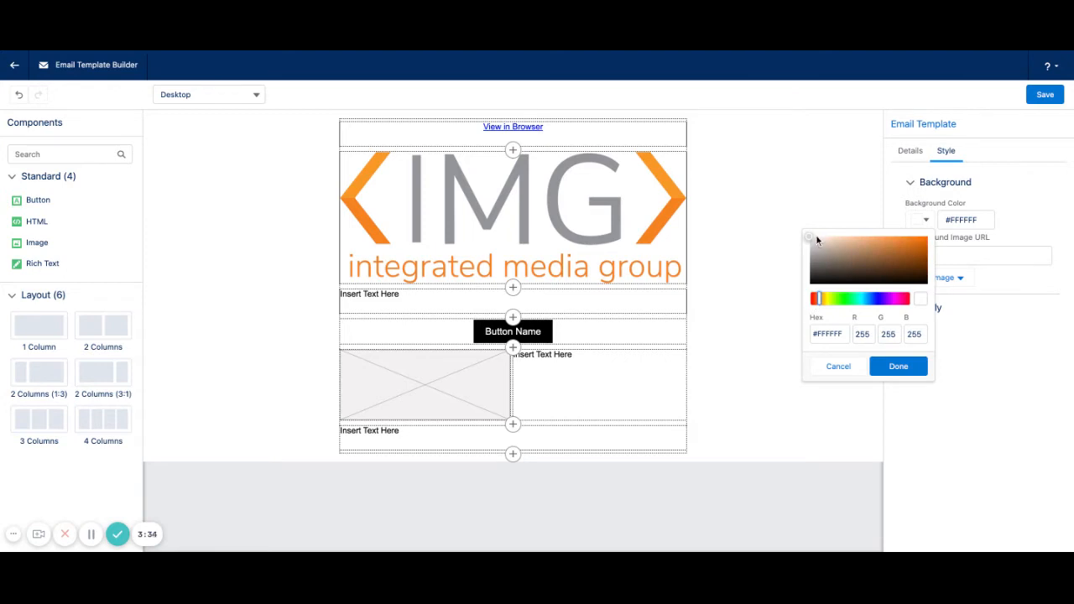
{"action": "left_click", "coordinate": [920, 299]}
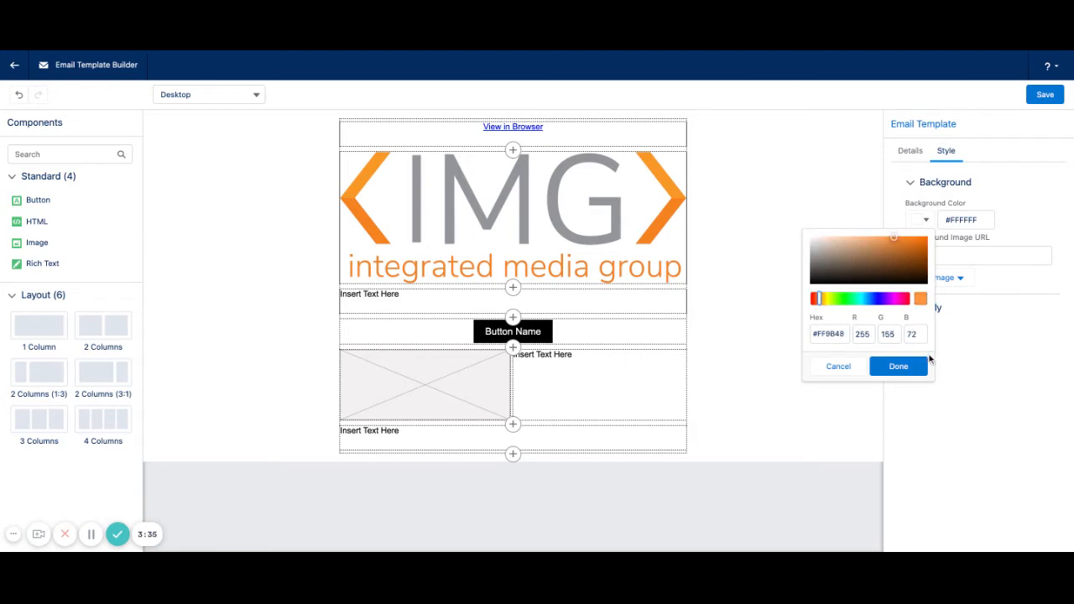
{"action": "left_click", "coordinate": [898, 366]}
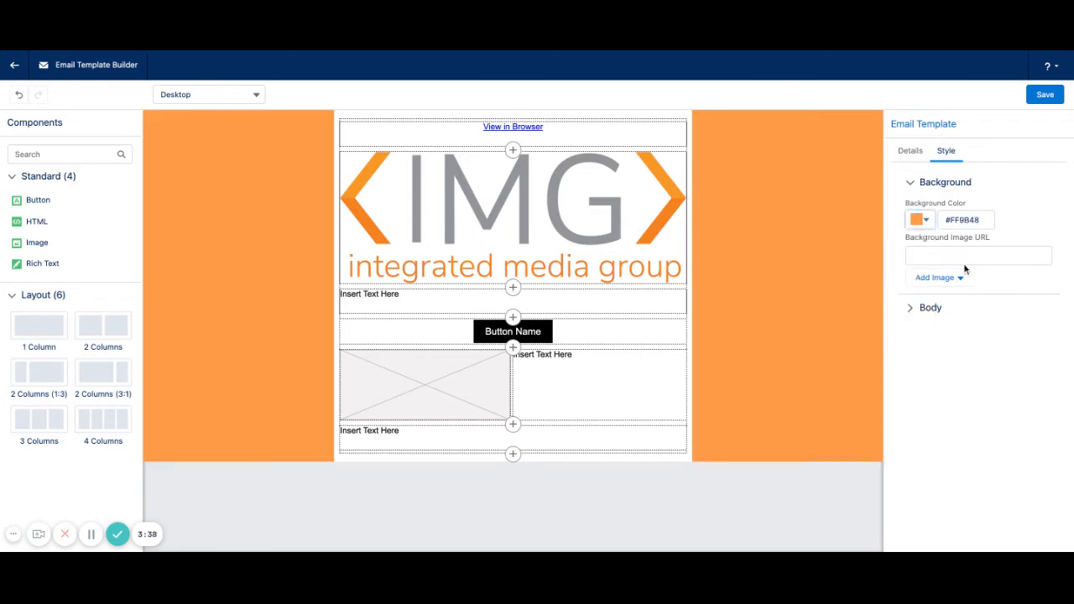
{"action": "left_click", "coordinate": [977, 255]}
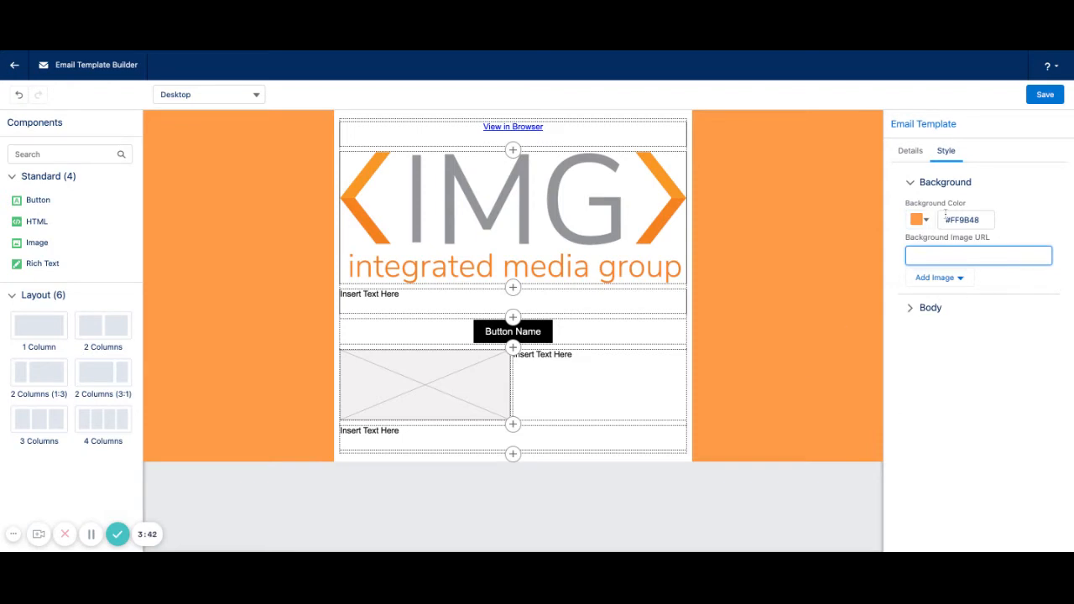
{"action": "left_click", "coordinate": [910, 151]}
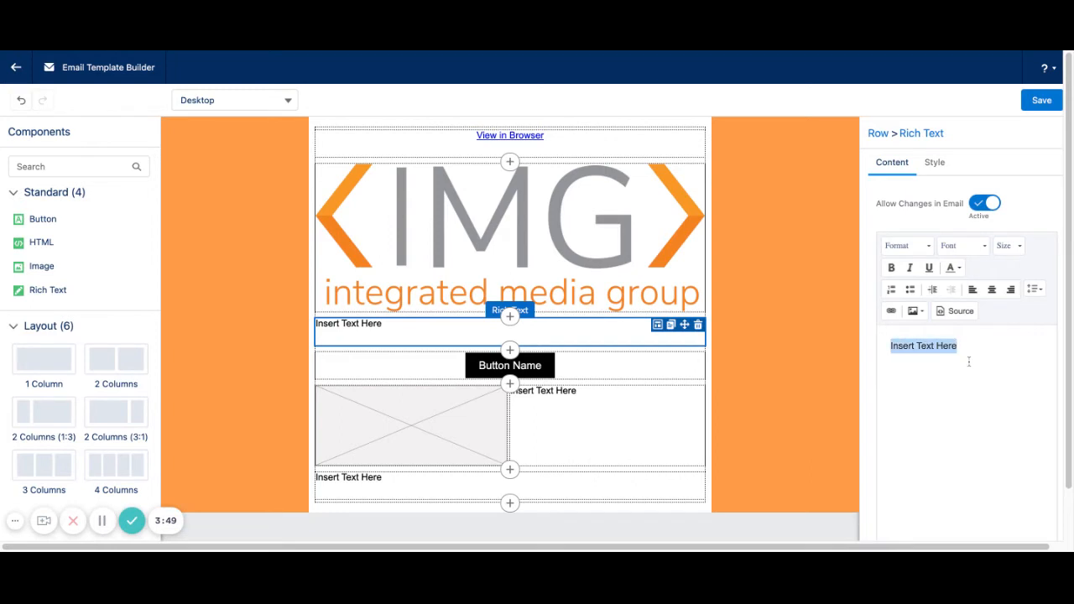
- Write a 'Hi' greeting with the Recipient First Name merge field and 'Building out email test!'
{"action": "type", "text": "Hi"}
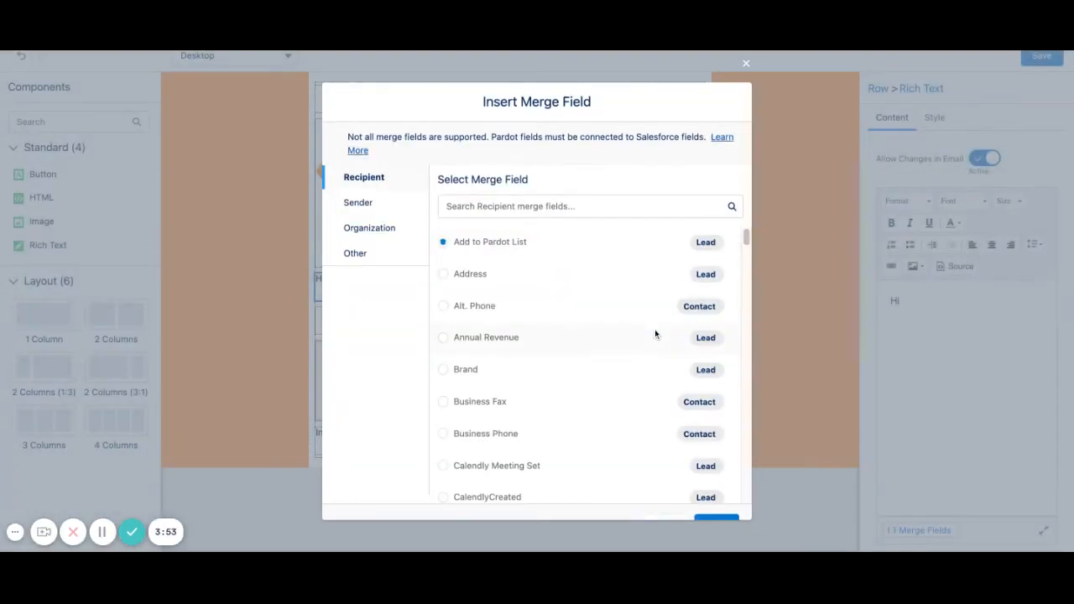
{"action": "type", "text": "first"}
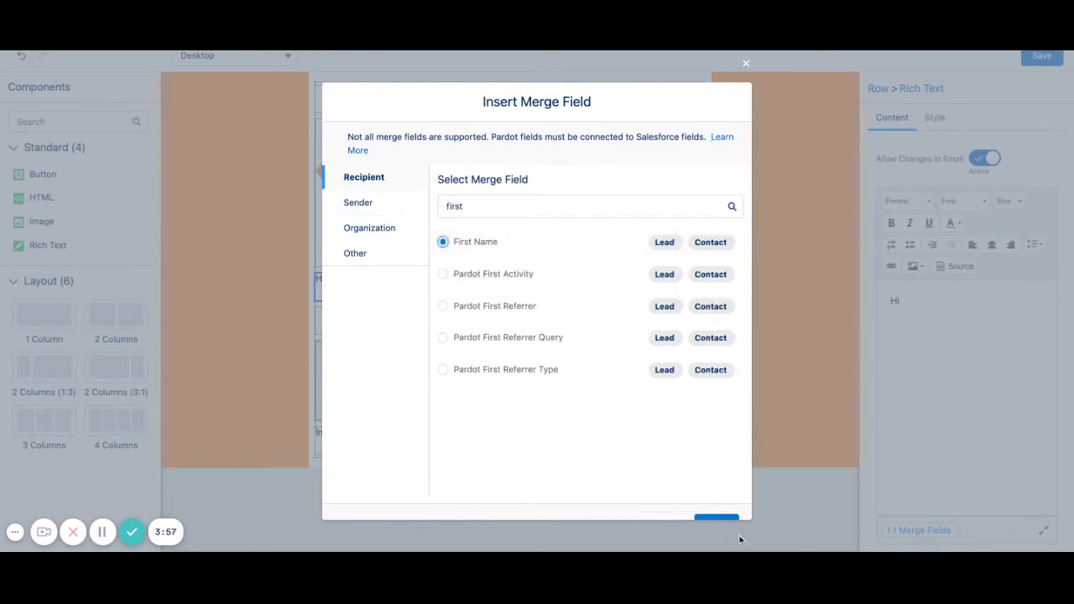
{"action": "left_click", "coordinate": [715, 517]}
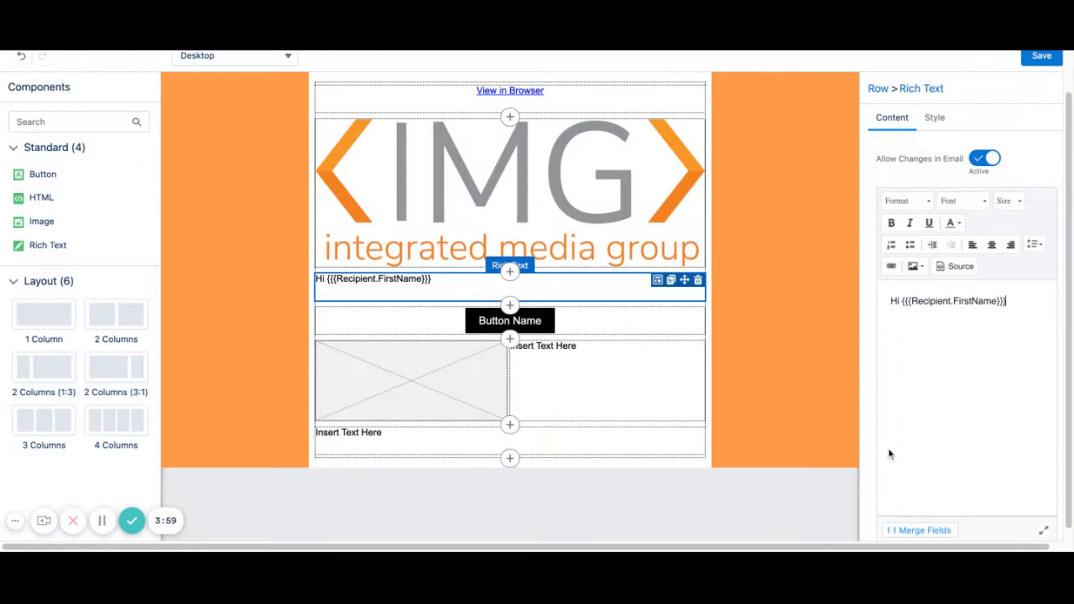
{"action": "type", "text": "Building out email test"}
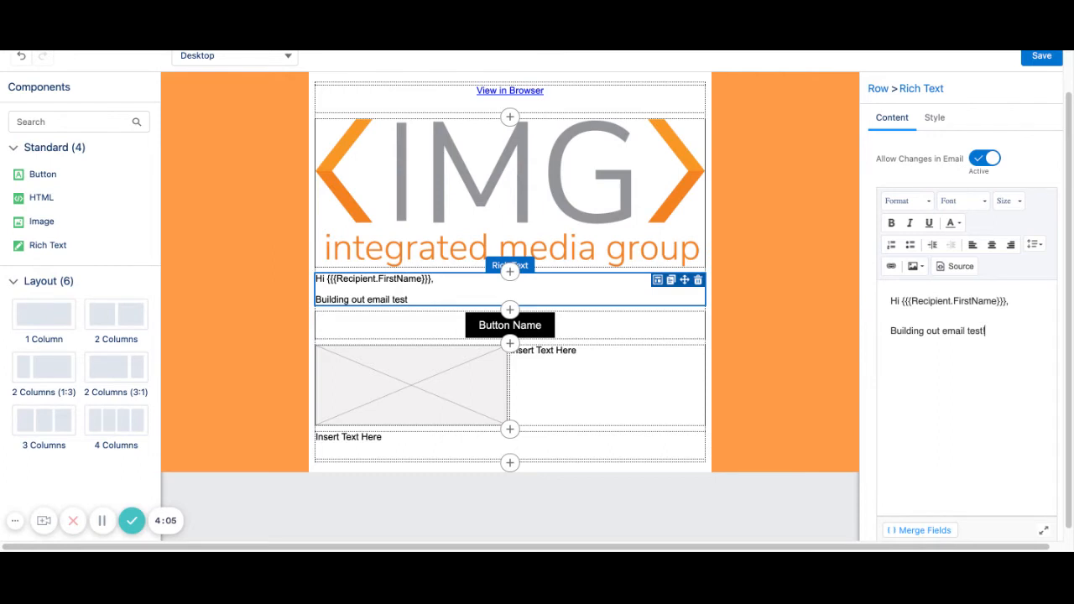
{"action": "type", "text": "!"}
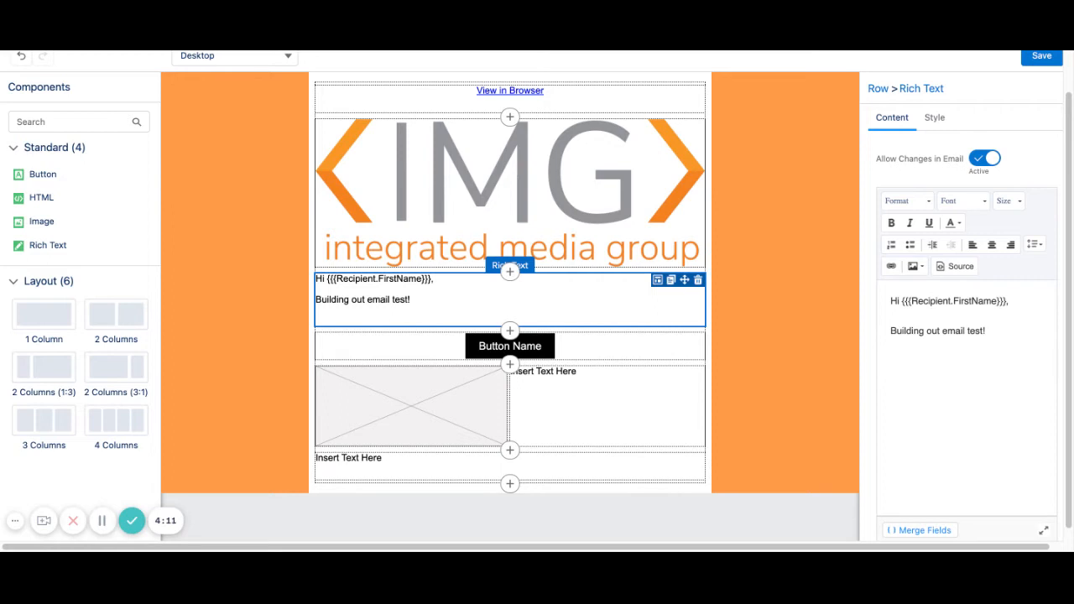
- Sign off with 'Best,' and the Sender Full Name merge field {{{Sender.Name}}}
{"action": "left_click", "coordinate": [919, 531]}
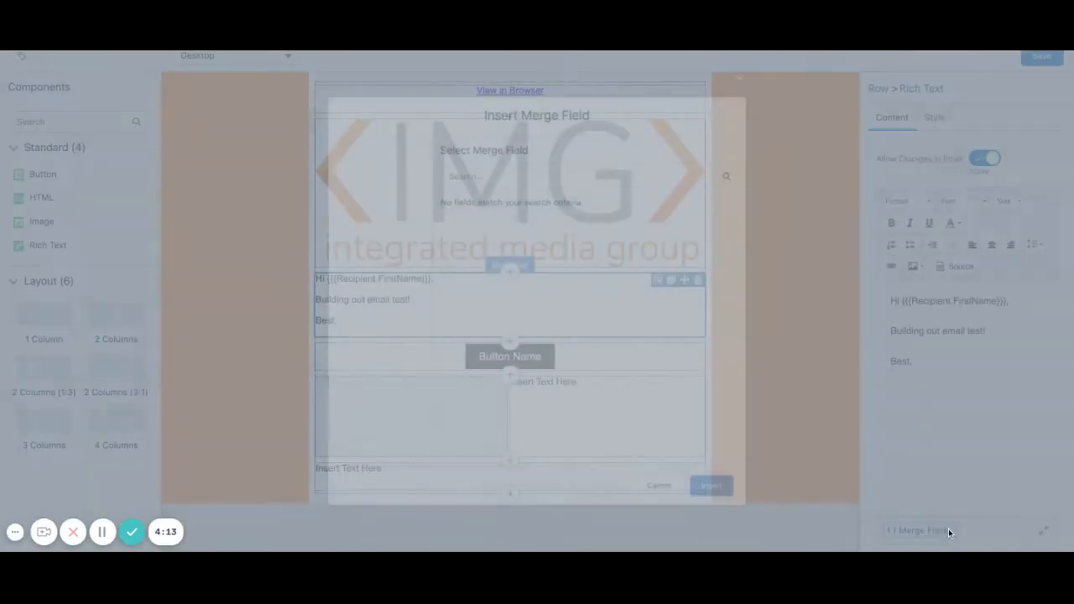
{"action": "left_click", "coordinate": [359, 201]}
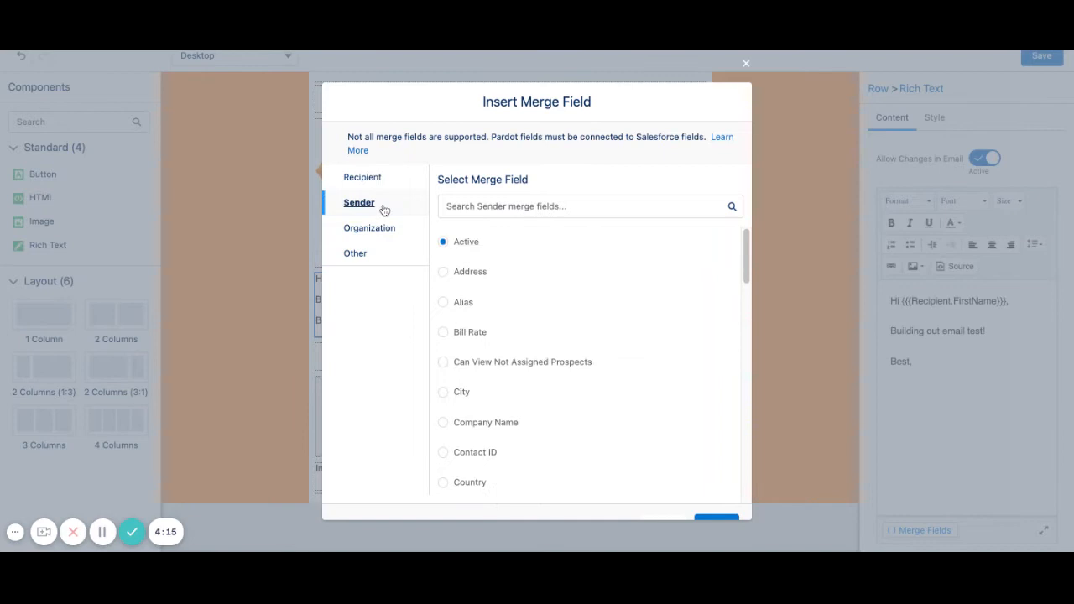
{"action": "left_click", "coordinate": [588, 205]}
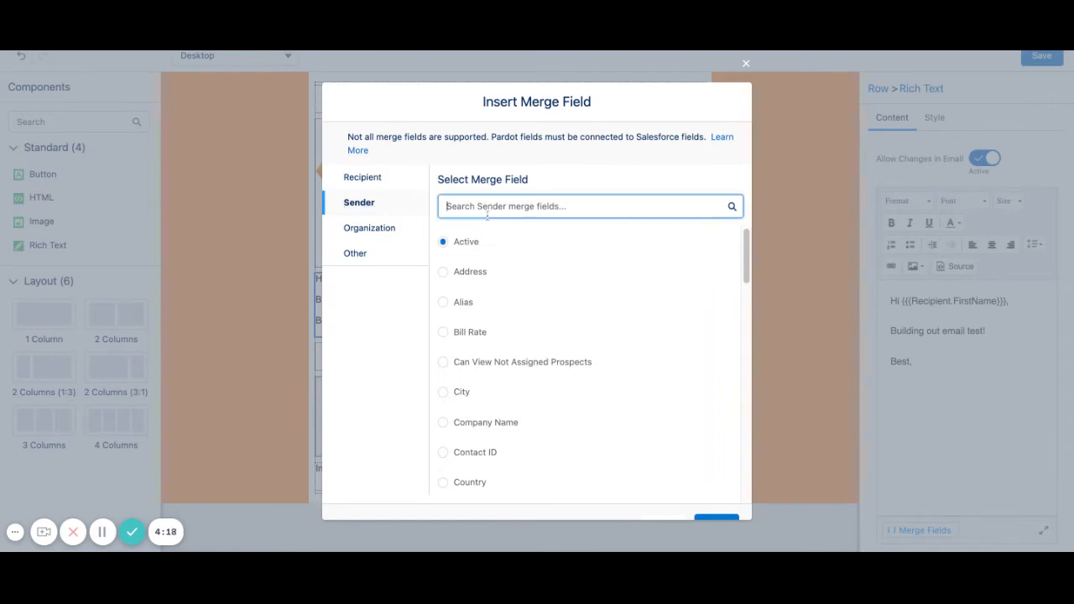
{"action": "type", "text": "sen"}
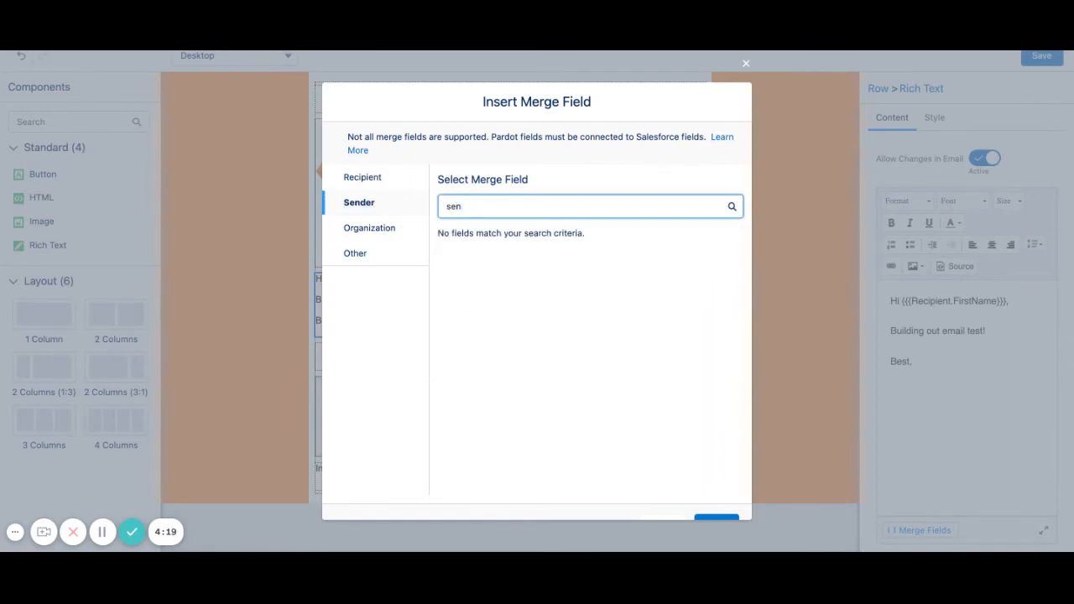
{"action": "type", "text": "name"}
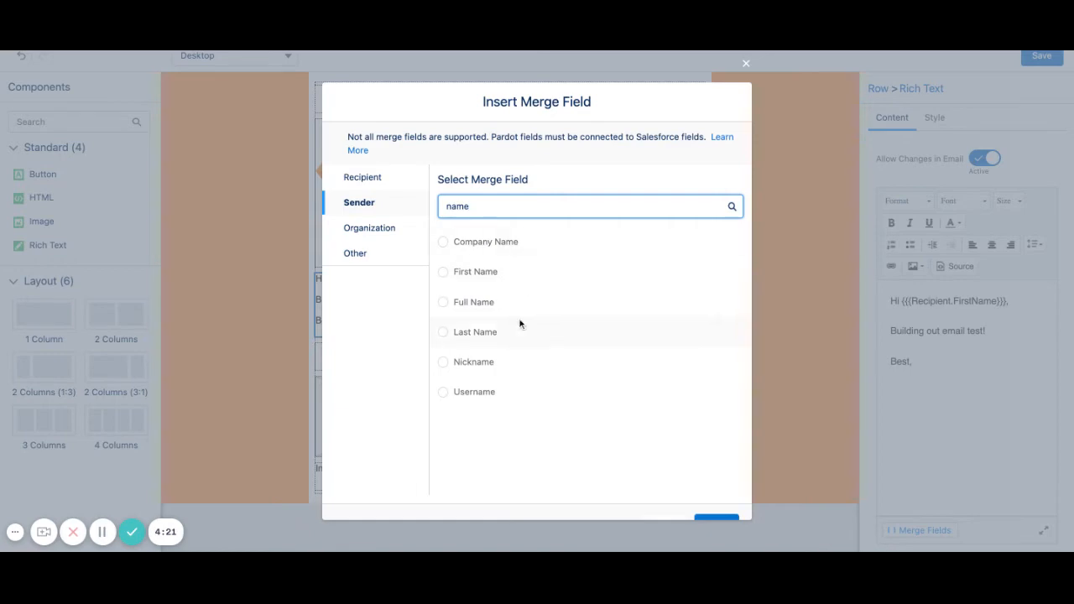
{"action": "left_click", "coordinate": [444, 302]}
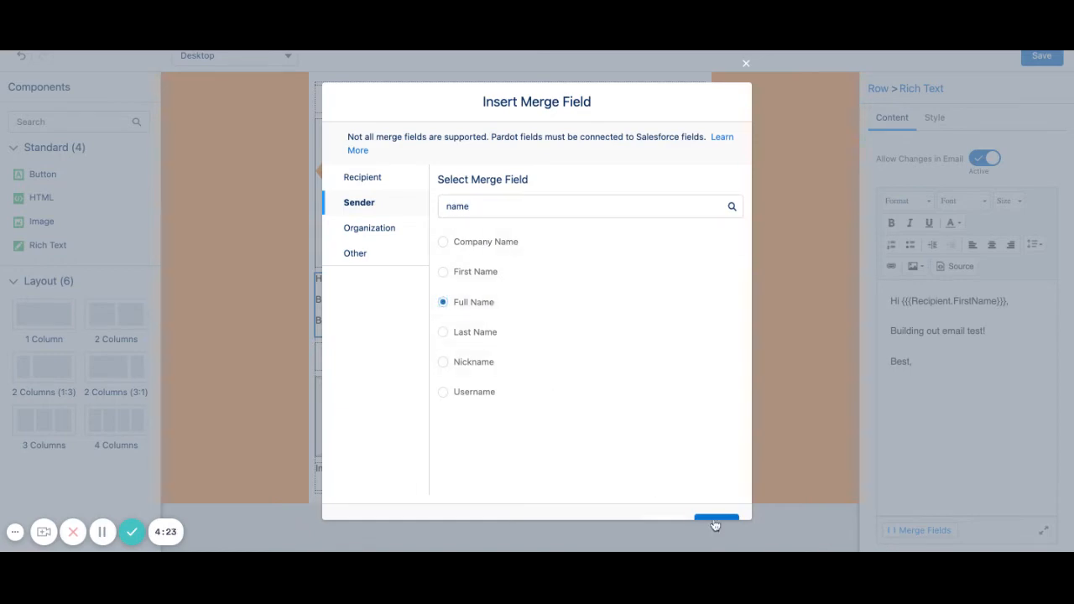
{"action": "left_click", "coordinate": [716, 520]}
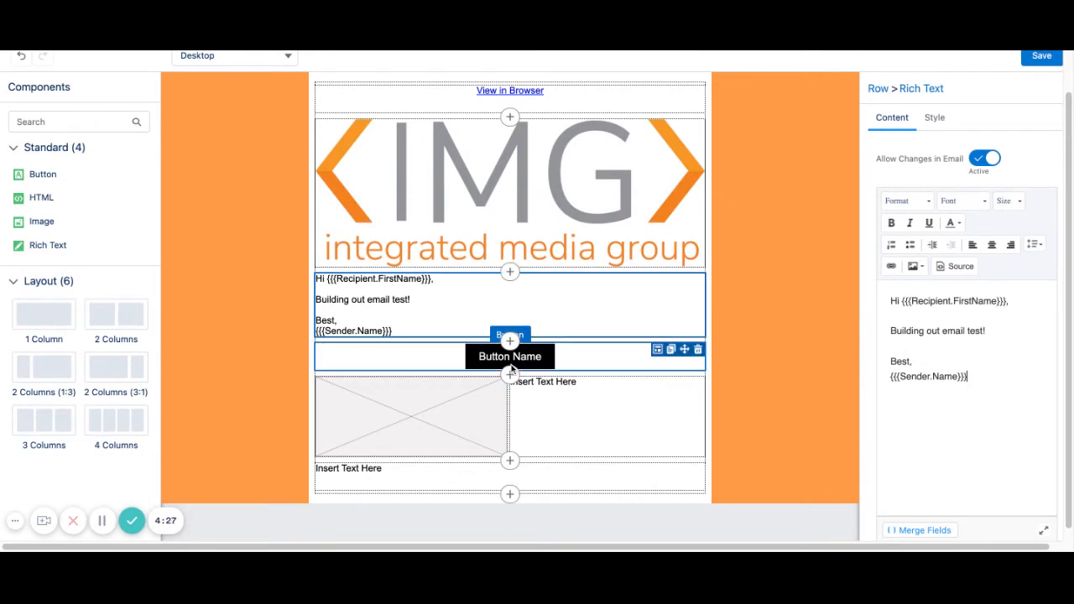
- Relabel the button 'contact us today!' and bring up its colour styling options
{"action": "left_click", "coordinate": [510, 356]}
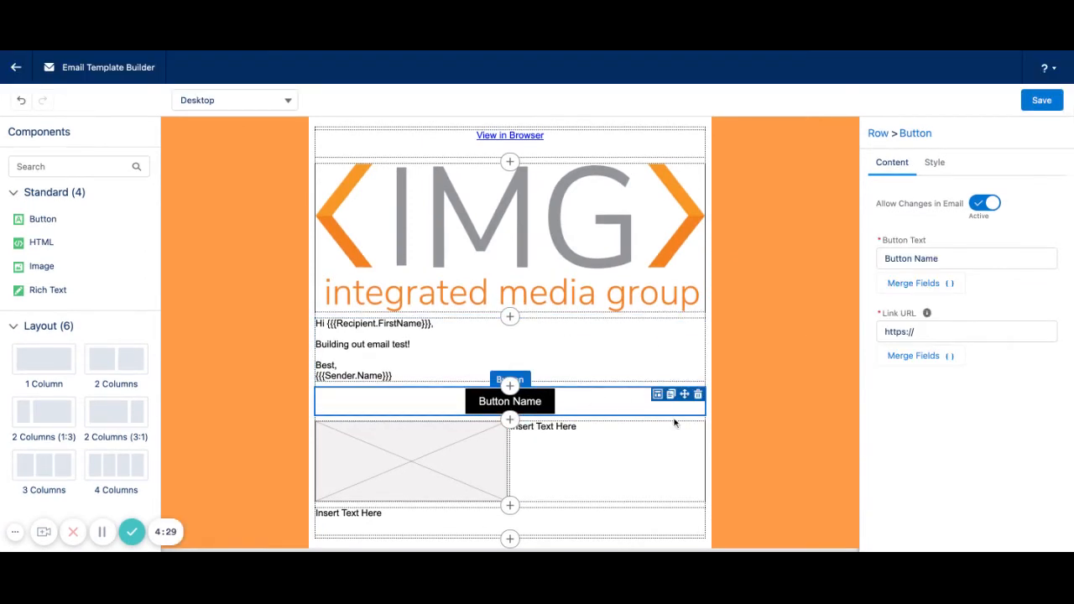
{"action": "left_click", "coordinate": [967, 258]}
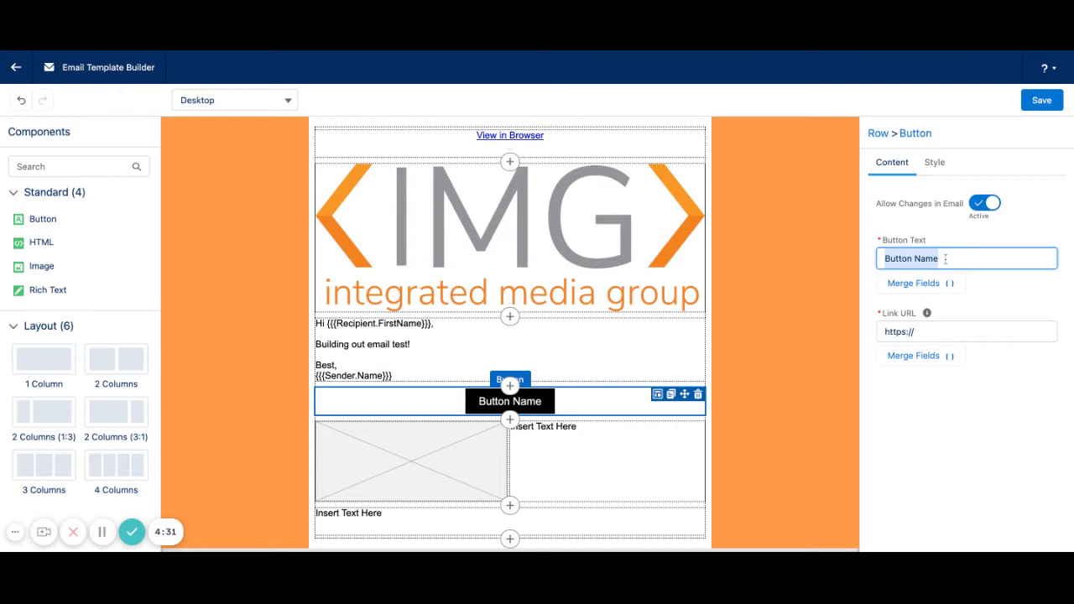
{"action": "type", "text": "contact us today!"}
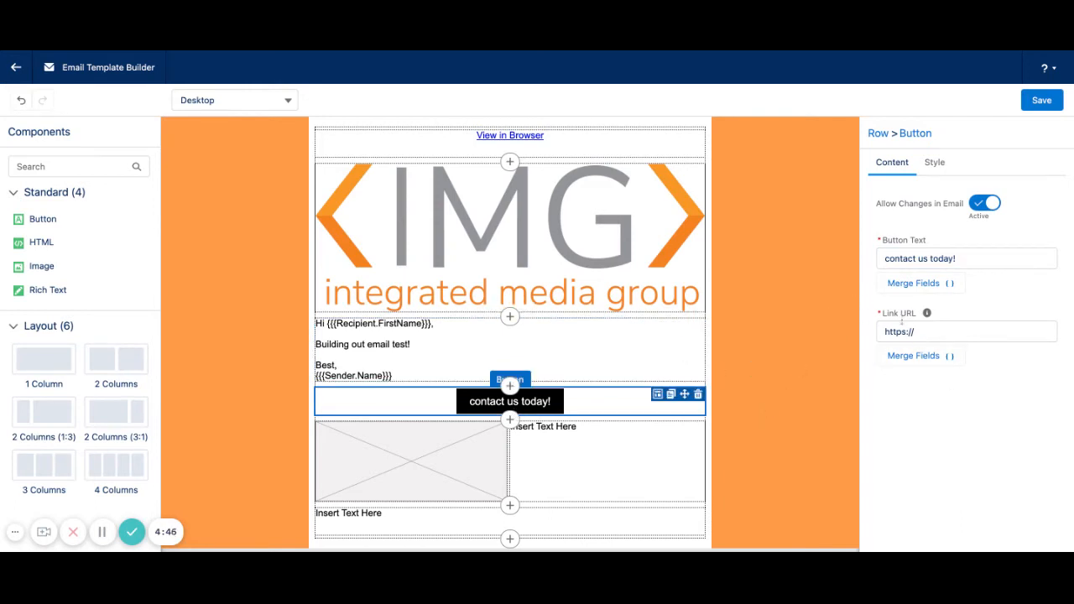
{"action": "mouse_move", "coordinate": [914, 146]}
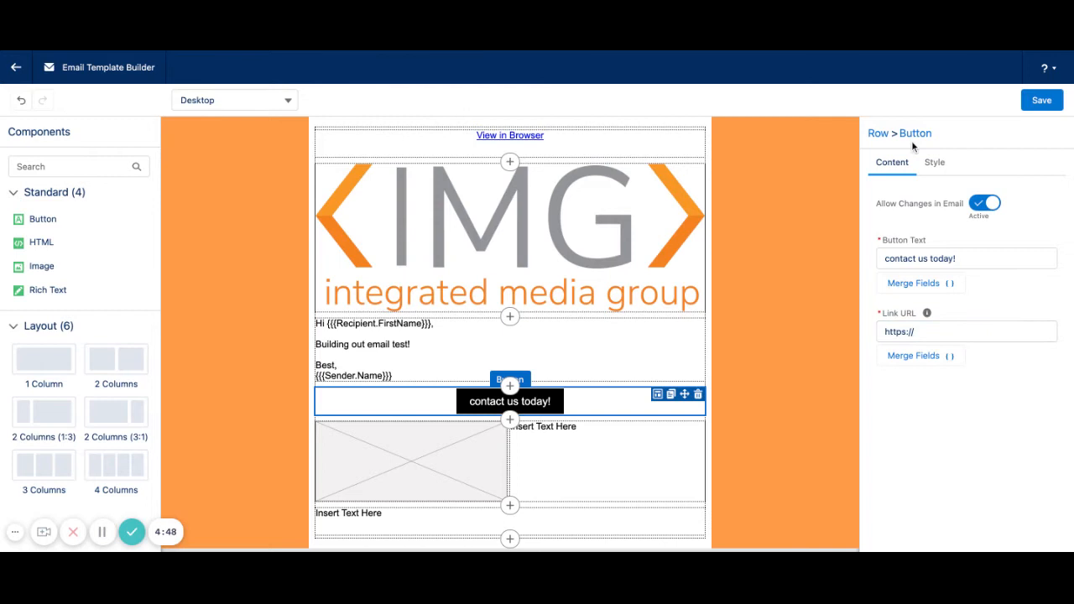
{"action": "left_click", "coordinate": [933, 161]}
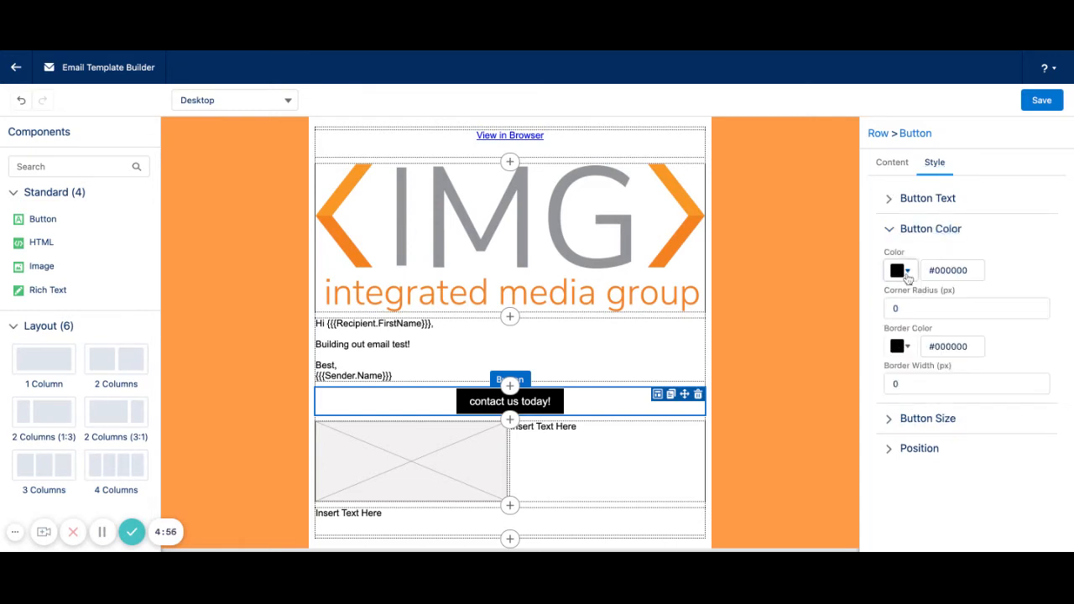
- Fill the button with bright orange #FF791A
{"action": "left_click", "coordinate": [900, 268]}
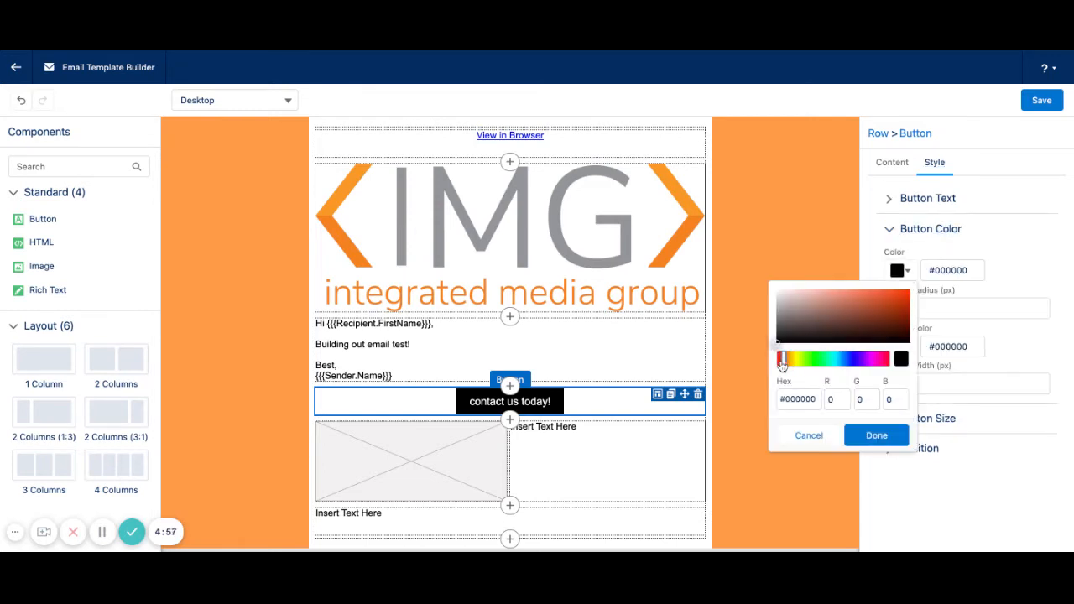
{"action": "left_click", "coordinate": [783, 359]}
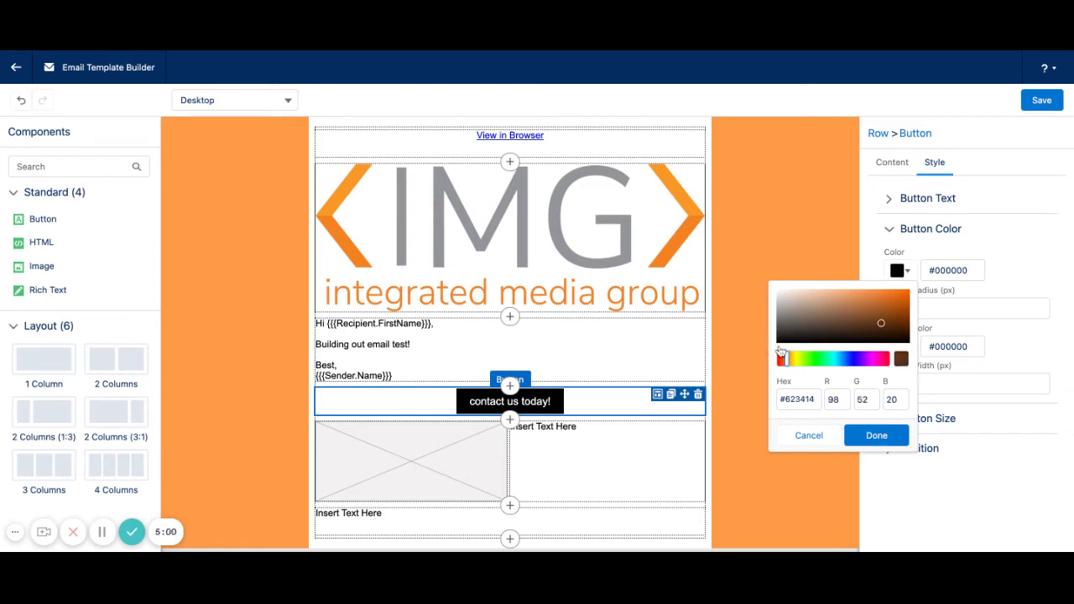
{"action": "left_click", "coordinate": [900, 359]}
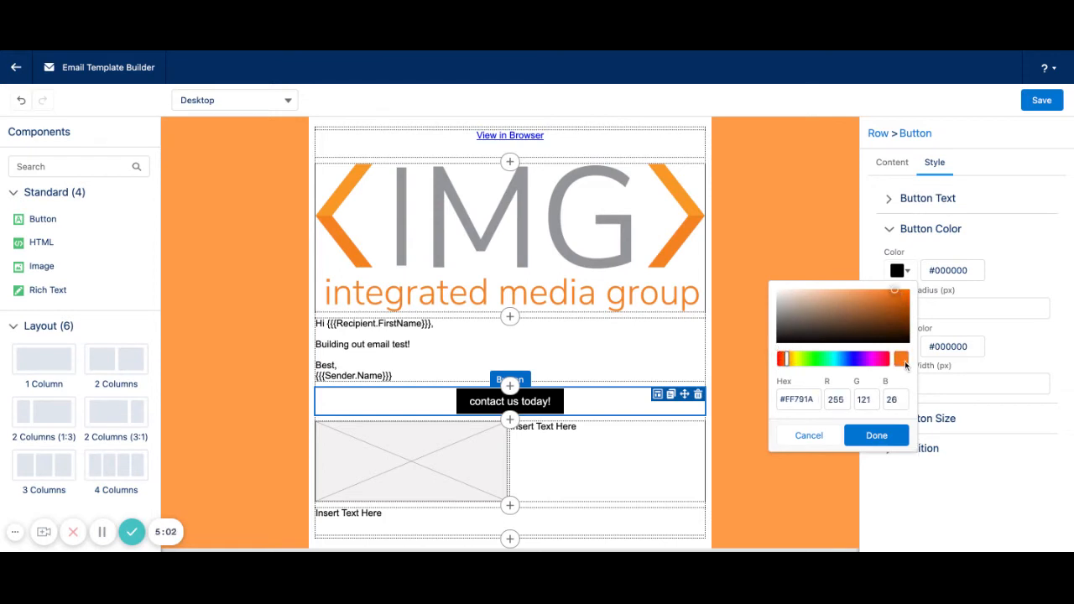
{"action": "left_click", "coordinate": [876, 435]}
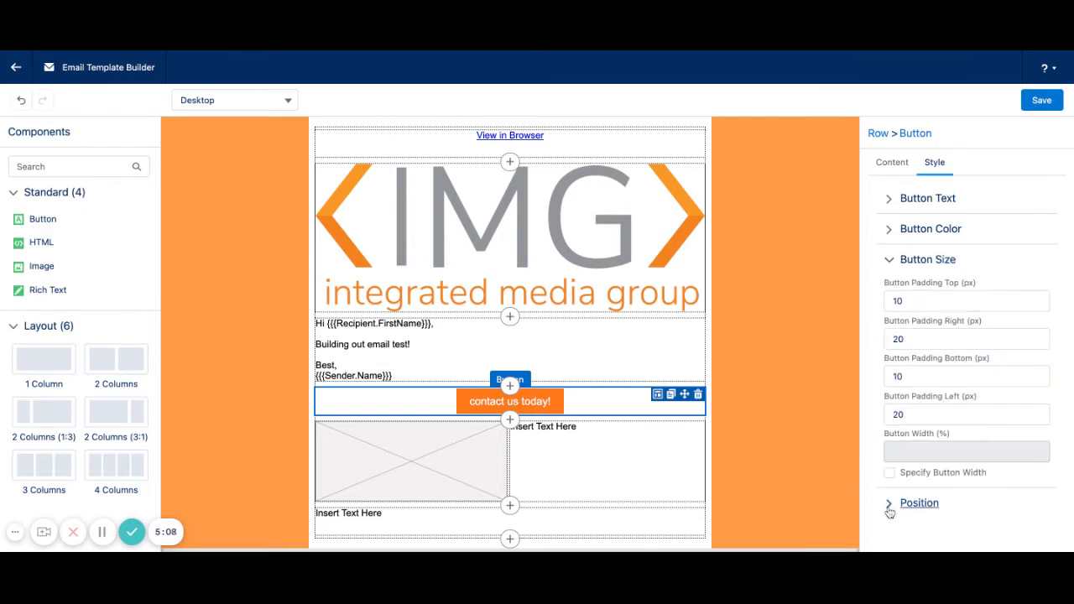
- Centre the button in its row and give it a custom width of 60 percent
{"action": "left_click", "coordinate": [920, 503]}
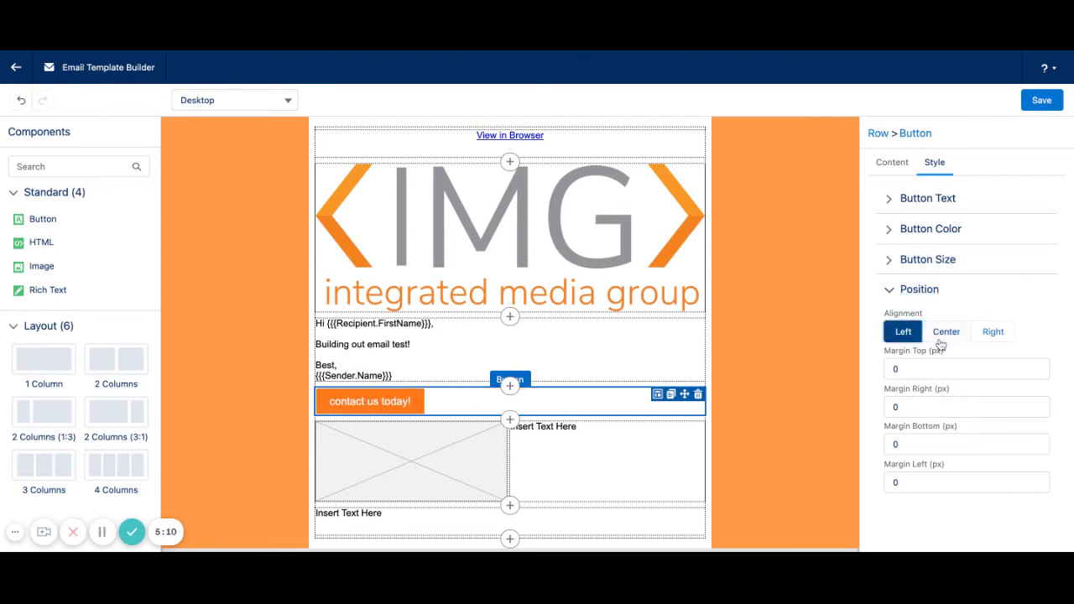
{"action": "left_click", "coordinate": [946, 331]}
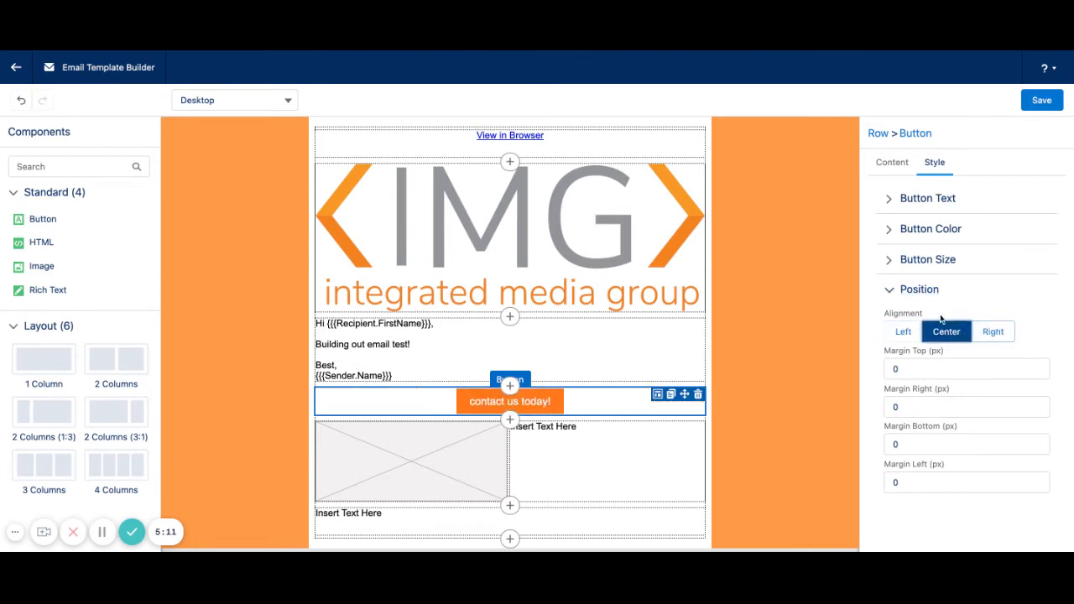
{"action": "left_click", "coordinate": [928, 258]}
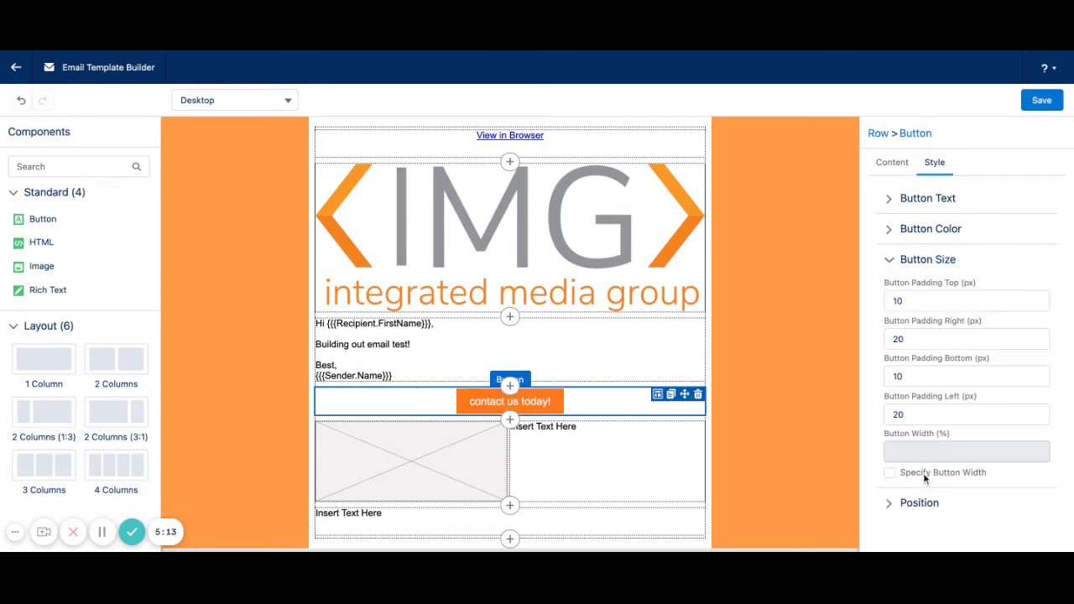
{"action": "left_click", "coordinate": [889, 473]}
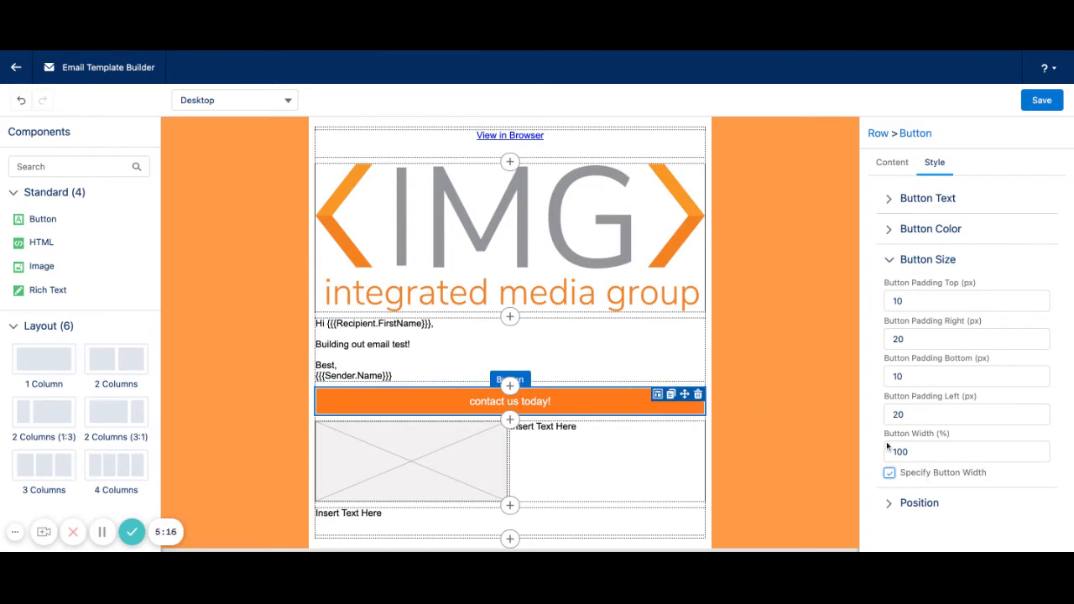
{"action": "left_click", "coordinate": [965, 451]}
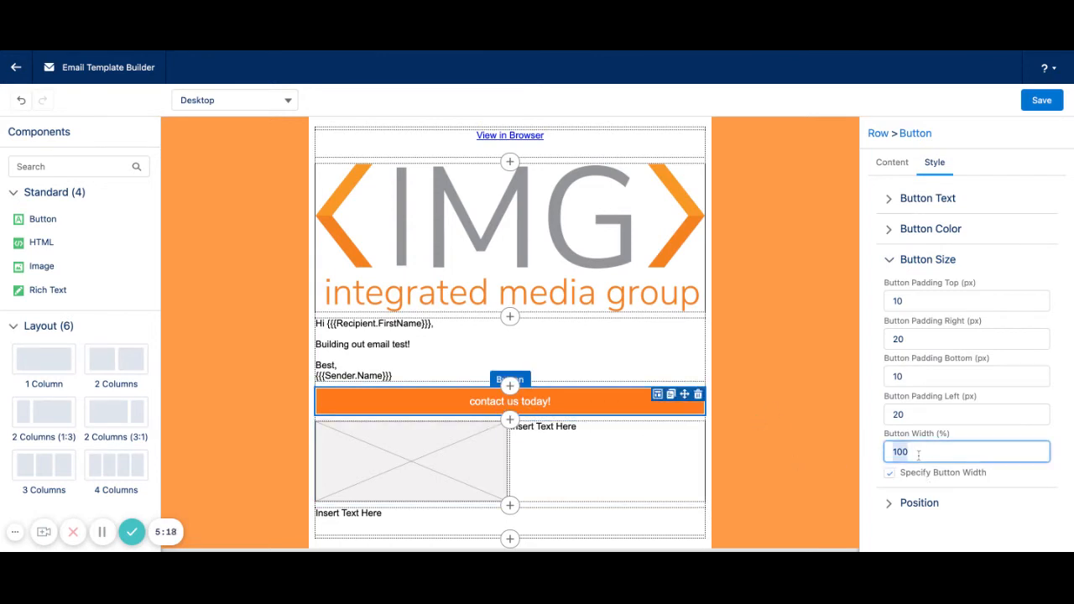
{"action": "type", "text": "50"}
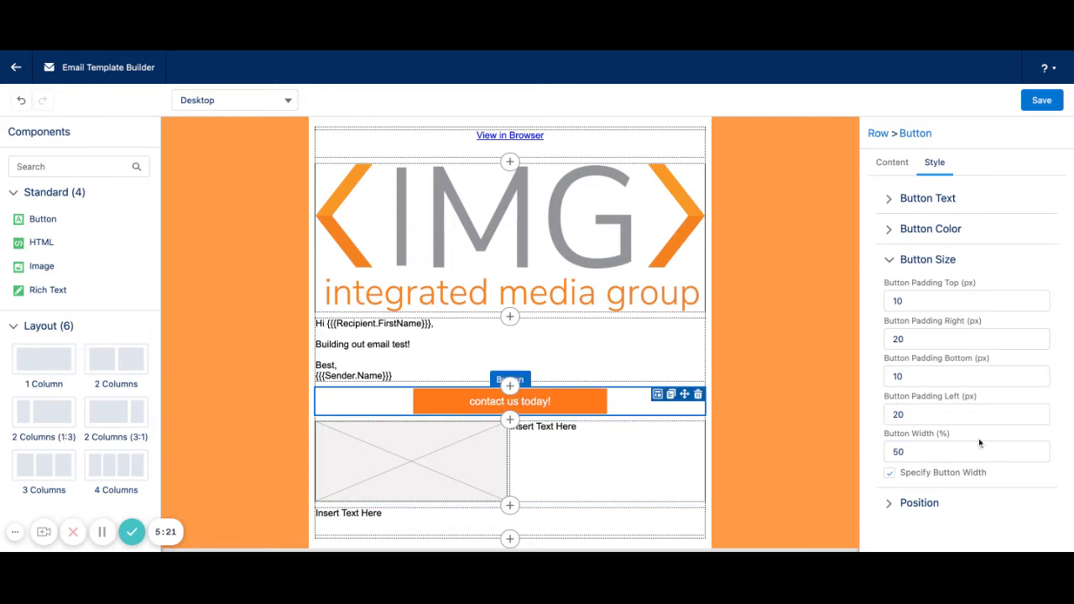
{"action": "left_click", "coordinate": [411, 460]}
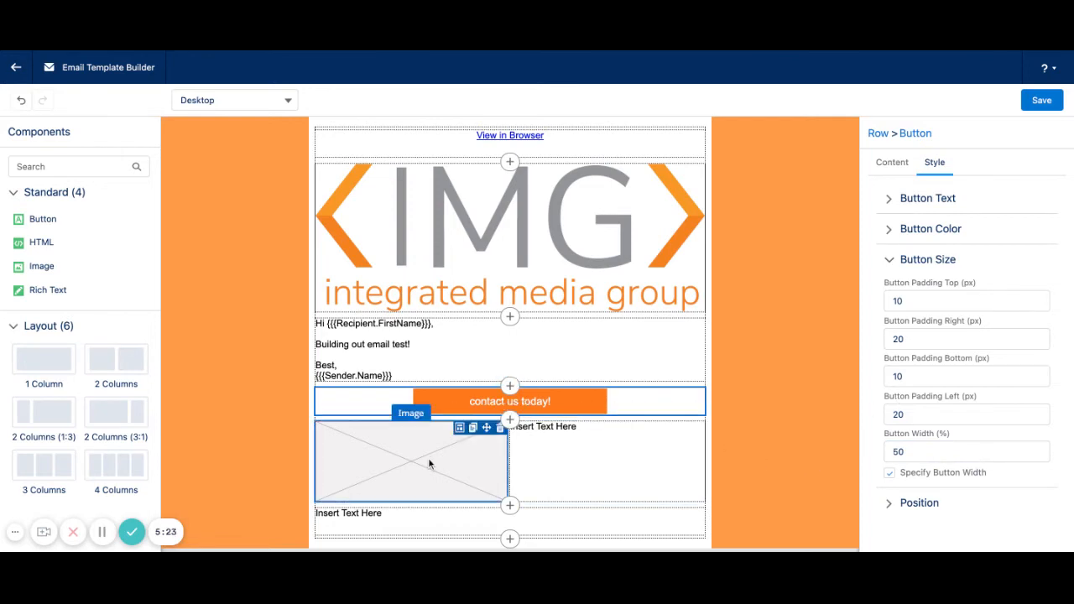
{"action": "left_click", "coordinate": [411, 460]}
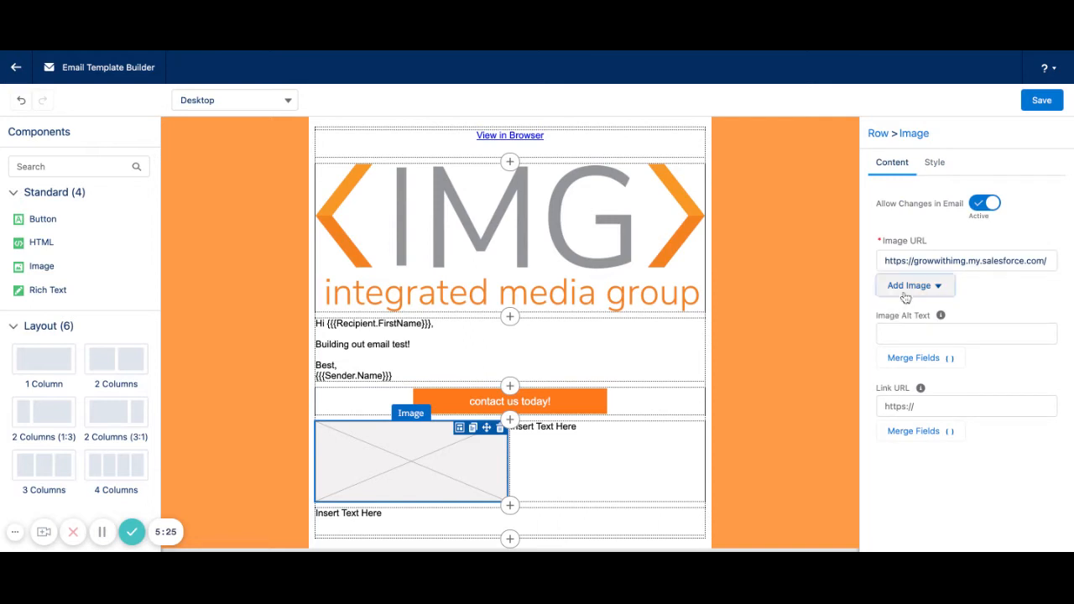
- Place img_logo_new from the CMS Content Selector in the slot, try 3 columns, return to 2
{"action": "left_click", "coordinate": [910, 285]}
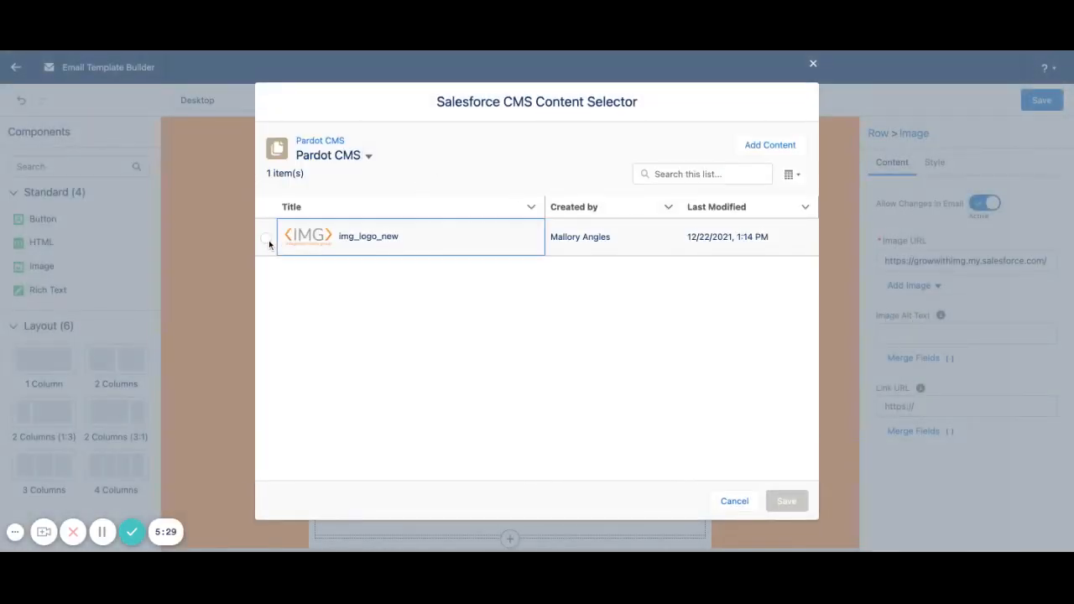
{"action": "left_click", "coordinate": [786, 500]}
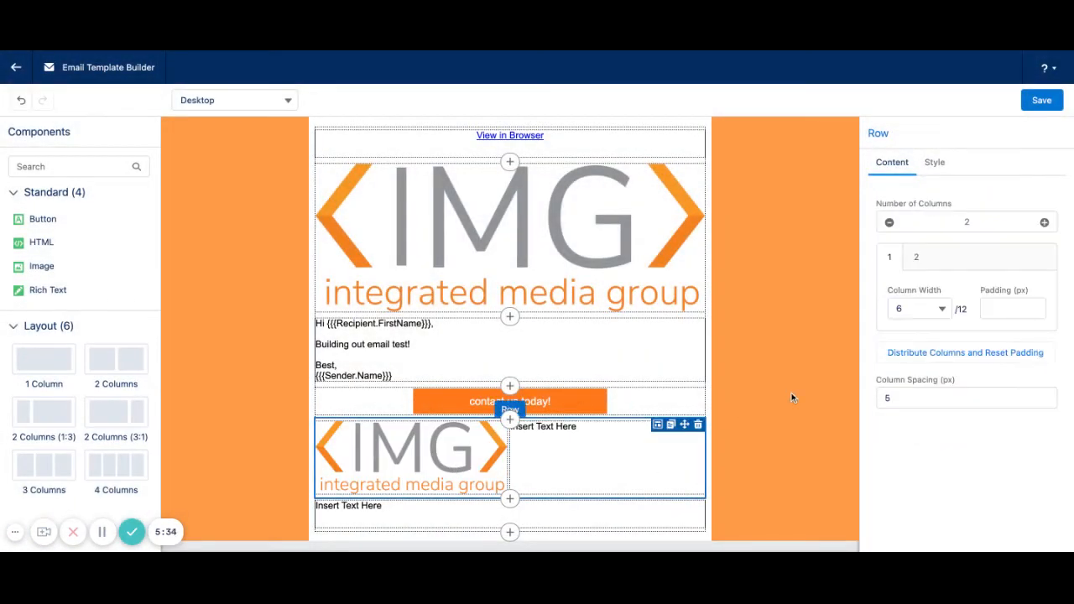
{"action": "mouse_move", "coordinate": [925, 278]}
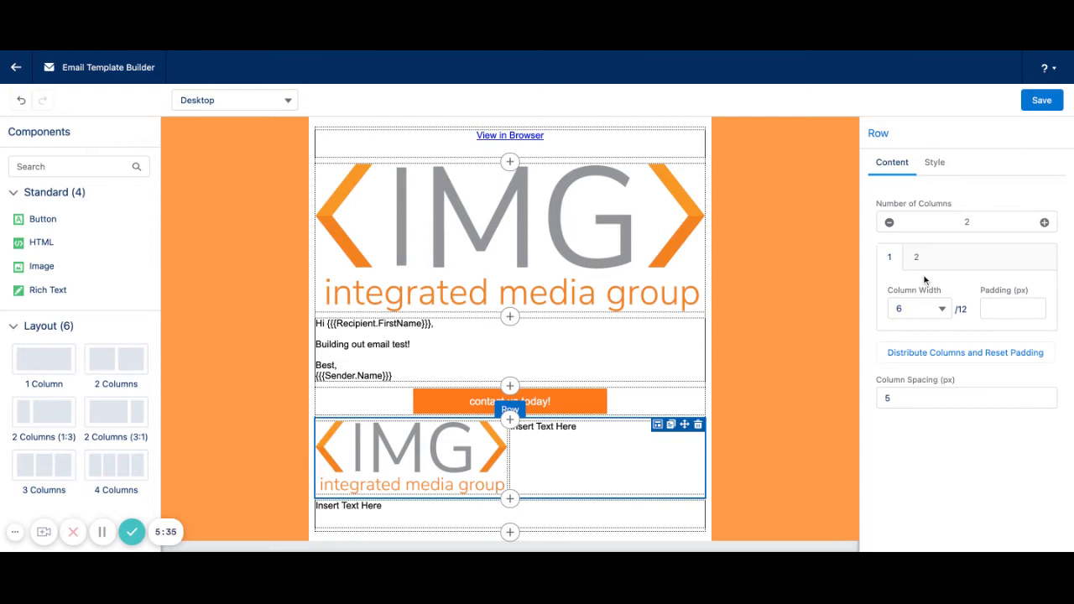
{"action": "mouse_move", "coordinate": [550, 480]}
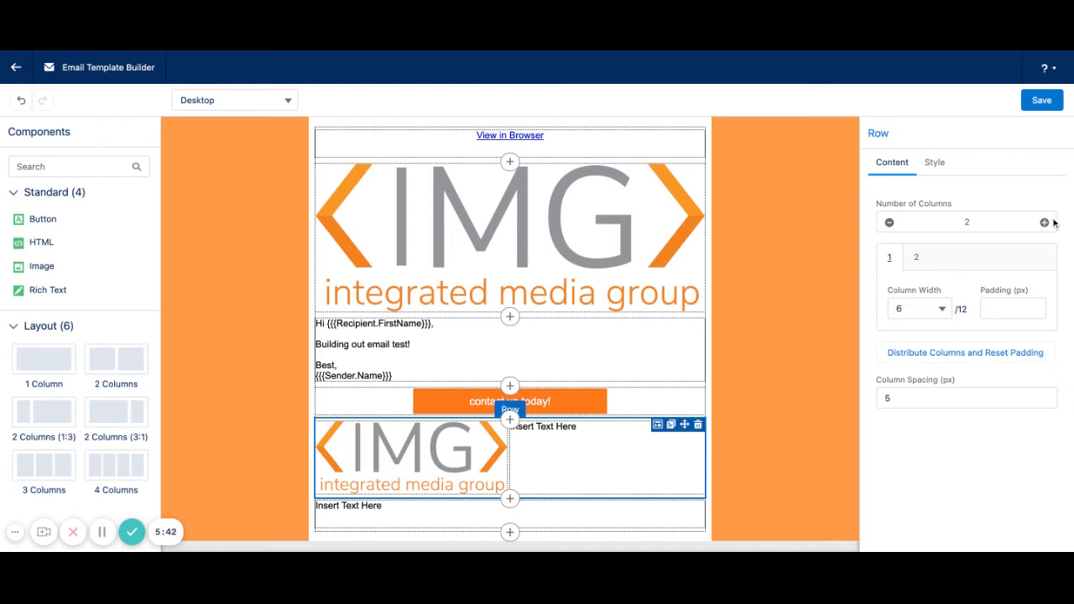
{"action": "left_click", "coordinate": [1044, 222]}
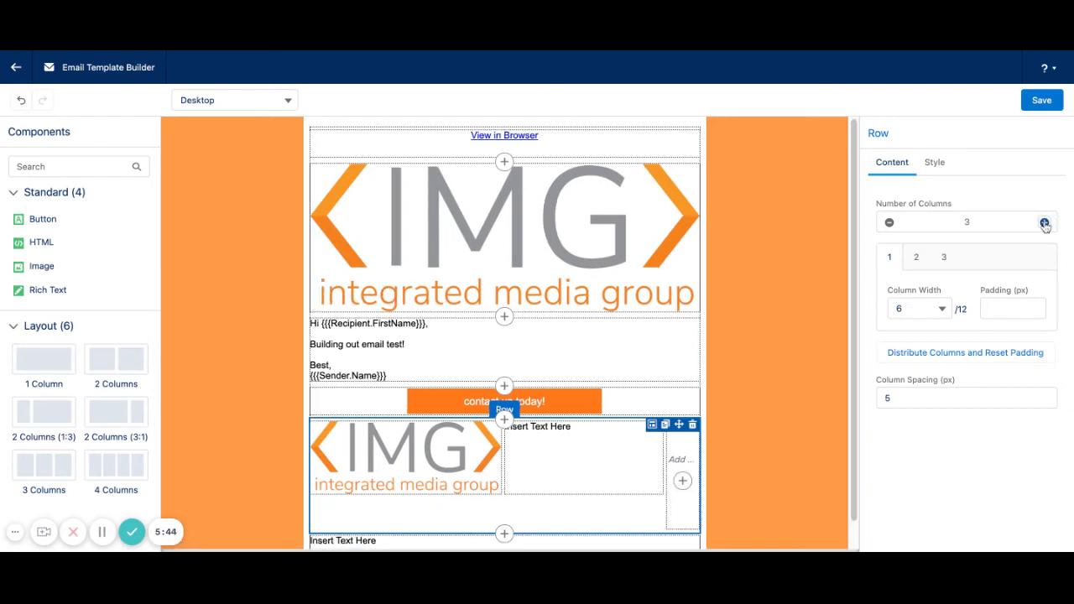
{"action": "left_click", "coordinate": [890, 222]}
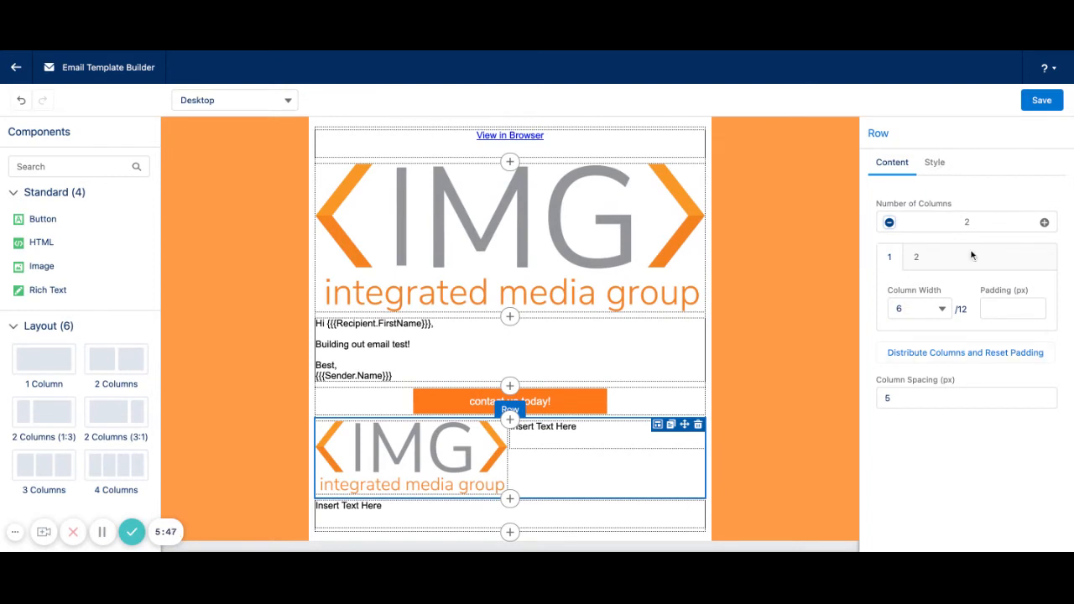
{"action": "mouse_move", "coordinate": [787, 428]}
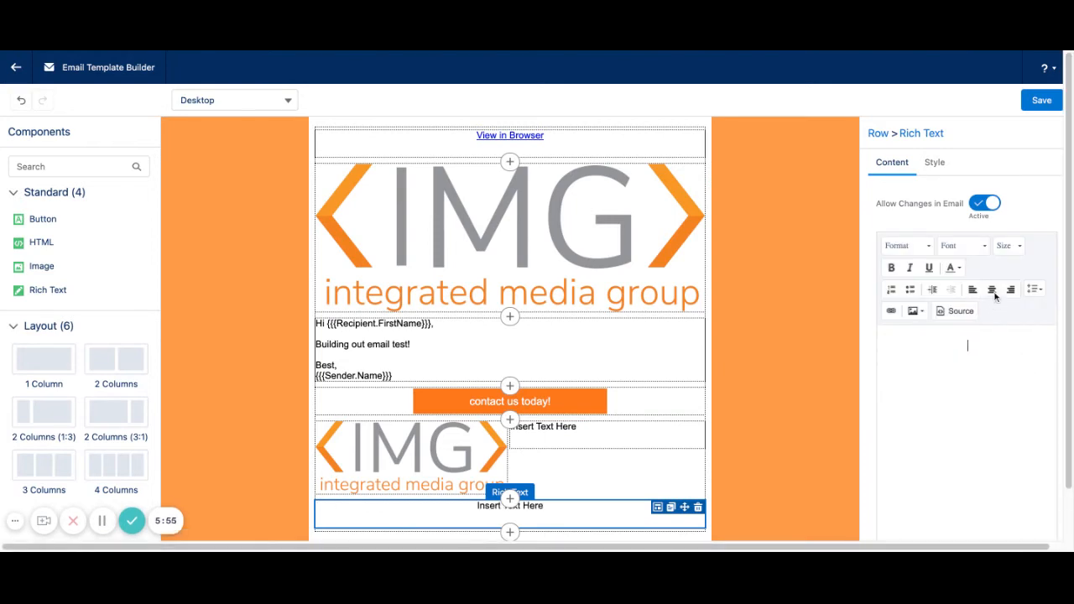
- Insert the EmailPreferenceCenter merge field above 'IMG Address' in the footer and save the template
{"action": "type", "text": "Update Email Preferences"}
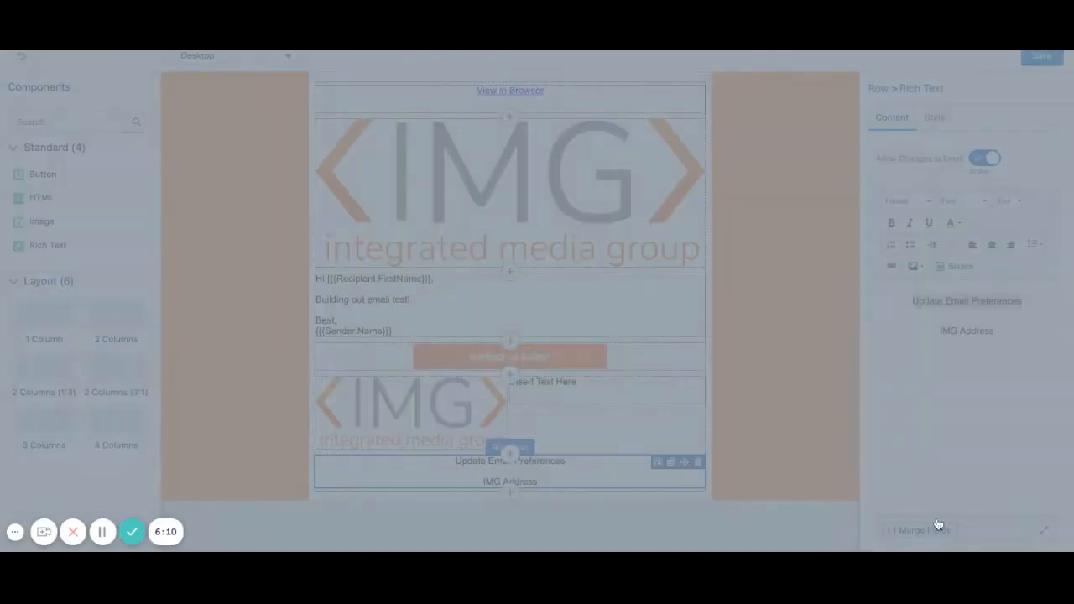
{"action": "left_click", "coordinate": [919, 530]}
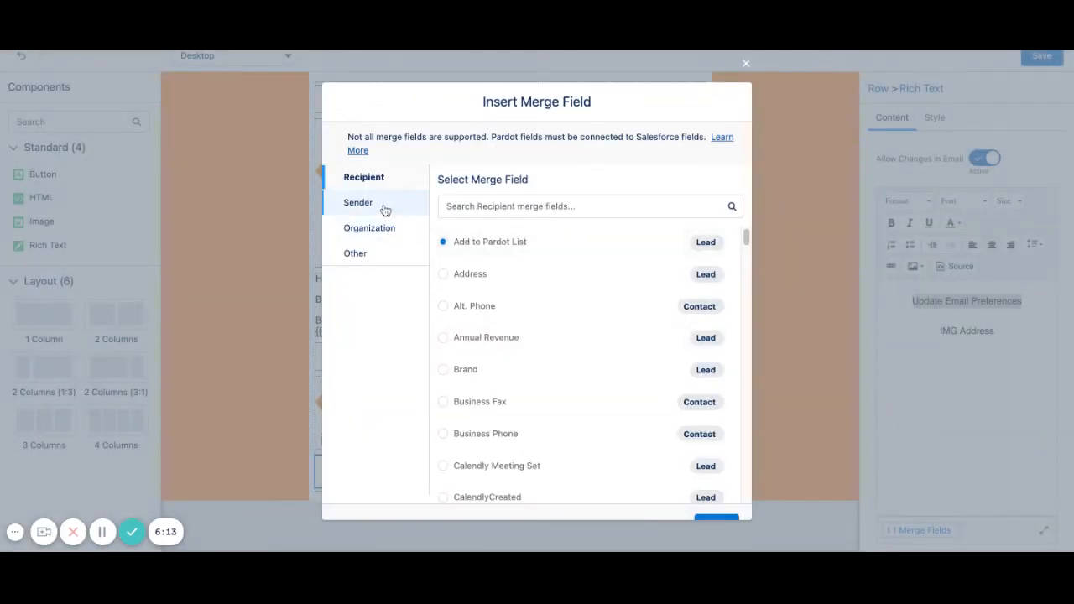
{"action": "left_click", "coordinate": [356, 252]}
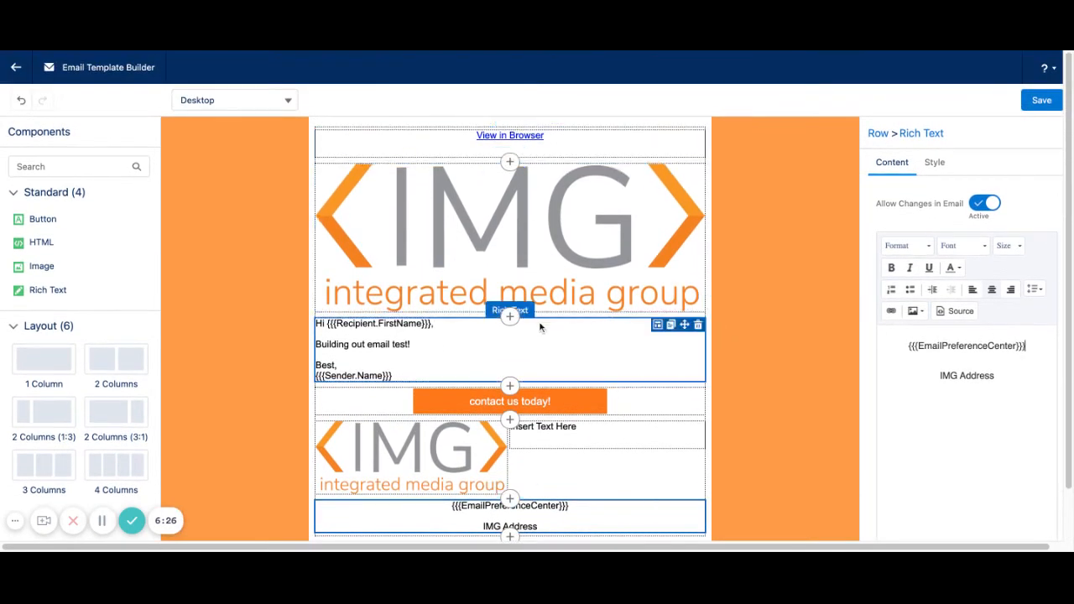
{"action": "left_click", "coordinate": [1041, 101]}
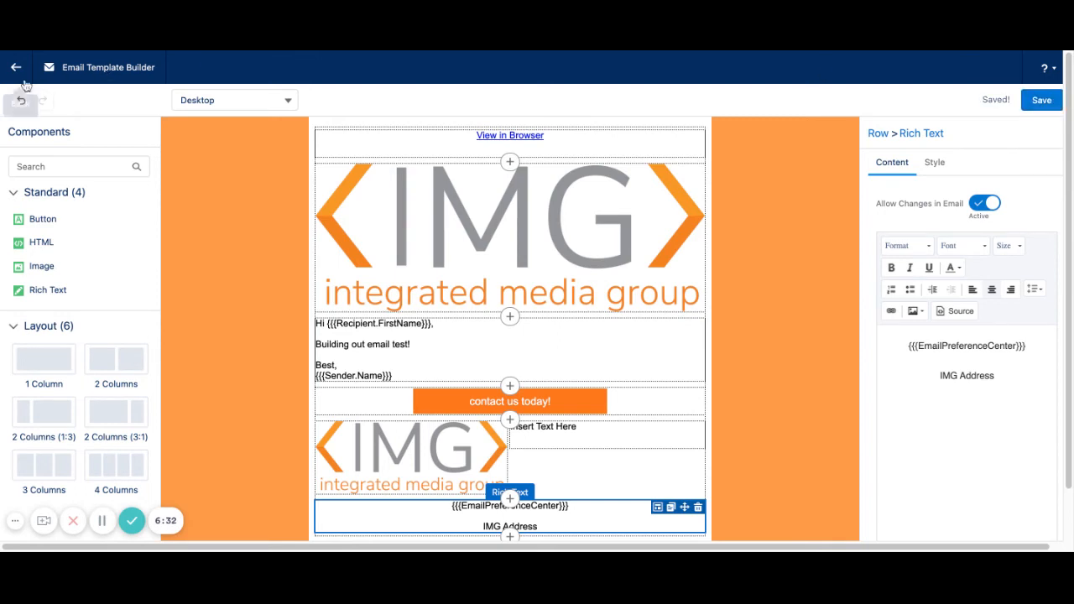
- Return to the Pardot Example template record, then go to the Email Content list
{"action": "left_click", "coordinate": [15, 67]}
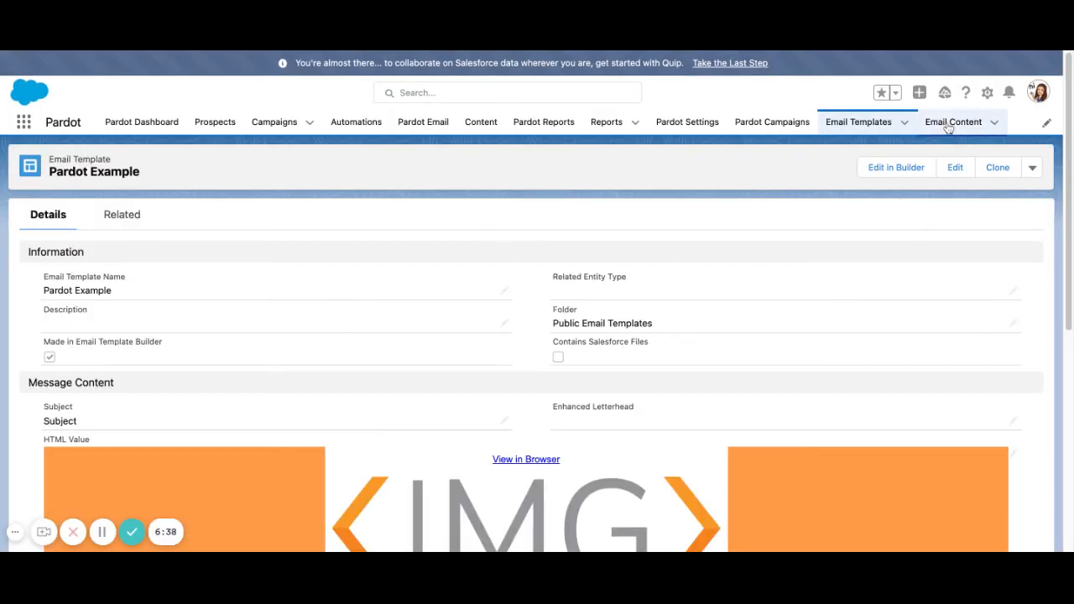
{"action": "mouse_move", "coordinate": [1054, 336]}
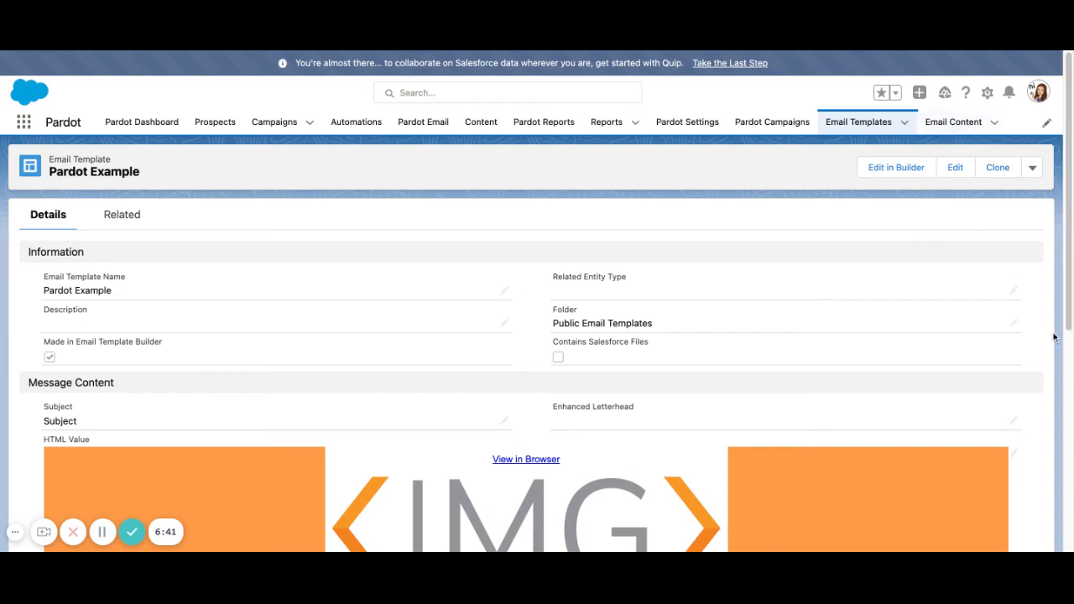
{"action": "scroll", "scroll_direction": "down", "scroll_amount": 3}
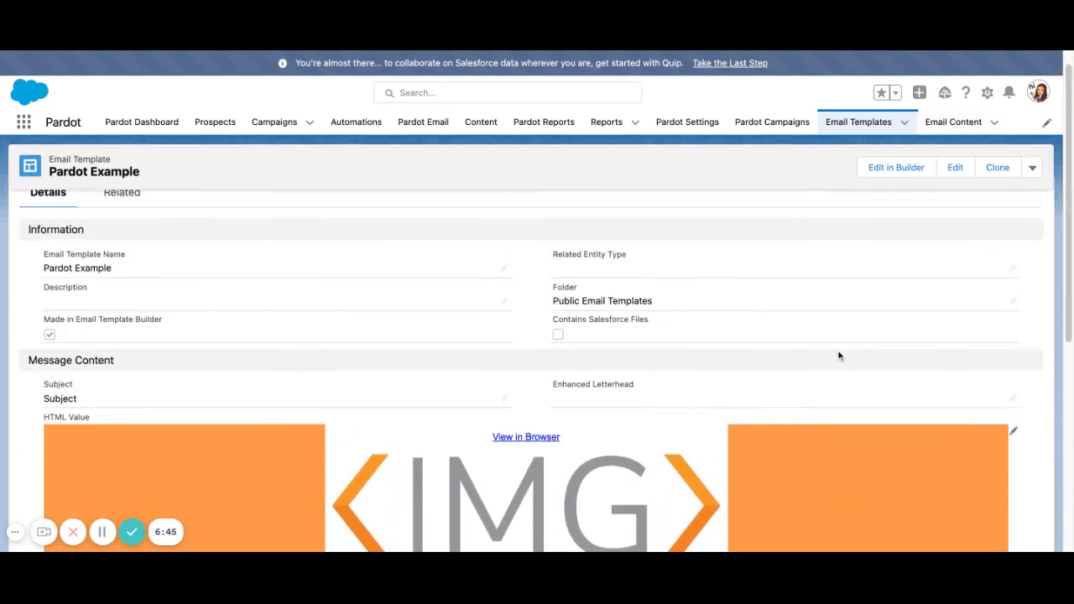
{"action": "left_click", "coordinate": [953, 120]}
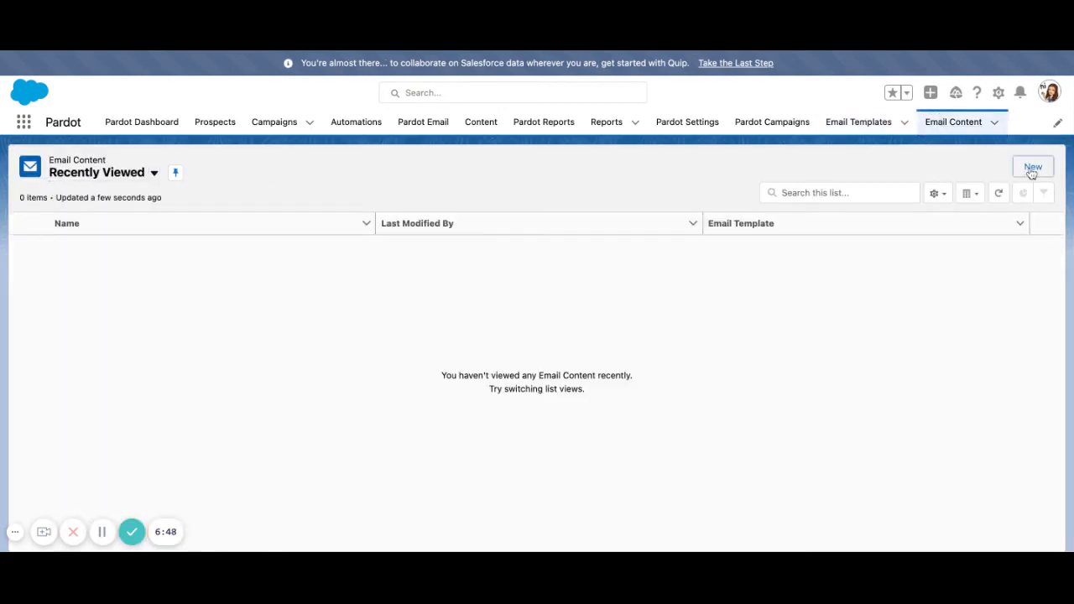
- Create email content 'Pardot Example - Send' based on the Pardot Example template and save it
{"action": "left_click", "coordinate": [1034, 167]}
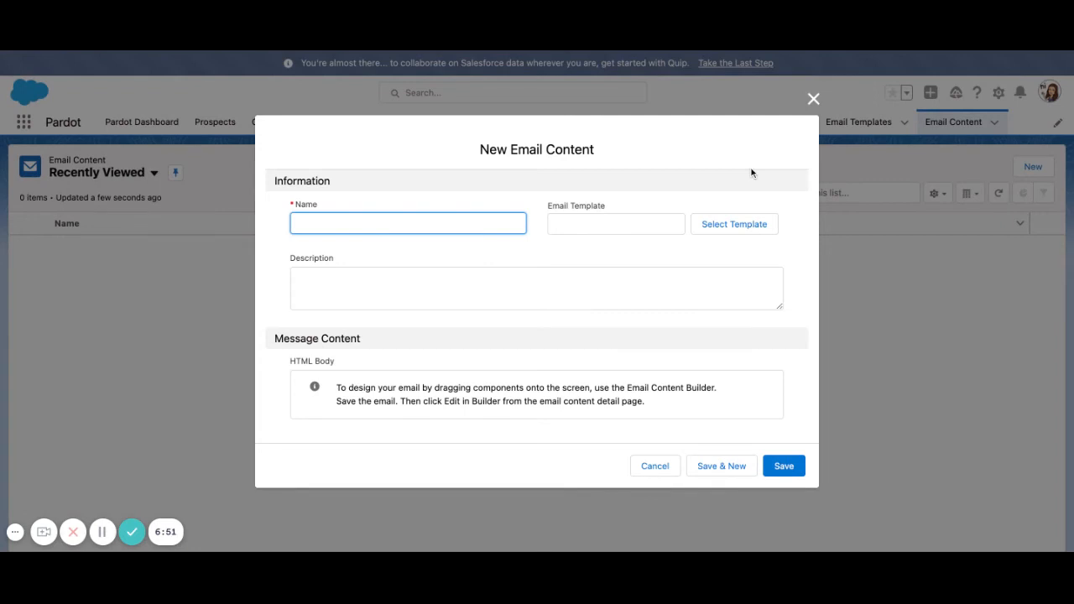
{"action": "type", "text": "Pardot Example - Send"}
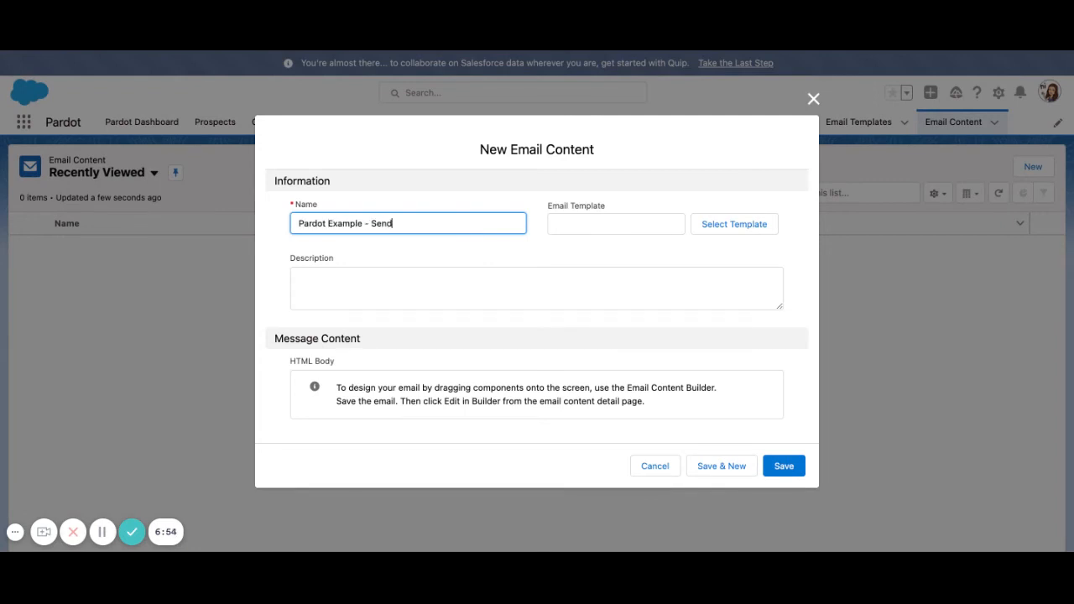
{"action": "left_click", "coordinate": [733, 225]}
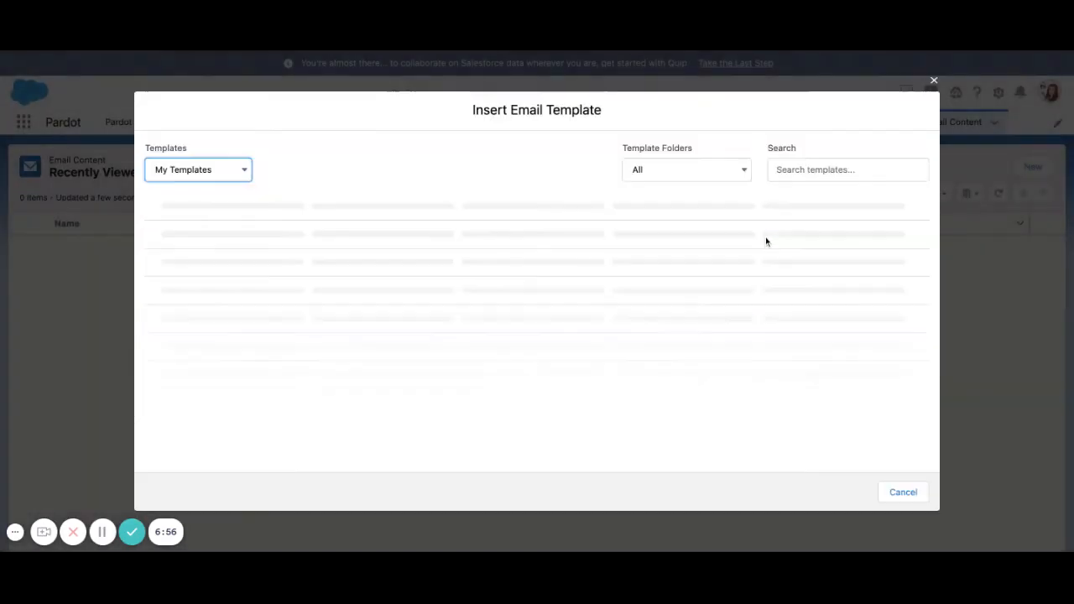
{"action": "left_click", "coordinate": [177, 225]}
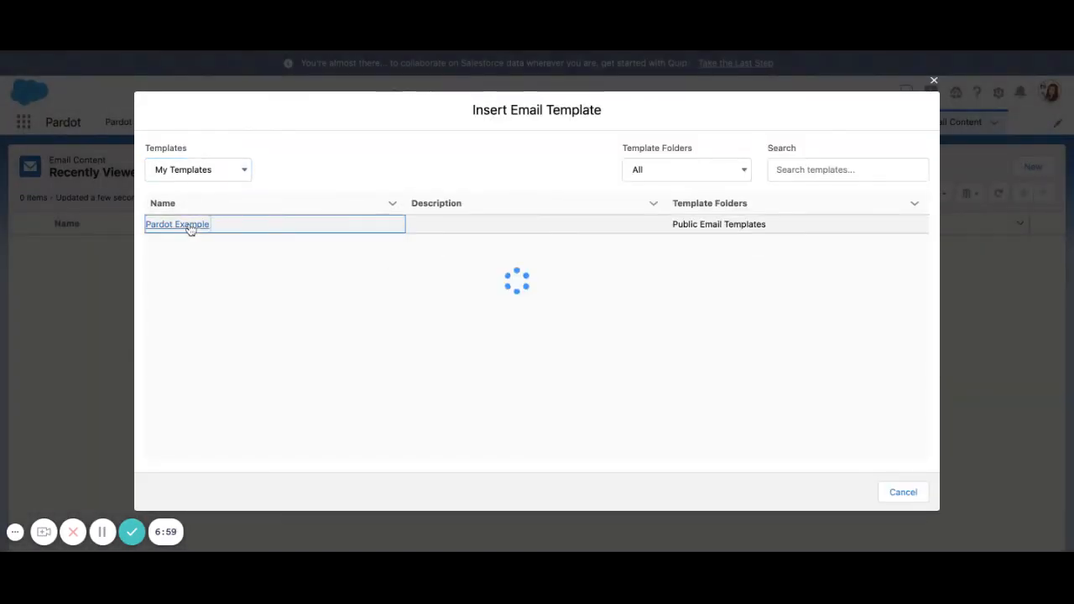
{"action": "left_click", "coordinate": [177, 225]}
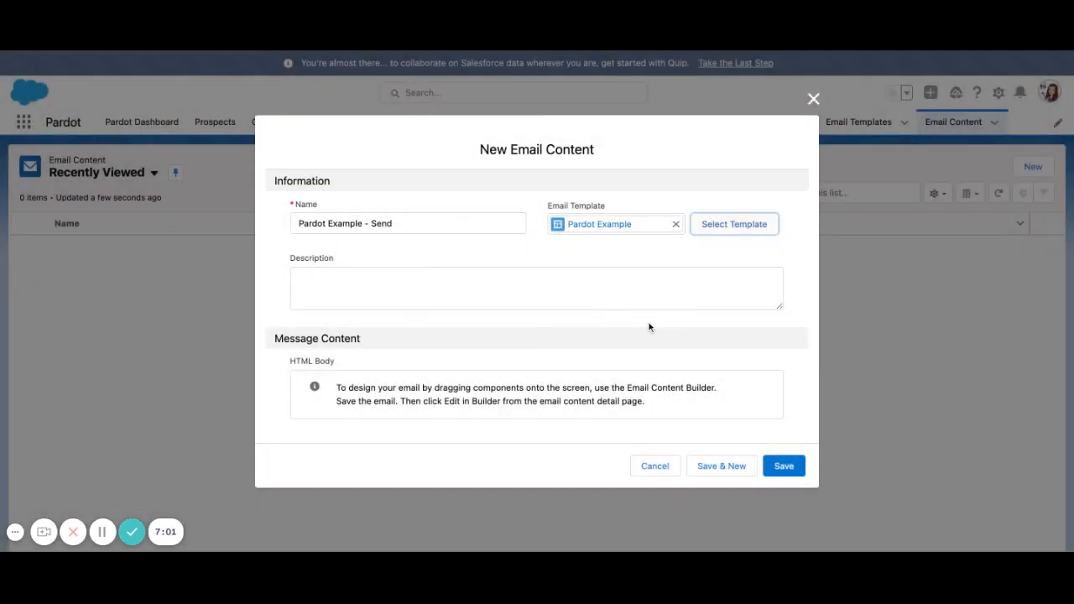
{"action": "left_click", "coordinate": [537, 289]}
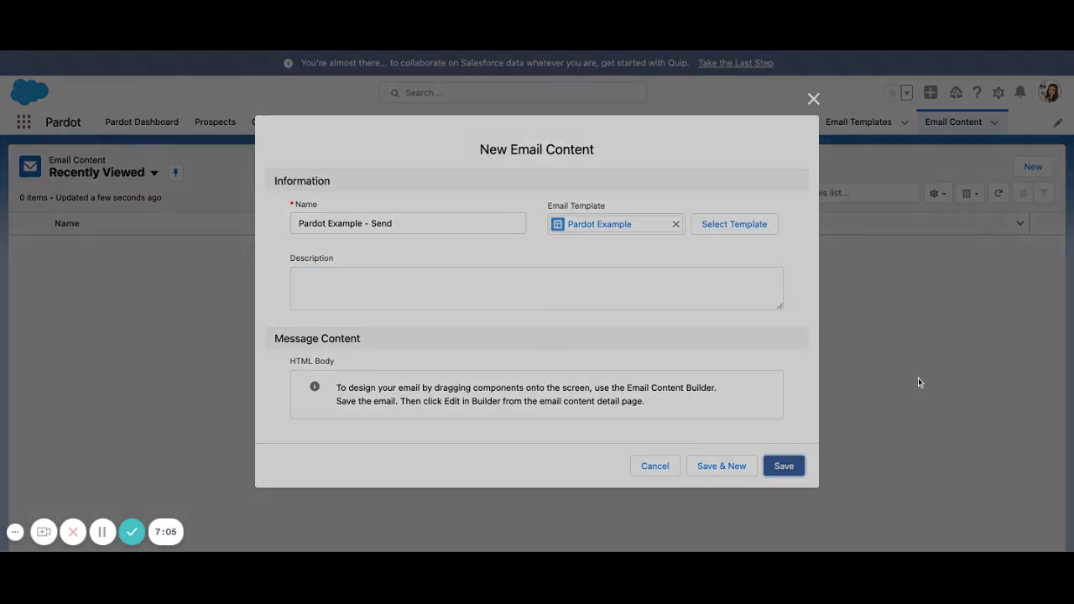
{"action": "left_click", "coordinate": [782, 467]}
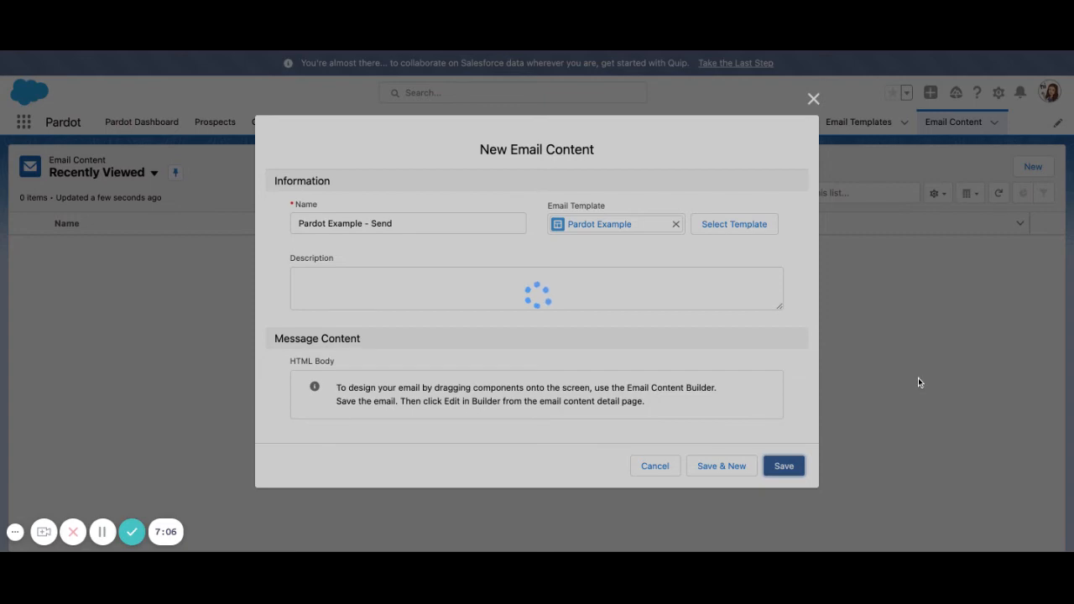
{"action": "left_click", "coordinate": [782, 467]}
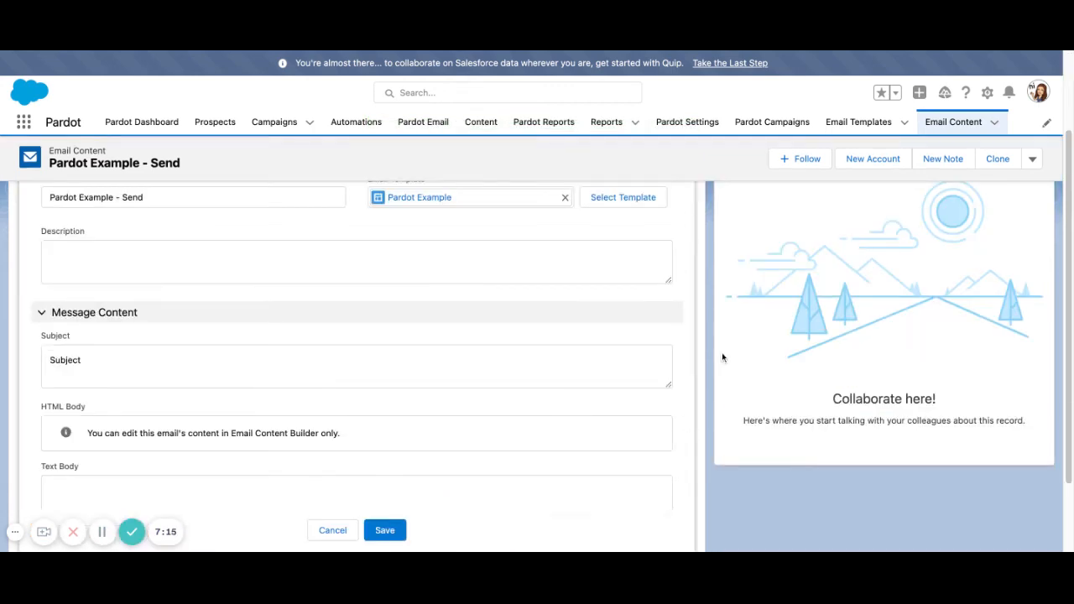
- Save the Pardot Example - Send record and launch Edit in Builder from its actions
{"action": "scroll", "scroll_direction": "down", "scroll_amount": 3}
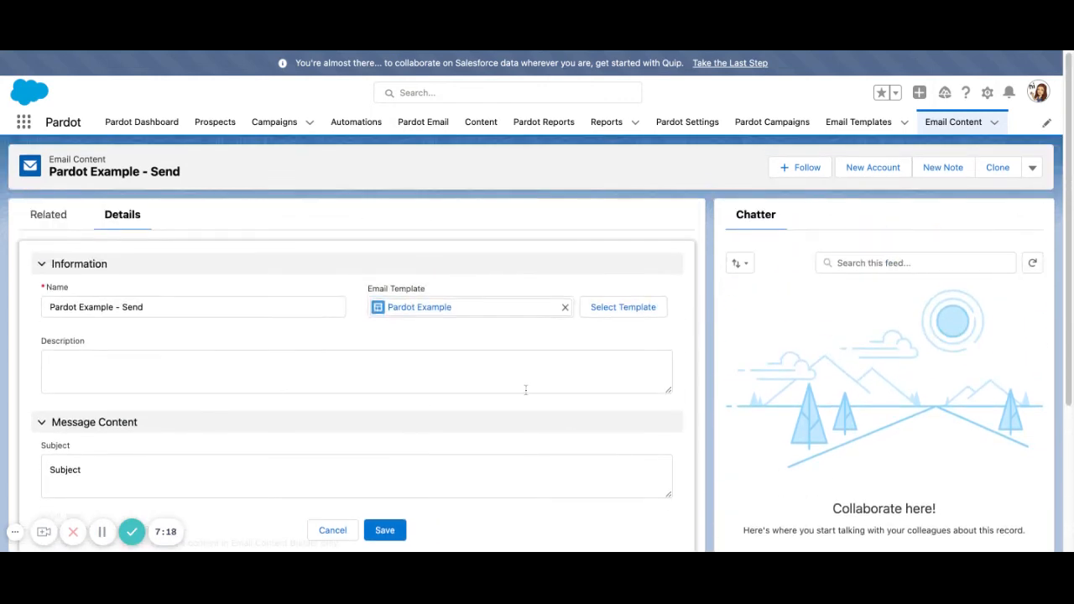
{"action": "left_click", "coordinate": [384, 530]}
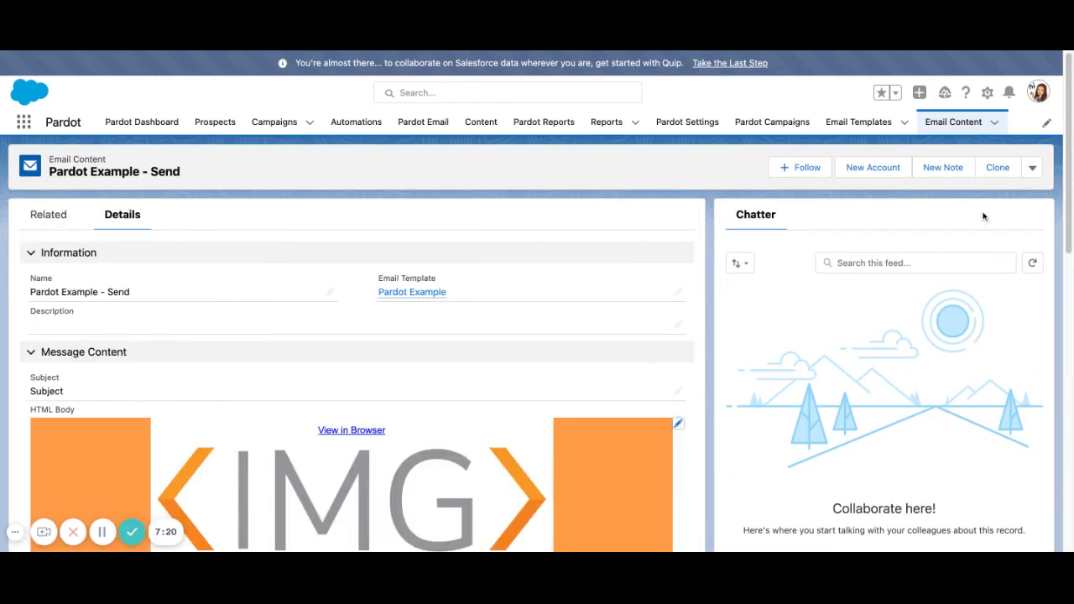
{"action": "left_click", "coordinate": [1034, 168]}
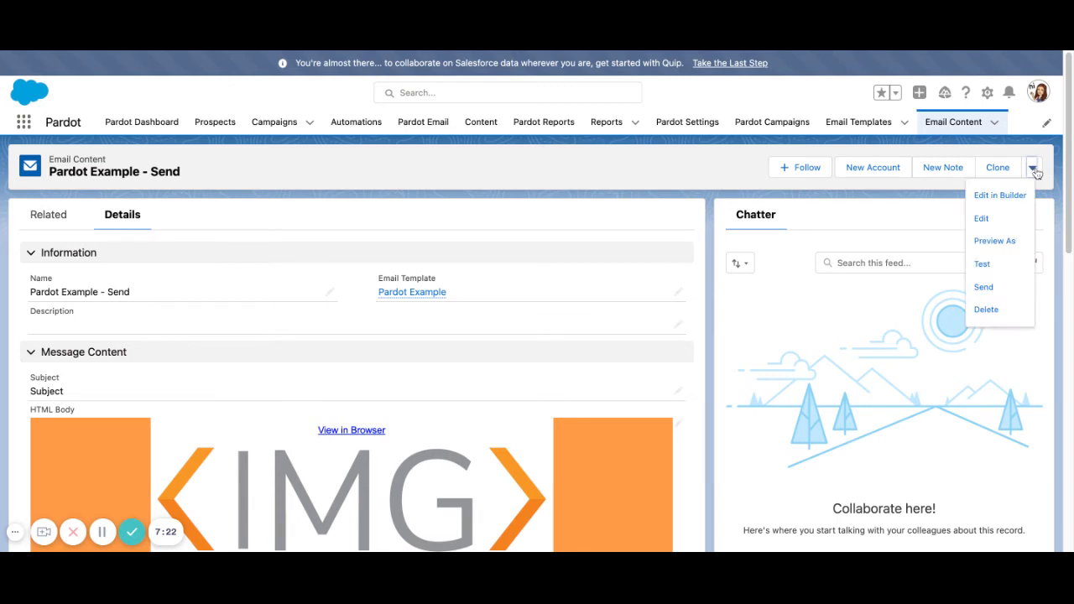
{"action": "left_click", "coordinate": [1000, 195]}
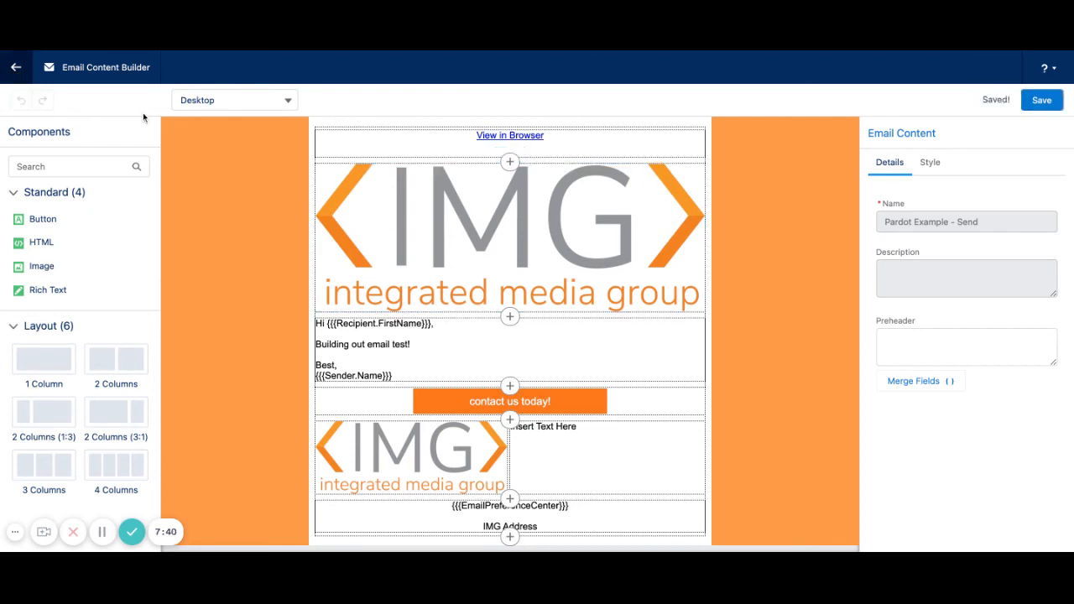
{"action": "mouse_move", "coordinate": [15, 67]}
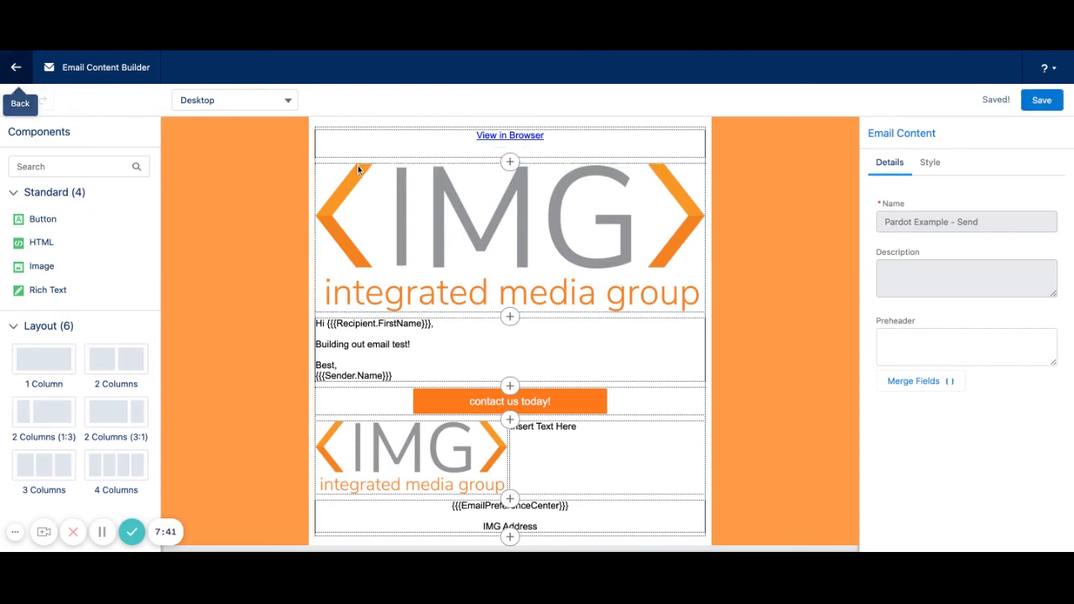
- Return to the record, Sync from HTML to fill the text body, and save
{"action": "left_click", "coordinate": [16, 67]}
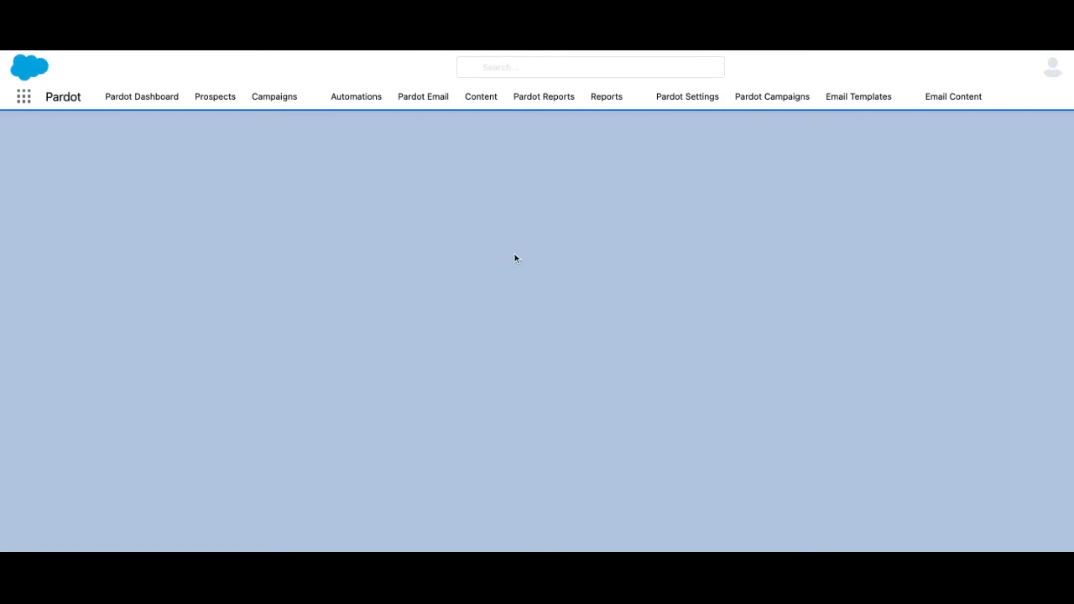
{"action": "left_click", "coordinate": [953, 95]}
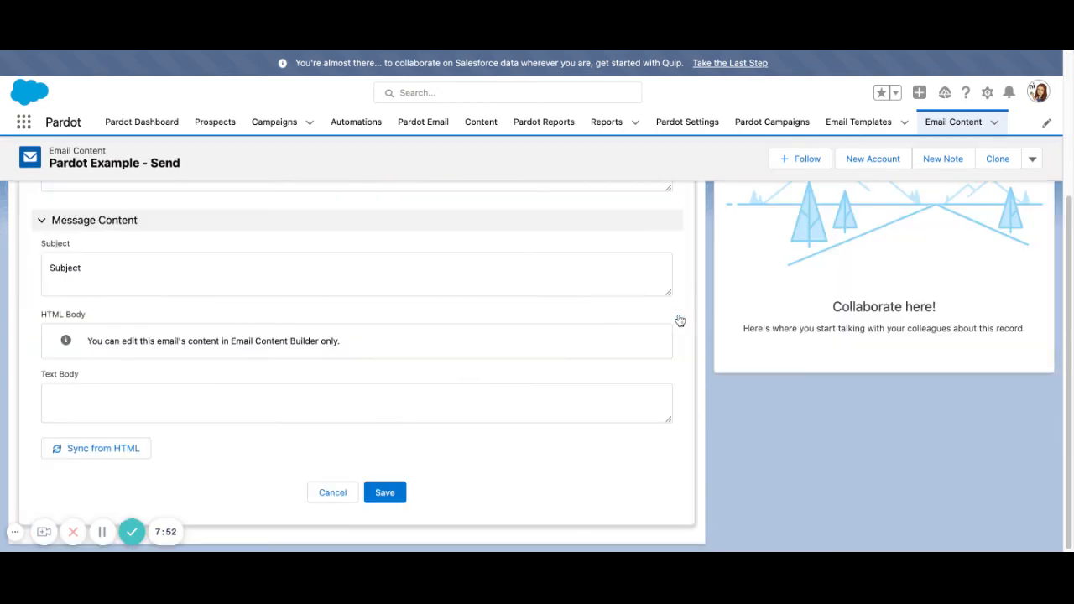
{"action": "mouse_move", "coordinate": [121, 483]}
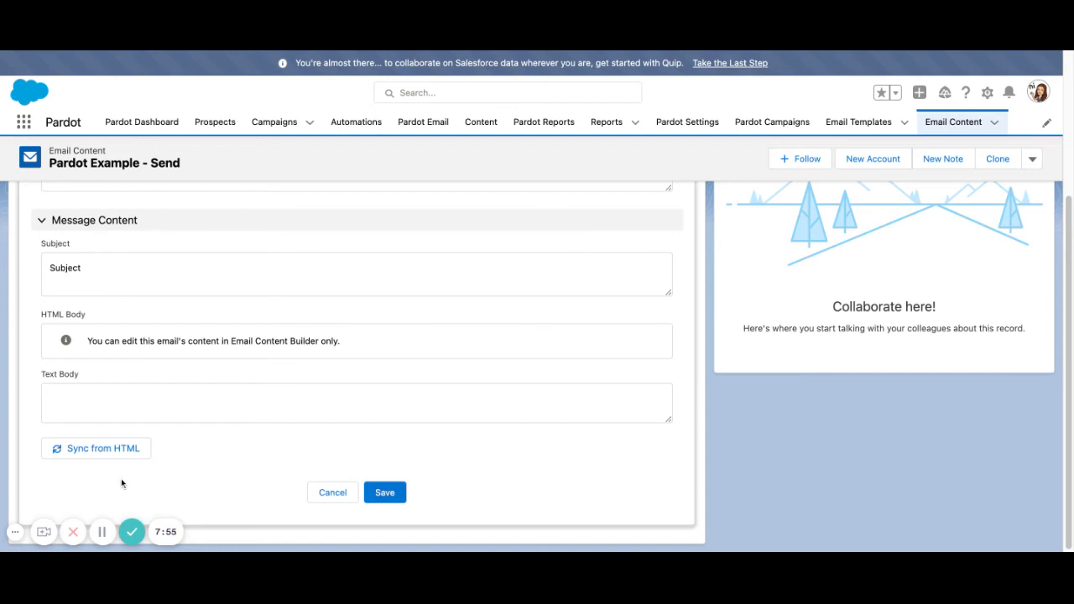
{"action": "mouse_move", "coordinate": [104, 448]}
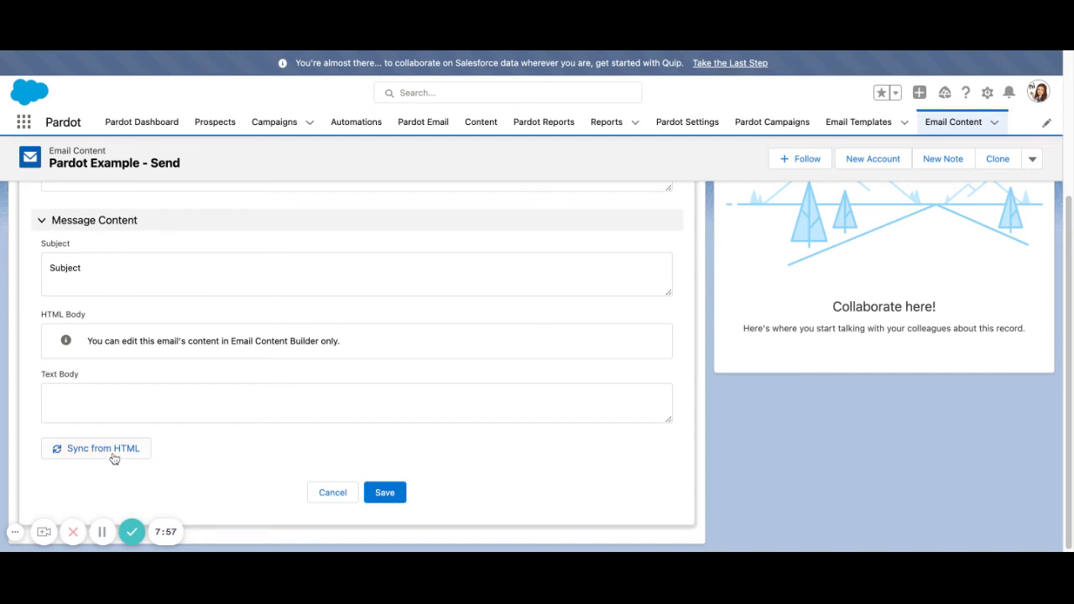
{"action": "mouse_move", "coordinate": [70, 466]}
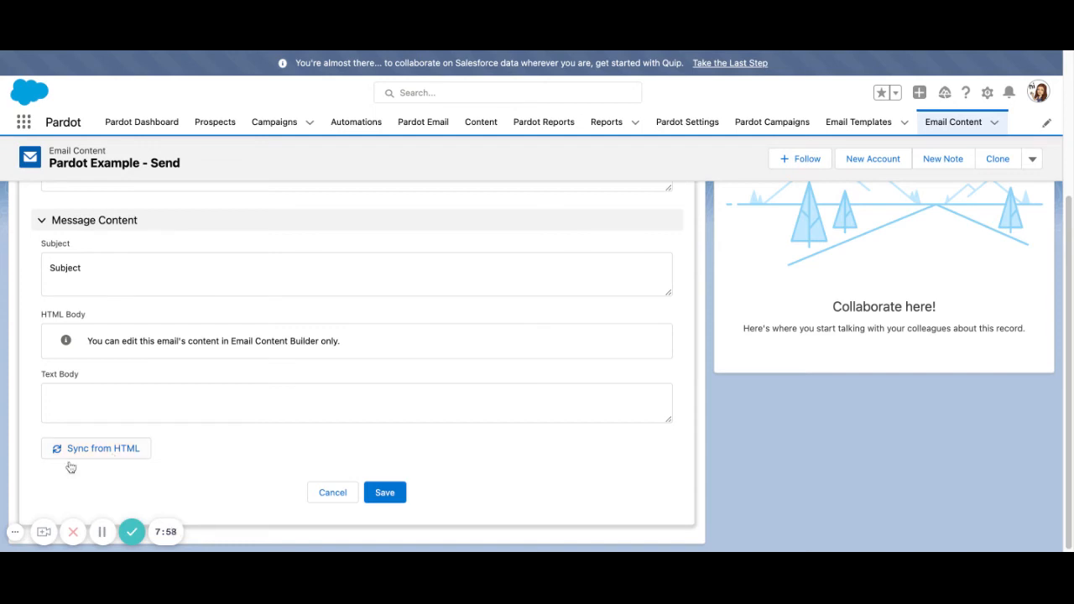
{"action": "left_click", "coordinate": [96, 447]}
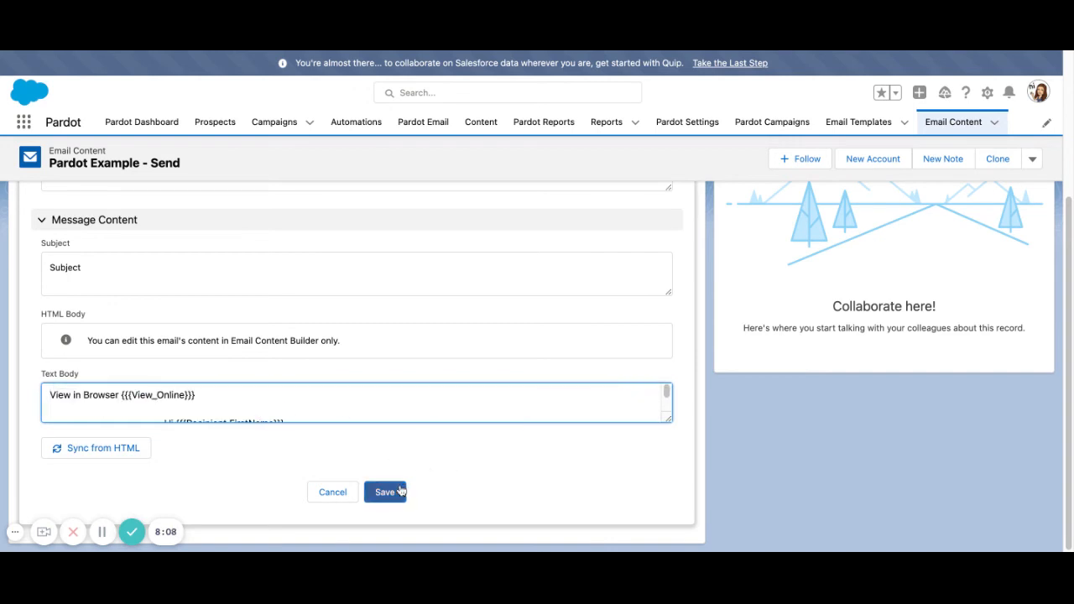
{"action": "left_click", "coordinate": [386, 492]}
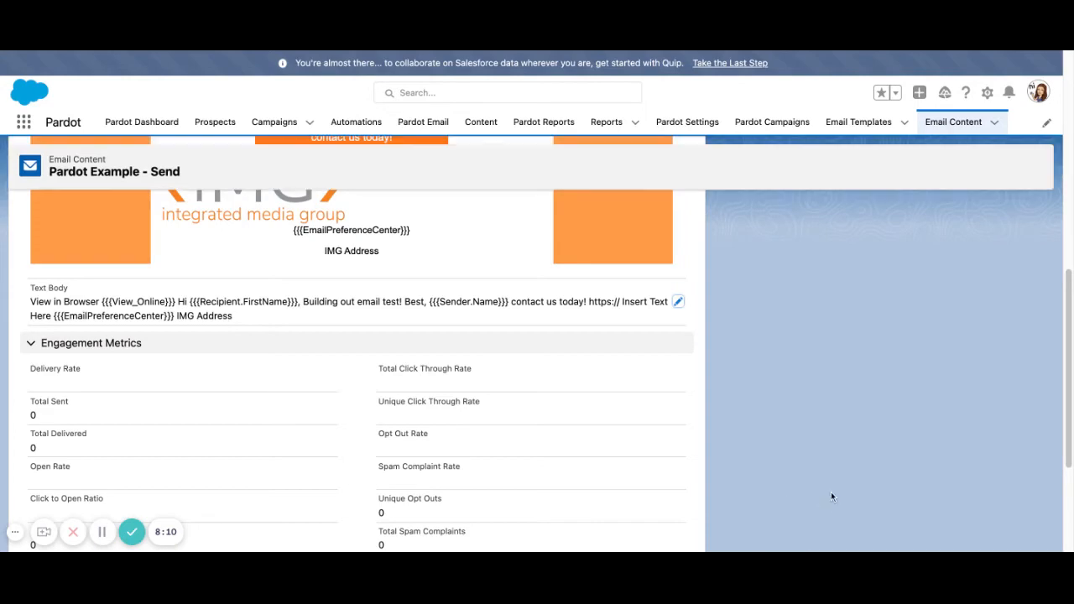
- Preview Pardot Example - Send from the record's action dropdown
{"action": "scroll", "scroll_direction": "down", "scroll_amount": 3}
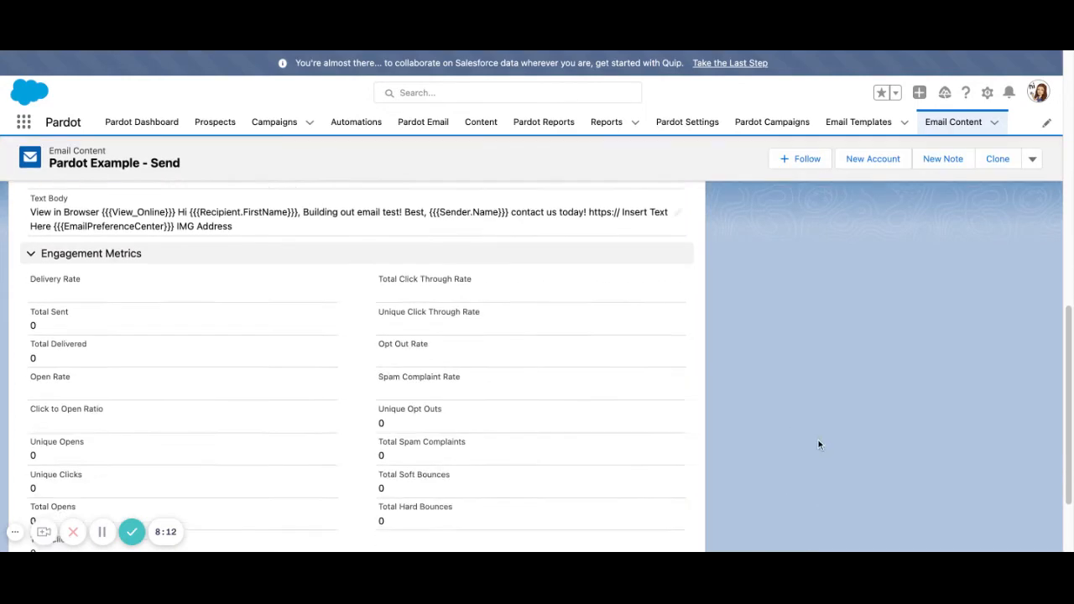
{"action": "left_click", "coordinate": [1032, 168]}
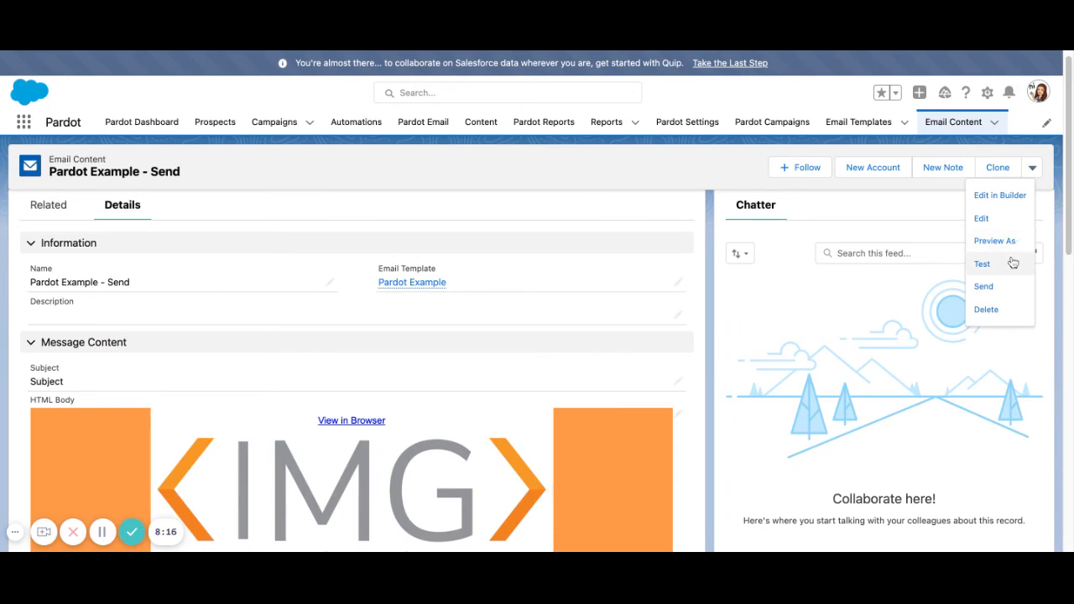
{"action": "left_click", "coordinate": [993, 242]}
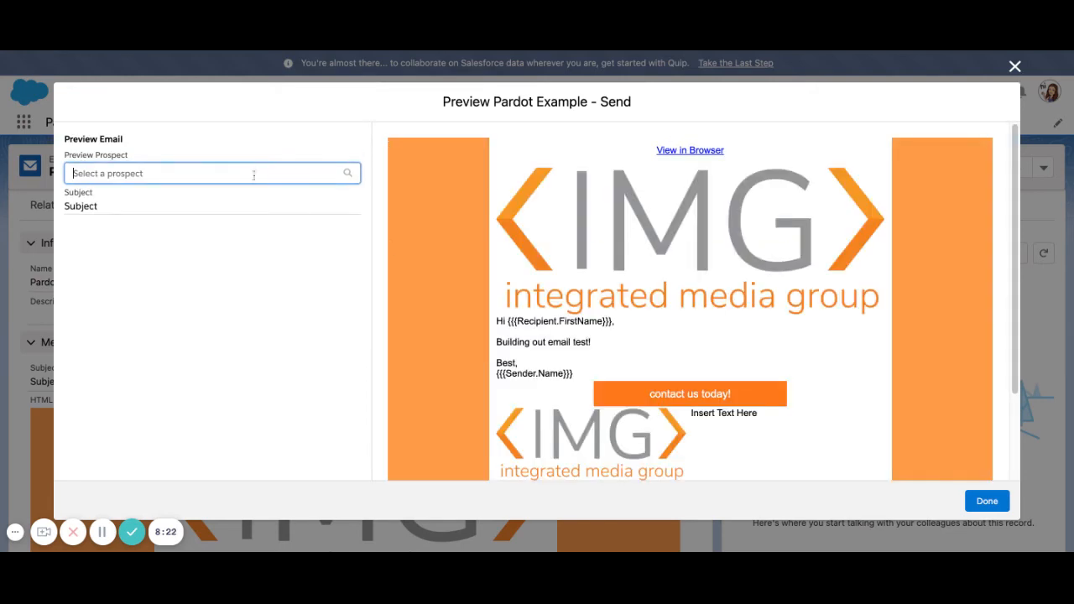
{"action": "type", "text": "mallory"}
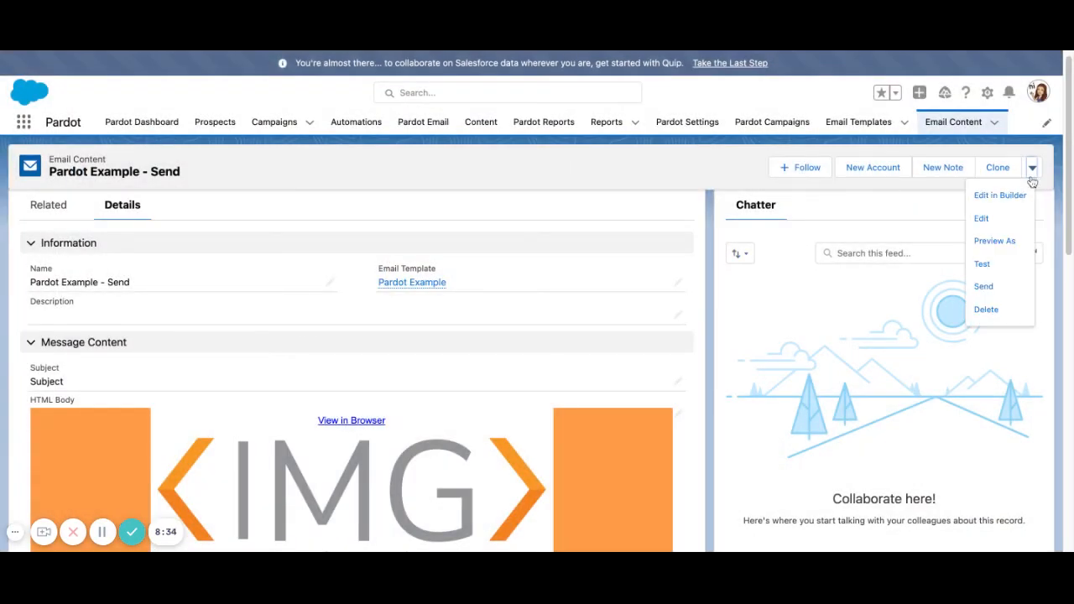
- Send a test email to the Internal Test List under Pardot Lists and close the dialog
{"action": "left_click", "coordinate": [982, 264]}
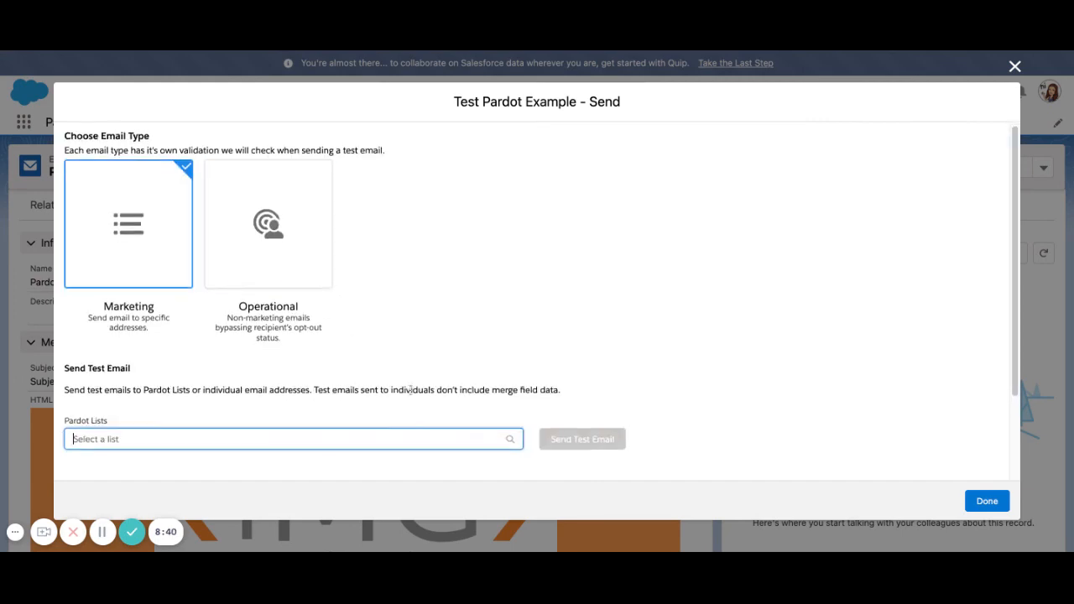
{"action": "scroll", "scroll_direction": "down", "scroll_amount": 3}
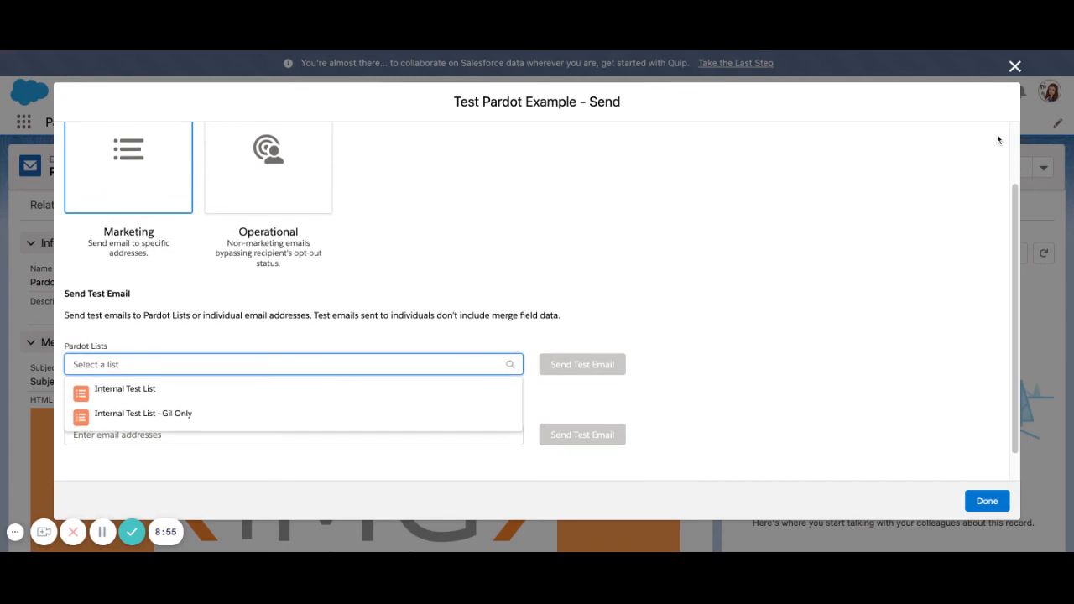
{"action": "left_click", "coordinate": [125, 390]}
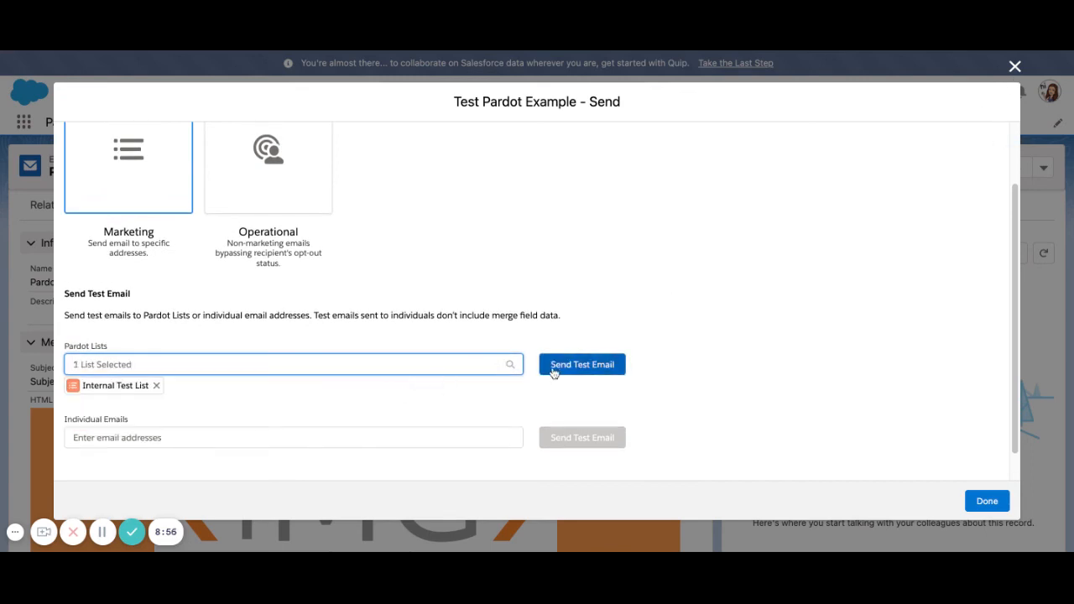
{"action": "left_click", "coordinate": [581, 365]}
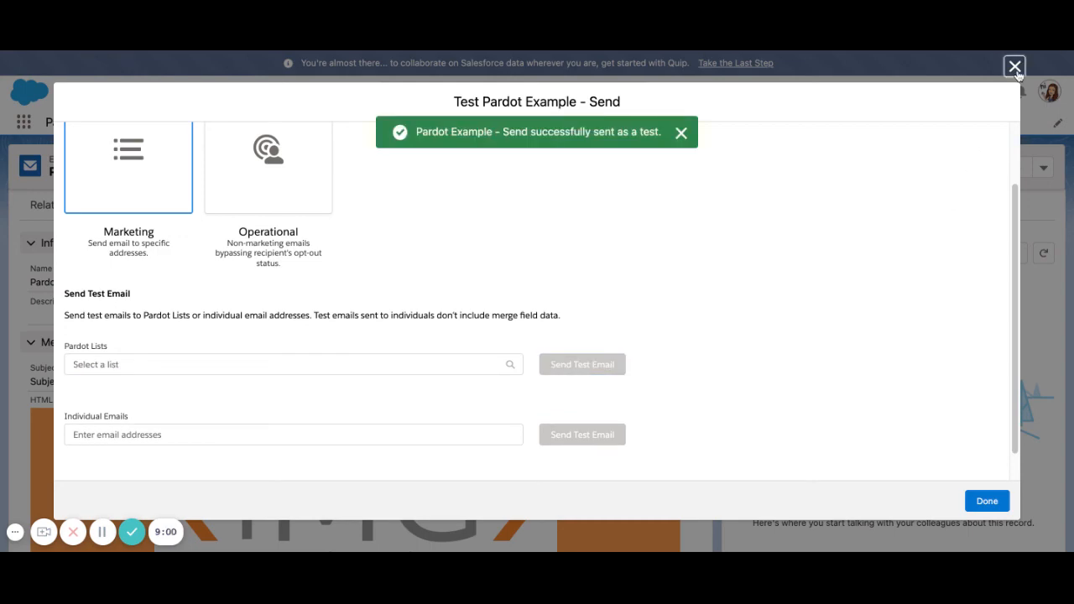
{"action": "left_click", "coordinate": [1014, 67]}
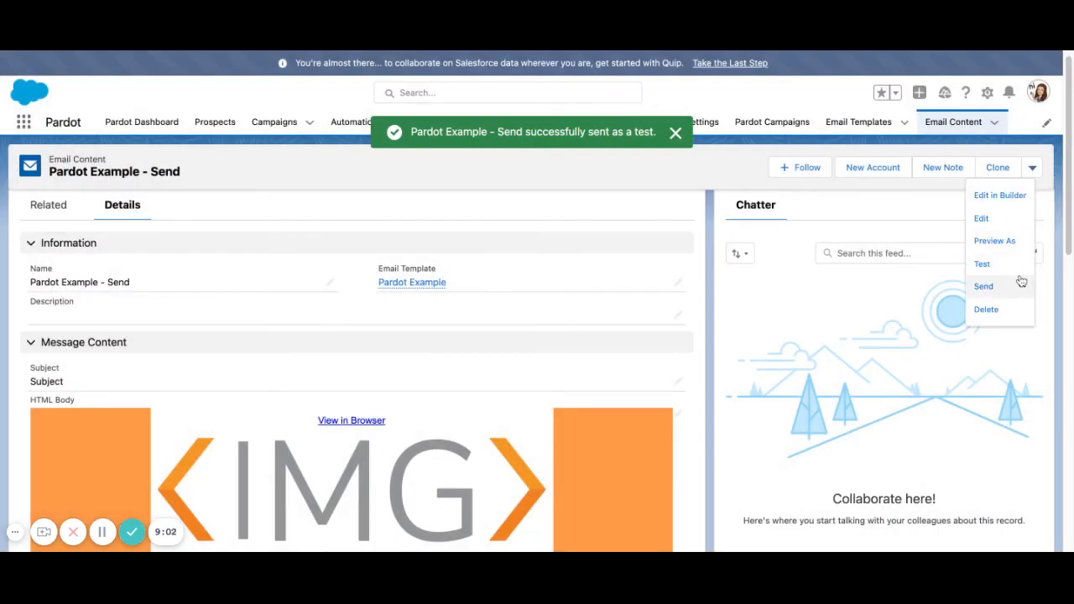
- Start the Send as a marketing email and bring up the Campaign choices
{"action": "left_click", "coordinate": [984, 285]}
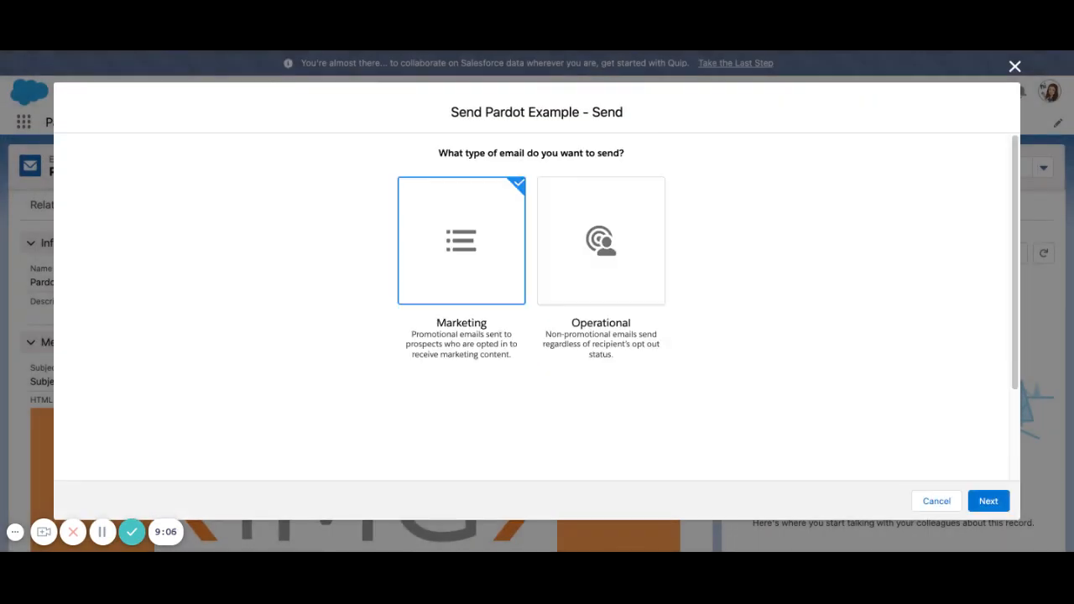
{"action": "mouse_move", "coordinate": [406, 257]}
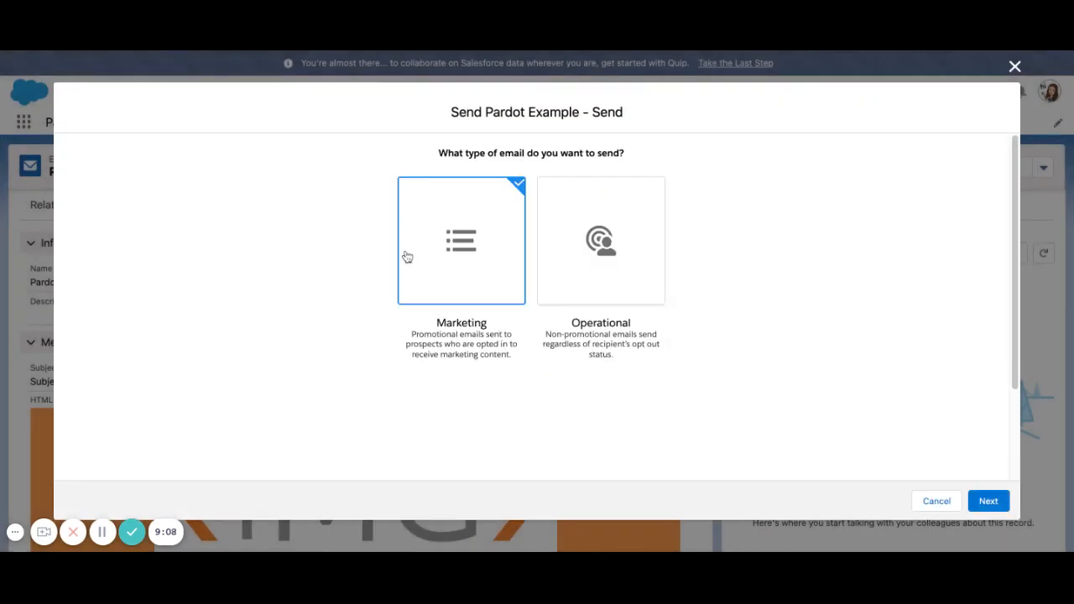
{"action": "left_click", "coordinate": [989, 500]}
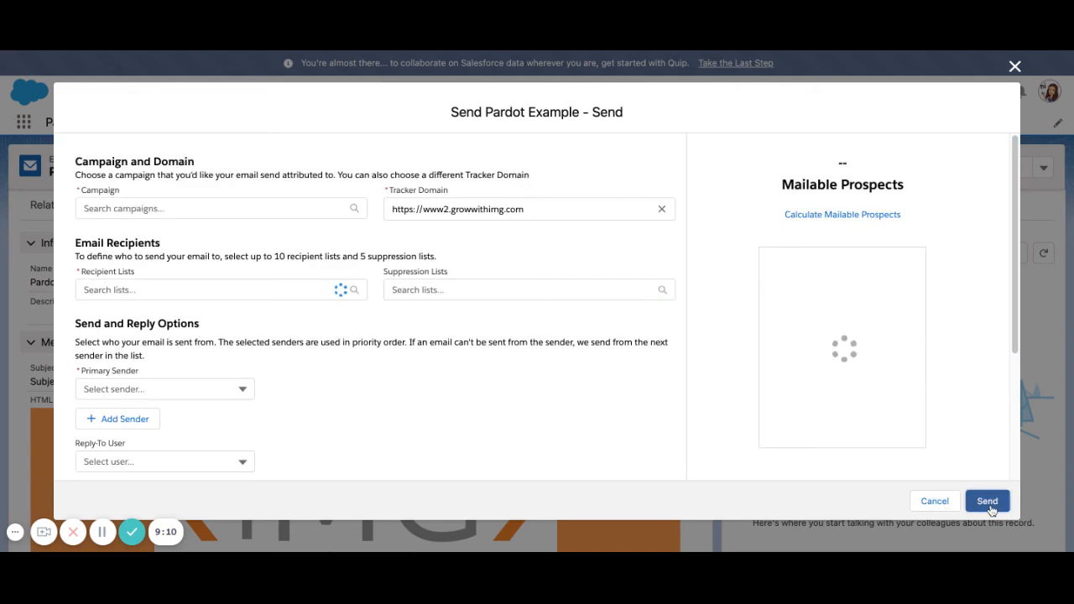
{"action": "mouse_move", "coordinate": [742, 99]}
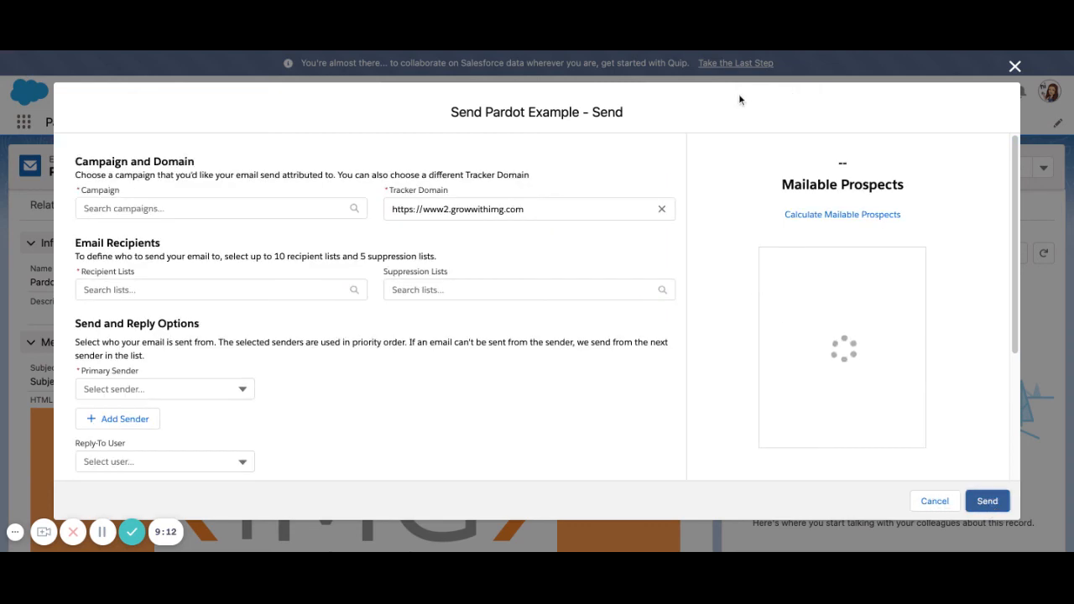
{"action": "scroll", "scroll_direction": "down", "scroll_amount": 3}
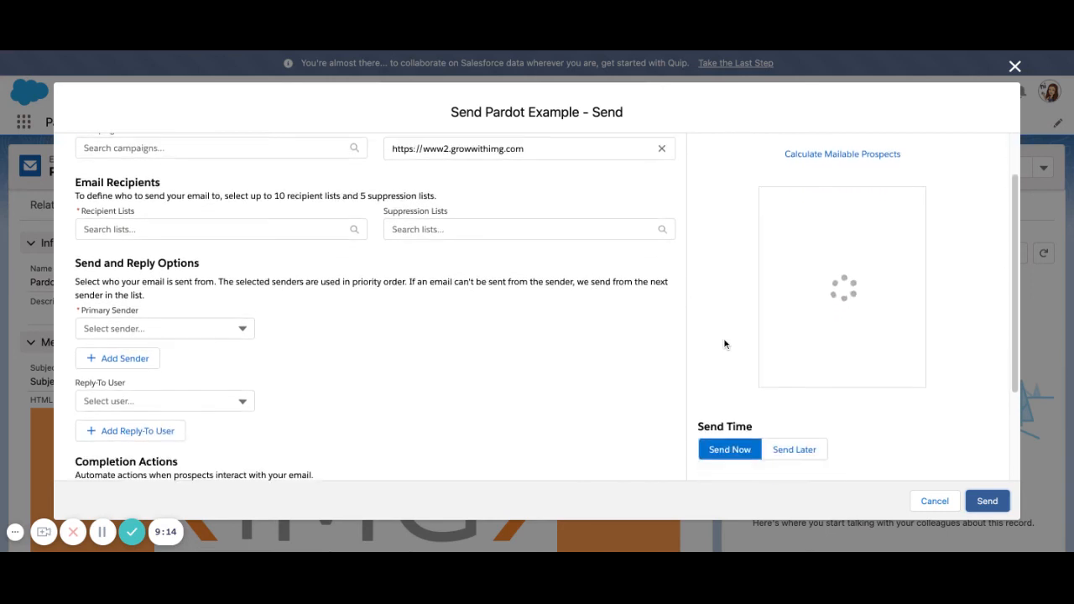
{"action": "scroll", "scroll_direction": "down", "scroll_amount": 3}
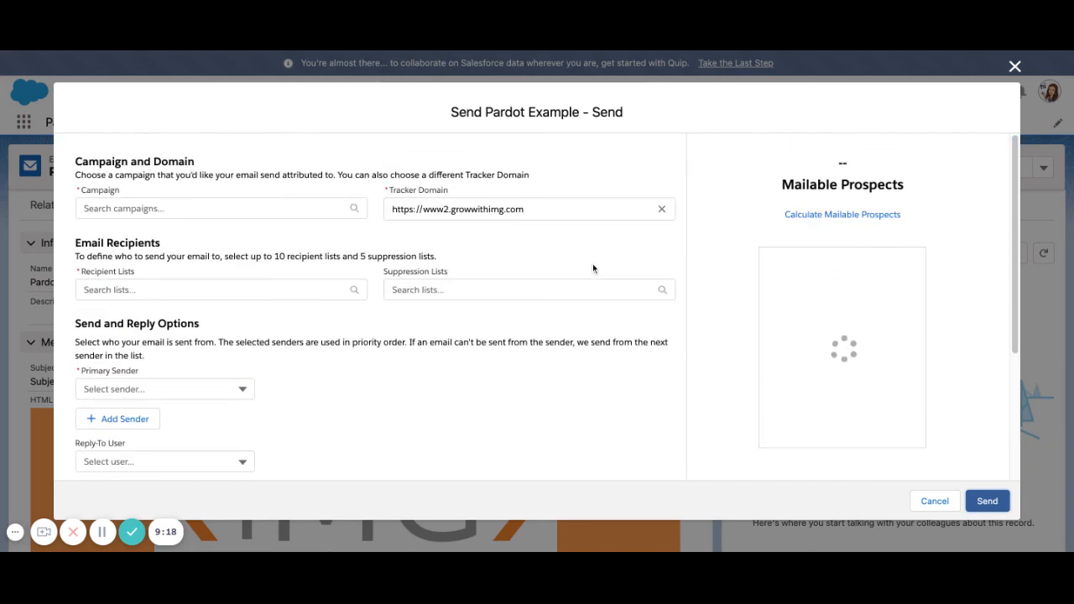
{"action": "mouse_move", "coordinate": [470, 362]}
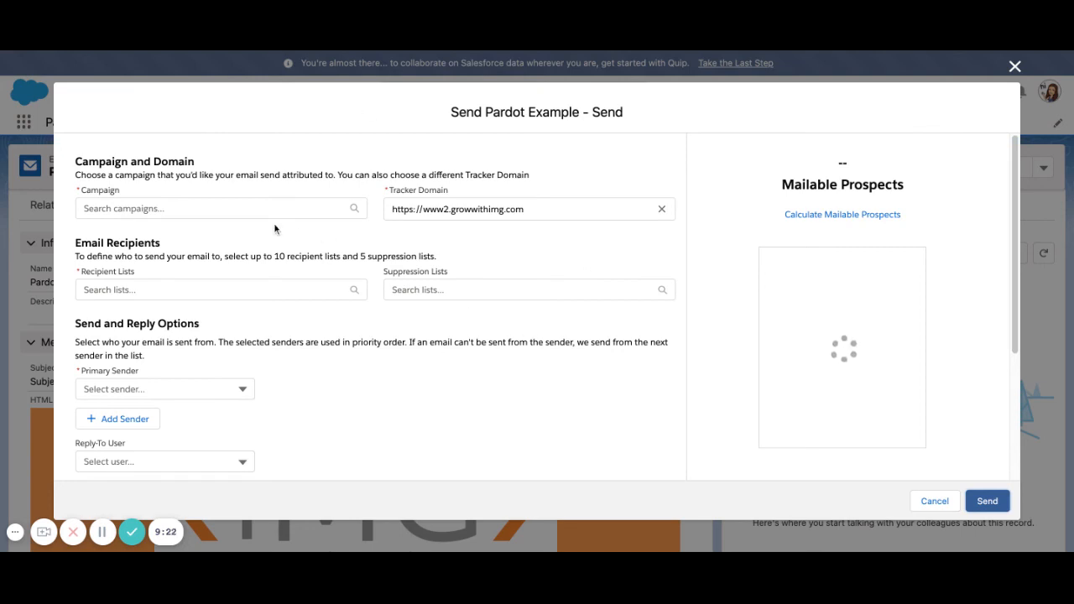
{"action": "left_click", "coordinate": [222, 208]}
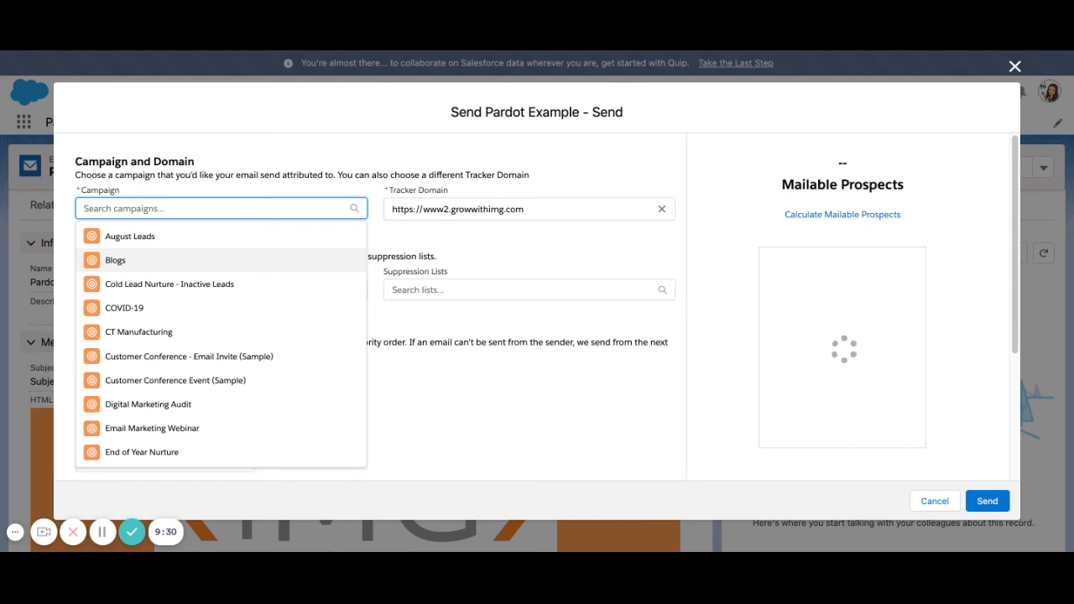
- Set campaign CT Manufacturing, recipients All Active, suppress Active Salesforce.com Employees - Contacts Only
{"action": "left_click", "coordinate": [137, 333]}
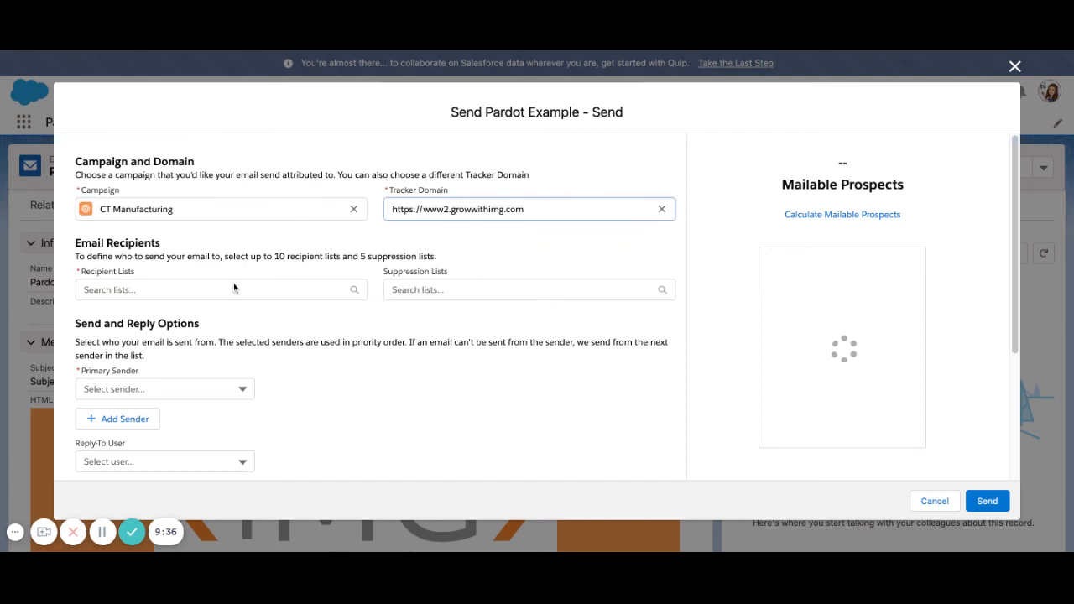
{"action": "left_click", "coordinate": [222, 289]}
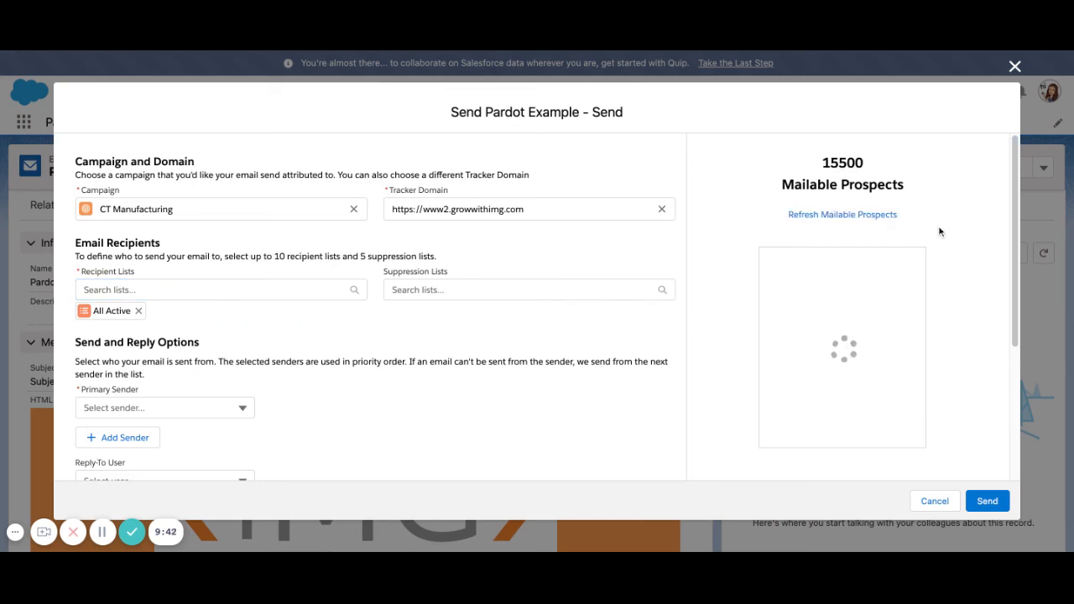
{"action": "left_click", "coordinate": [529, 289]}
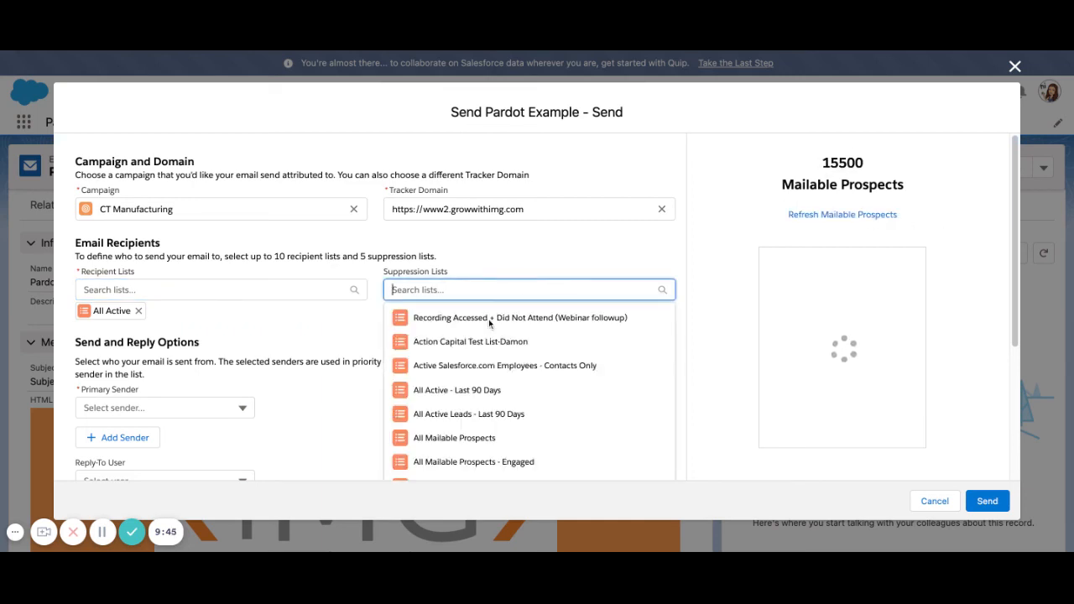
{"action": "left_click", "coordinate": [503, 366]}
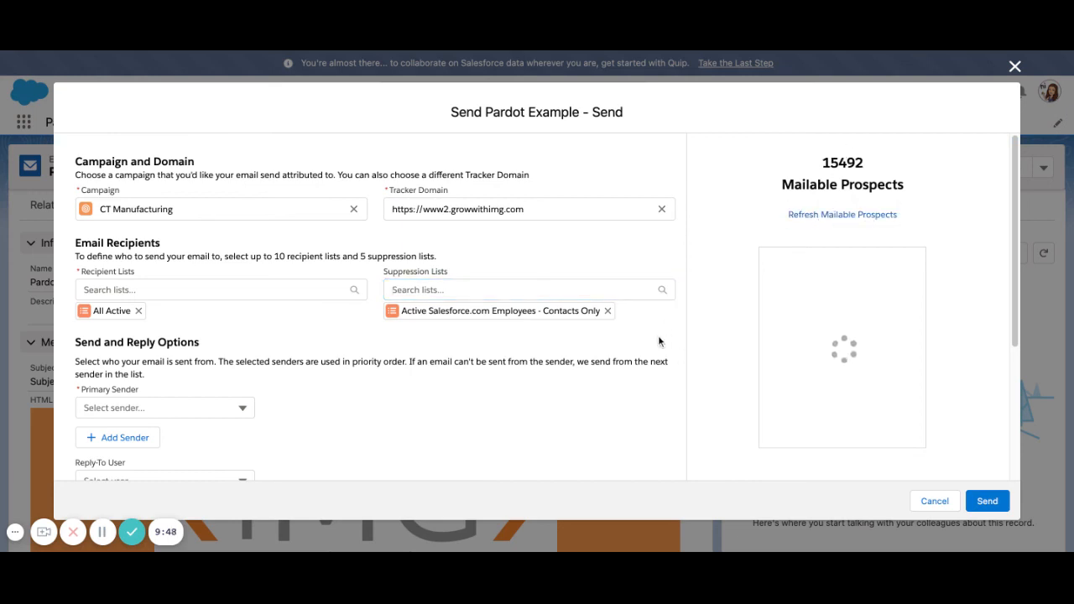
{"action": "scroll", "scroll_direction": "down", "scroll_amount": 3}
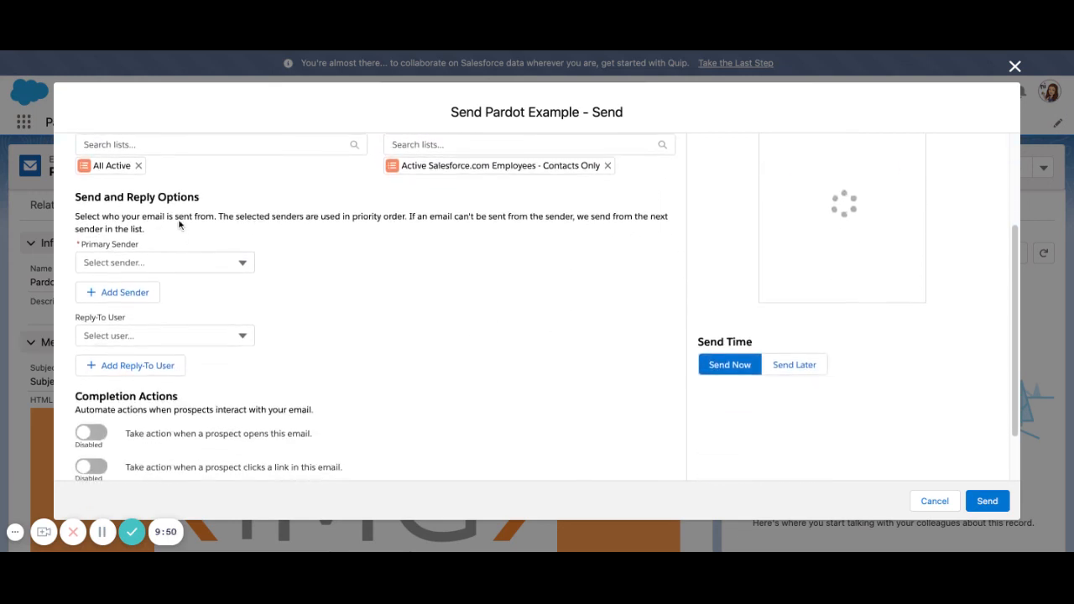
{"action": "left_click", "coordinate": [165, 262]}
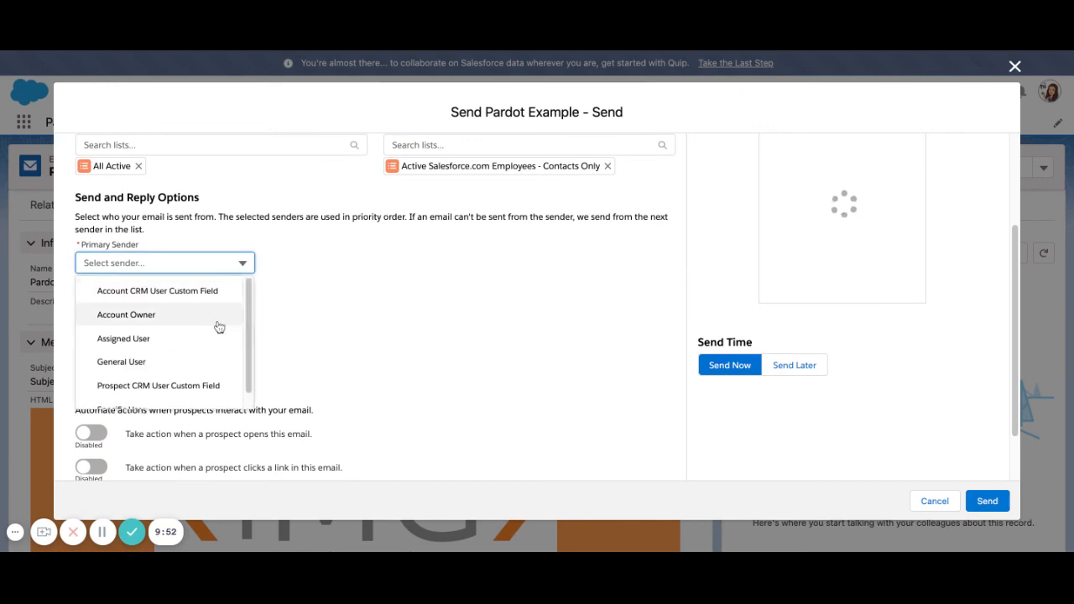
{"action": "mouse_move", "coordinate": [211, 361]}
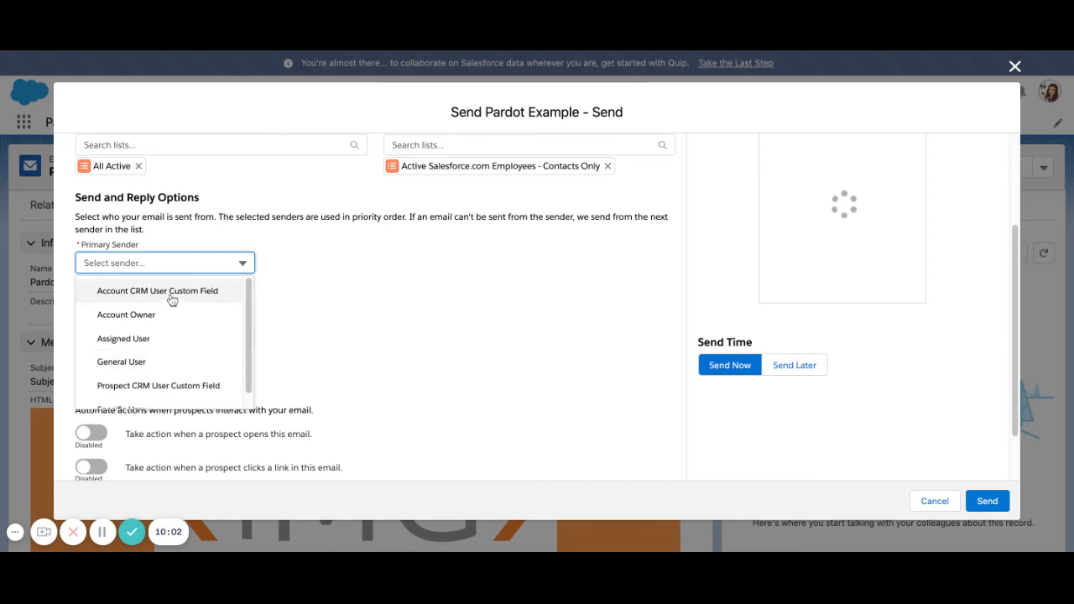
{"action": "mouse_move", "coordinate": [181, 339]}
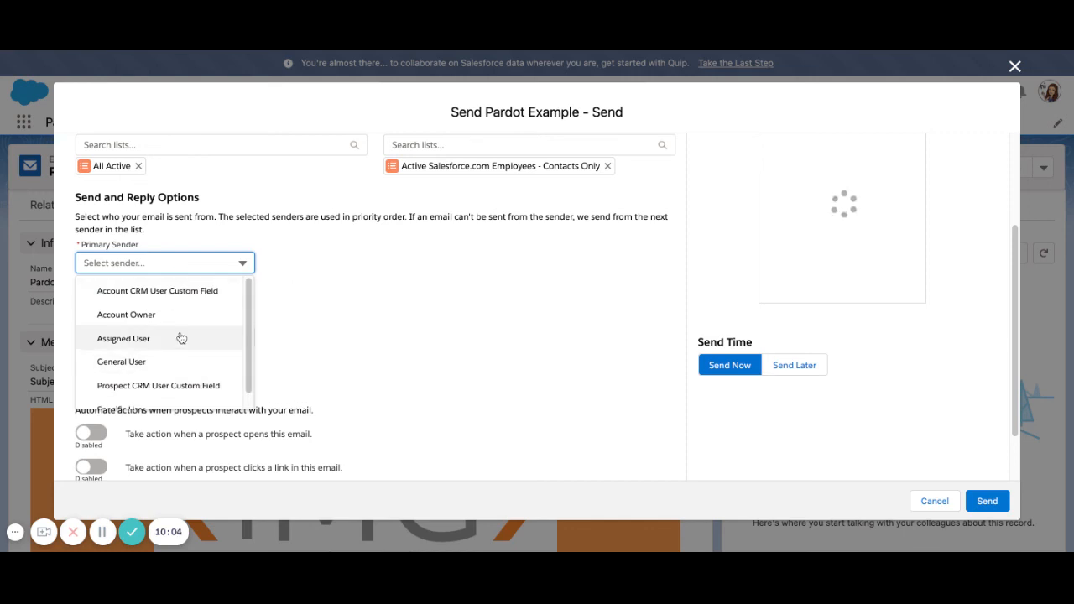
{"action": "left_click", "coordinate": [124, 339]}
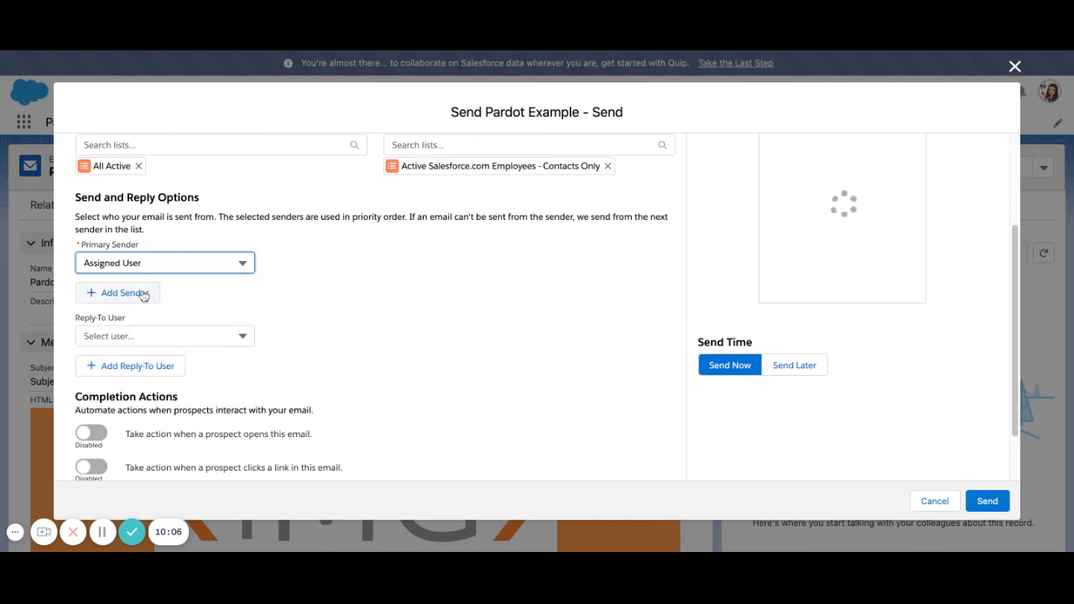
{"action": "left_click", "coordinate": [118, 292]}
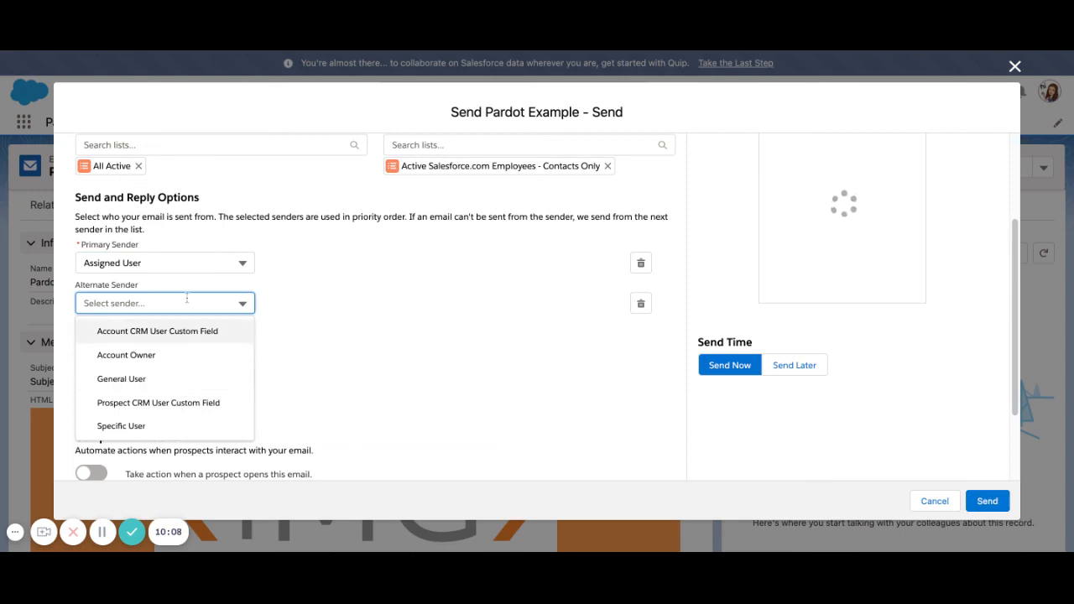
{"action": "left_click", "coordinate": [121, 379]}
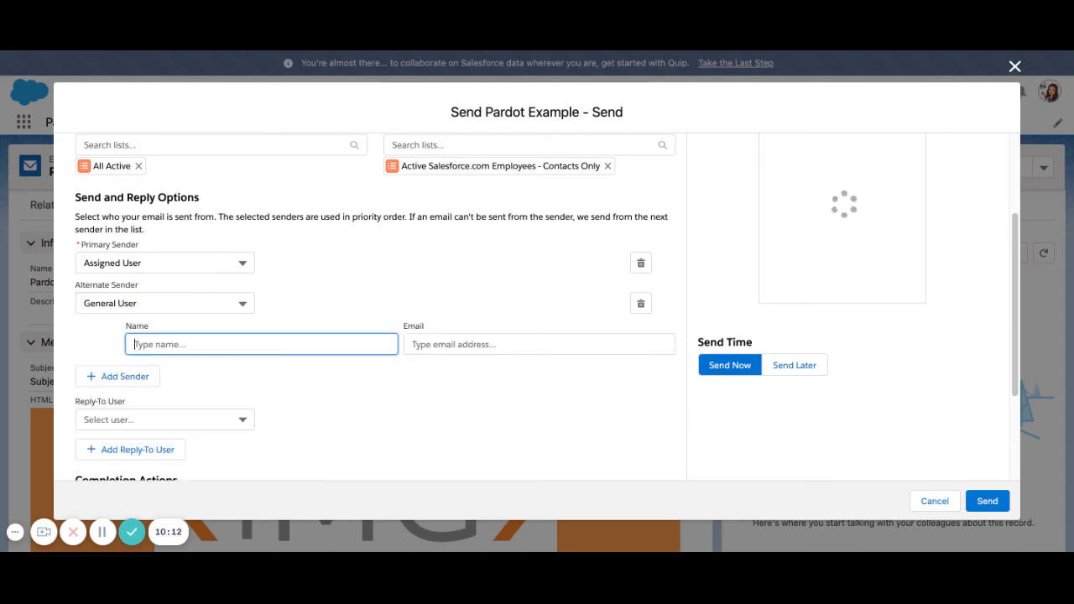
{"action": "type", "text": "Test"}
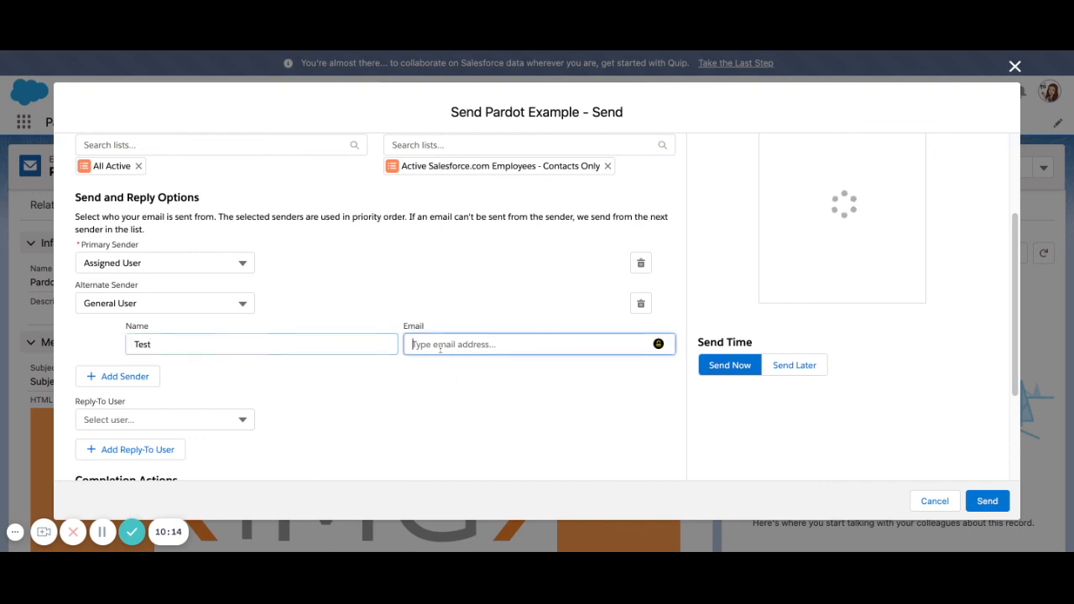
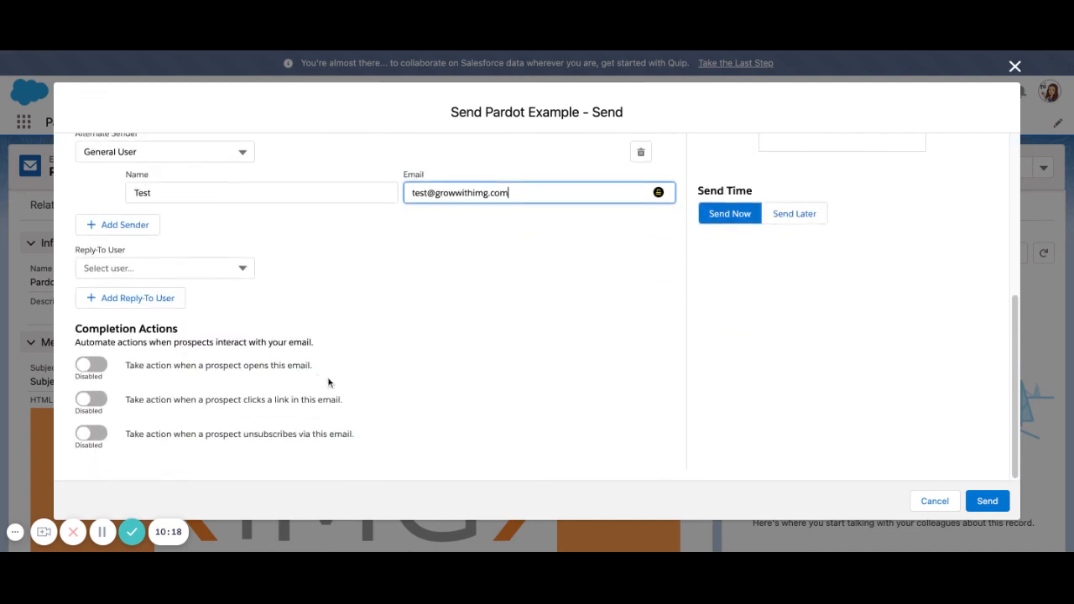
- Set Reply-To to a Specific User, searching 'mall' and choosing the matching Pardot user
{"action": "left_click", "coordinate": [160, 268]}
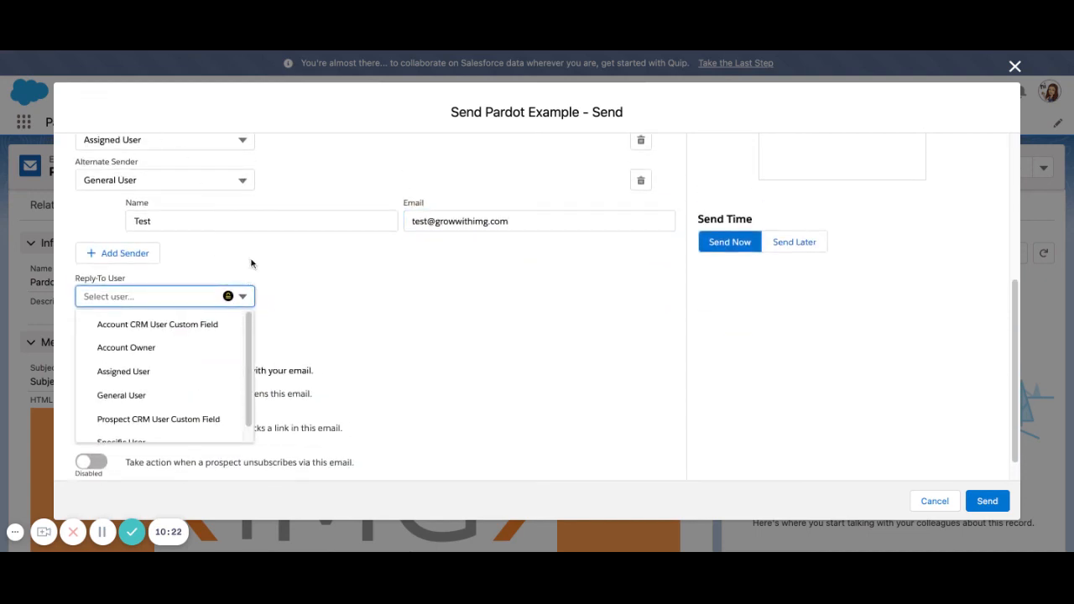
{"action": "mouse_move", "coordinate": [188, 419]}
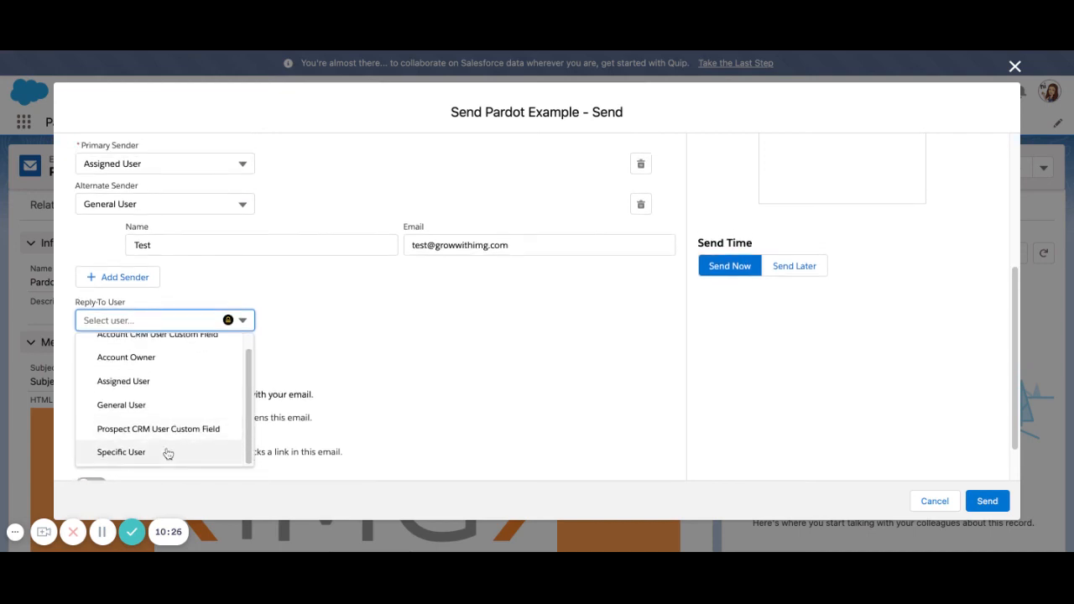
{"action": "left_click", "coordinate": [121, 452]}
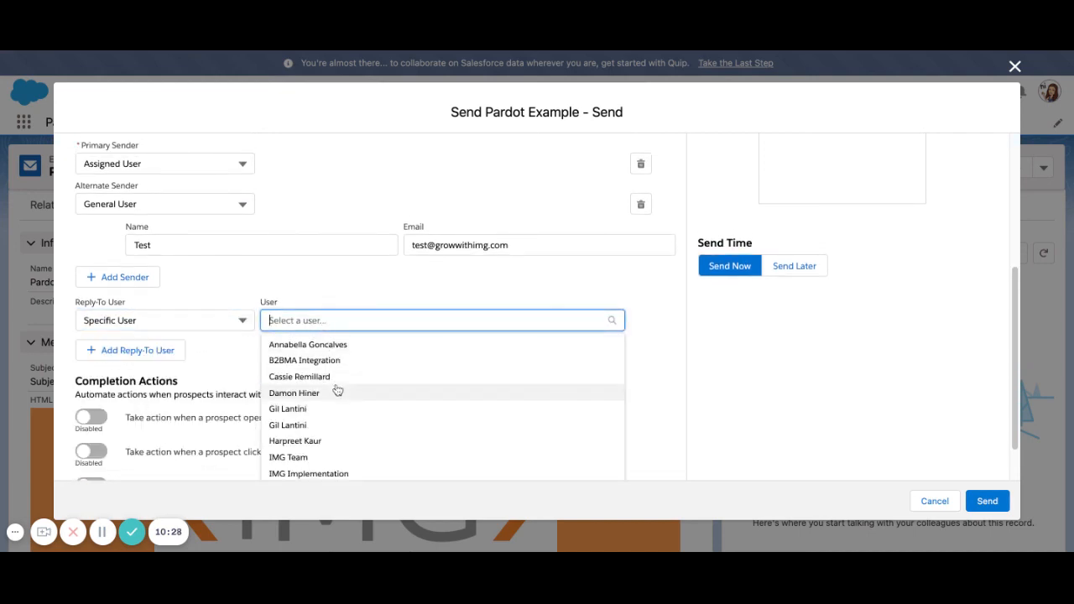
{"action": "type", "text": "mall"}
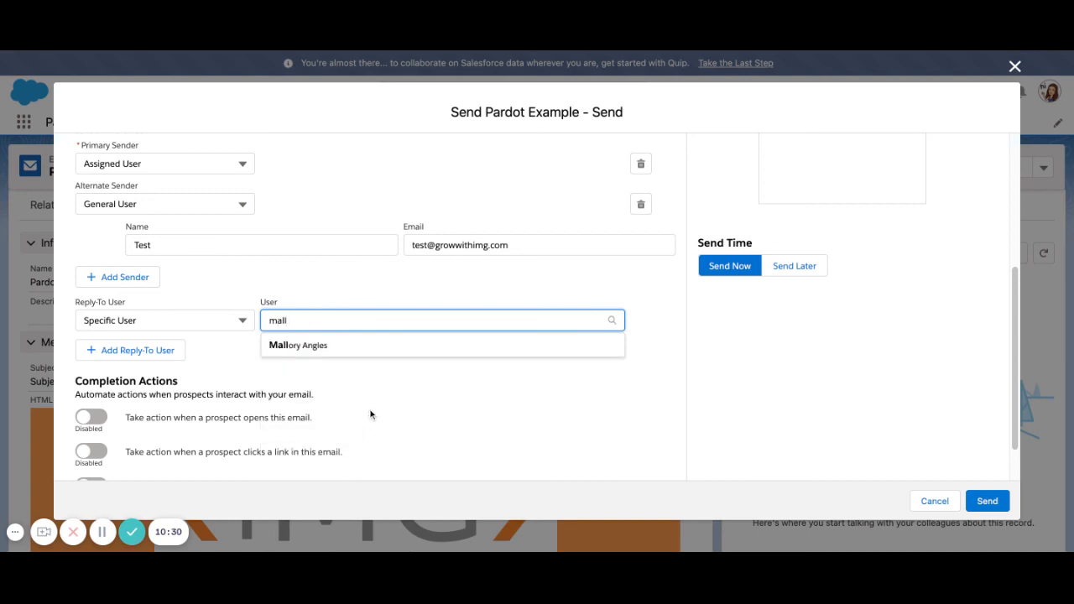
{"action": "left_click", "coordinate": [299, 345]}
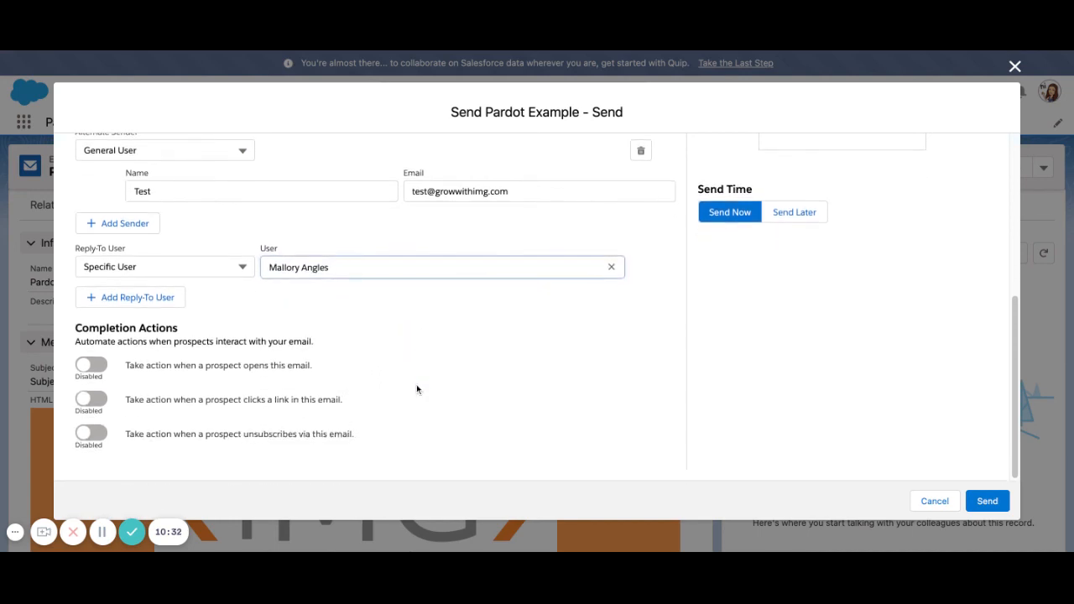
{"action": "left_click", "coordinate": [90, 366]}
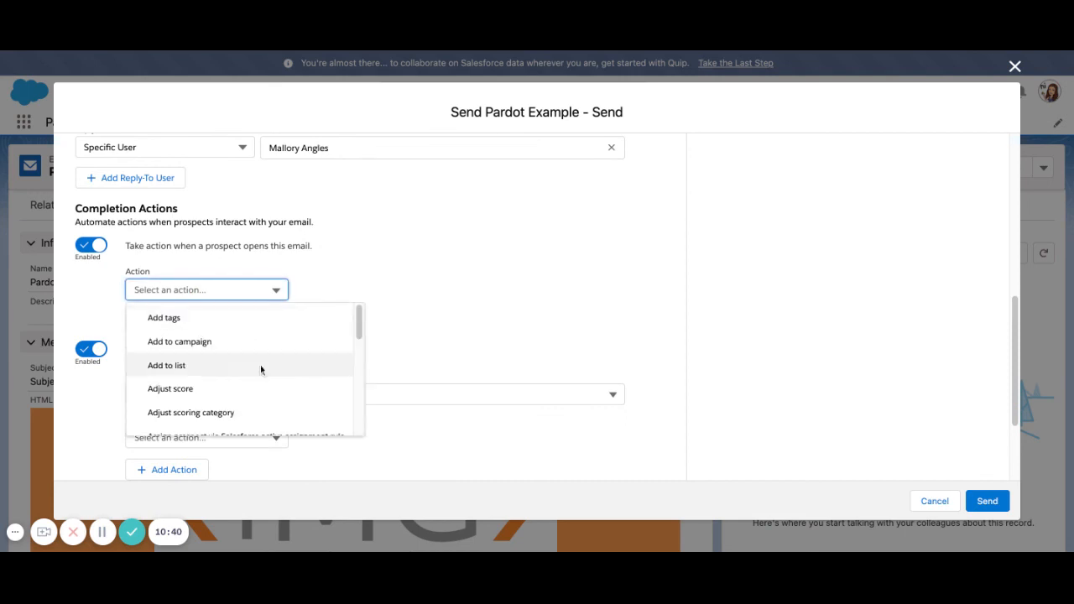
{"action": "mouse_move", "coordinate": [262, 389]}
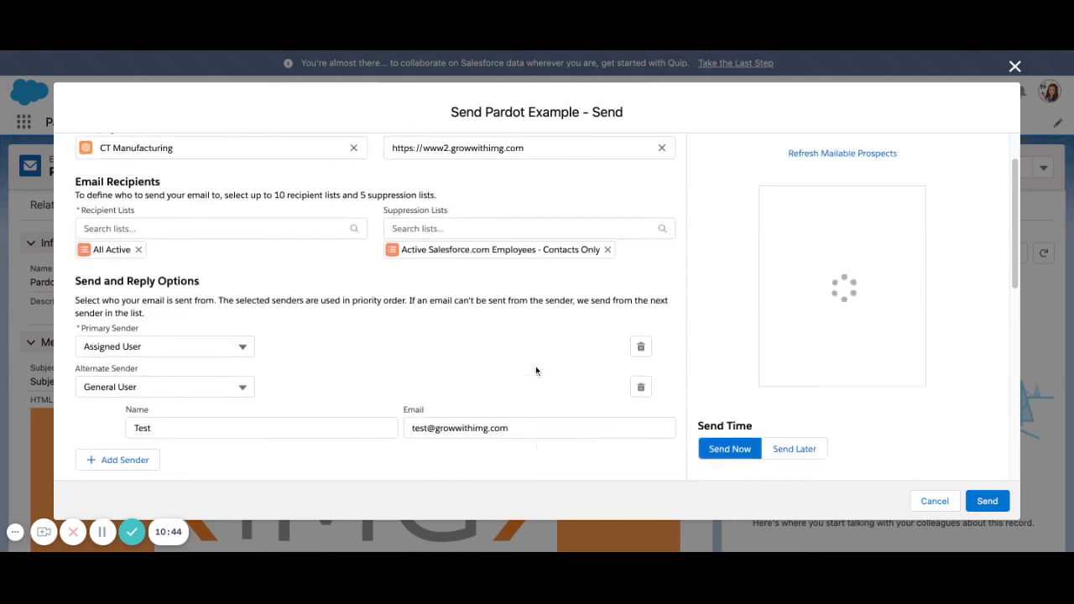
- Choose Send Later so the email is scheduled rather than sent immediately
{"action": "scroll", "scroll_direction": "down", "scroll_amount": 3}
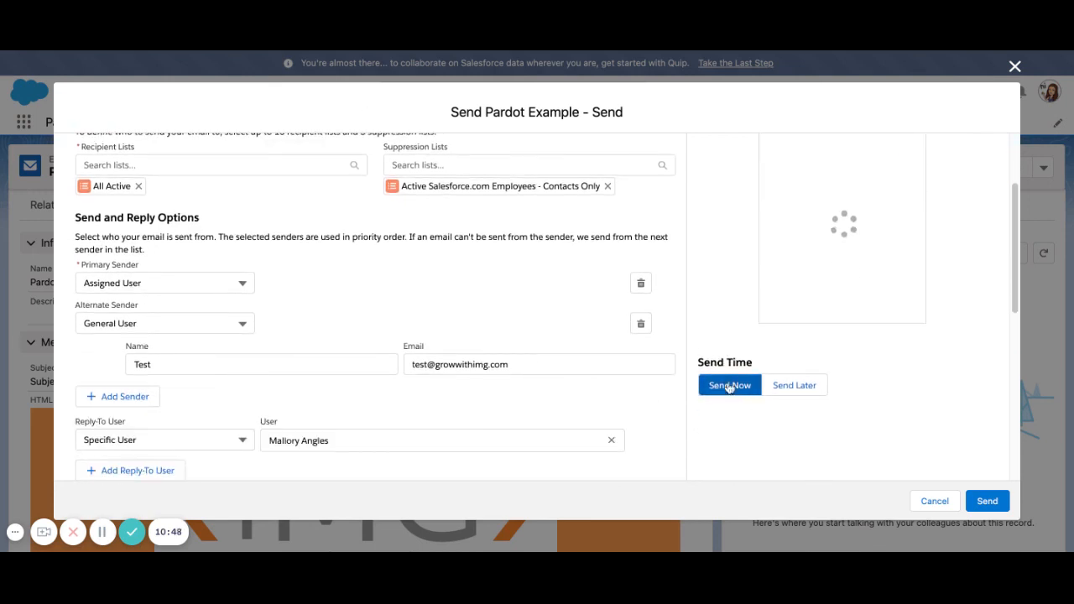
{"action": "left_click", "coordinate": [794, 384]}
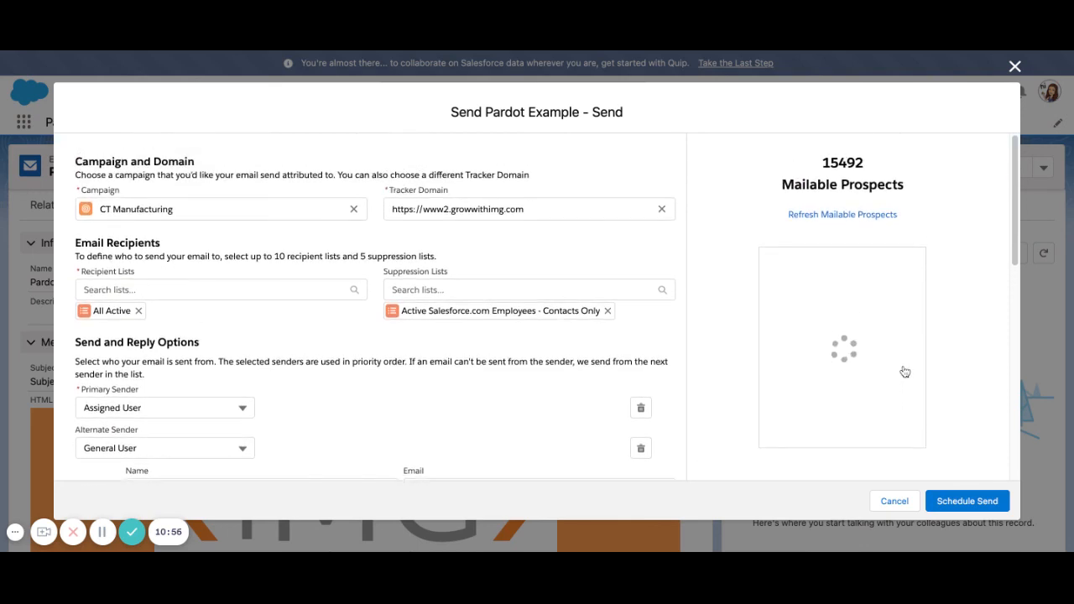
{"action": "mouse_move", "coordinate": [950, 317]}
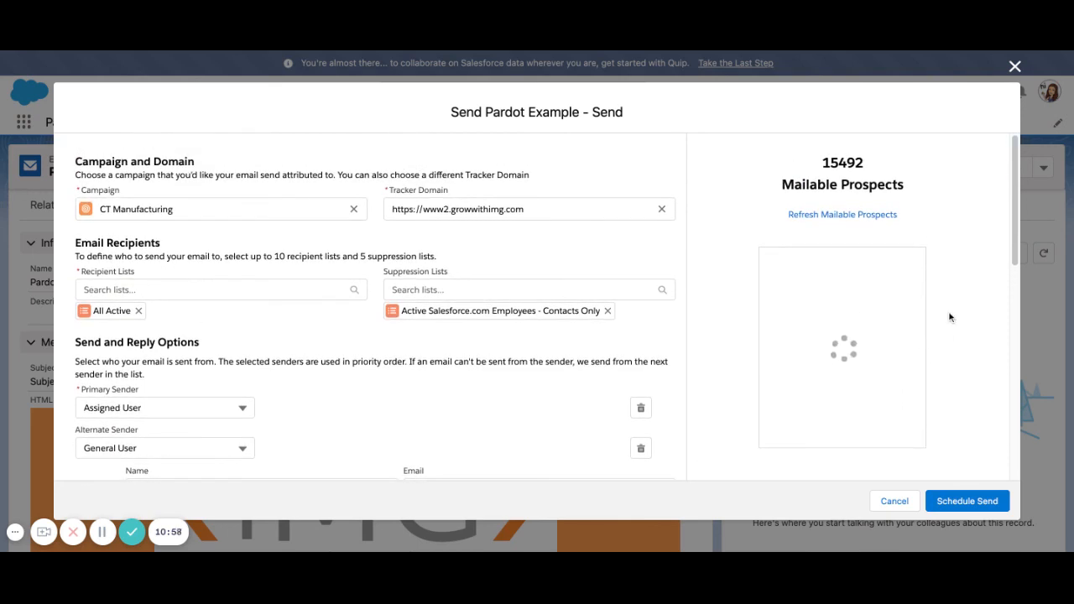